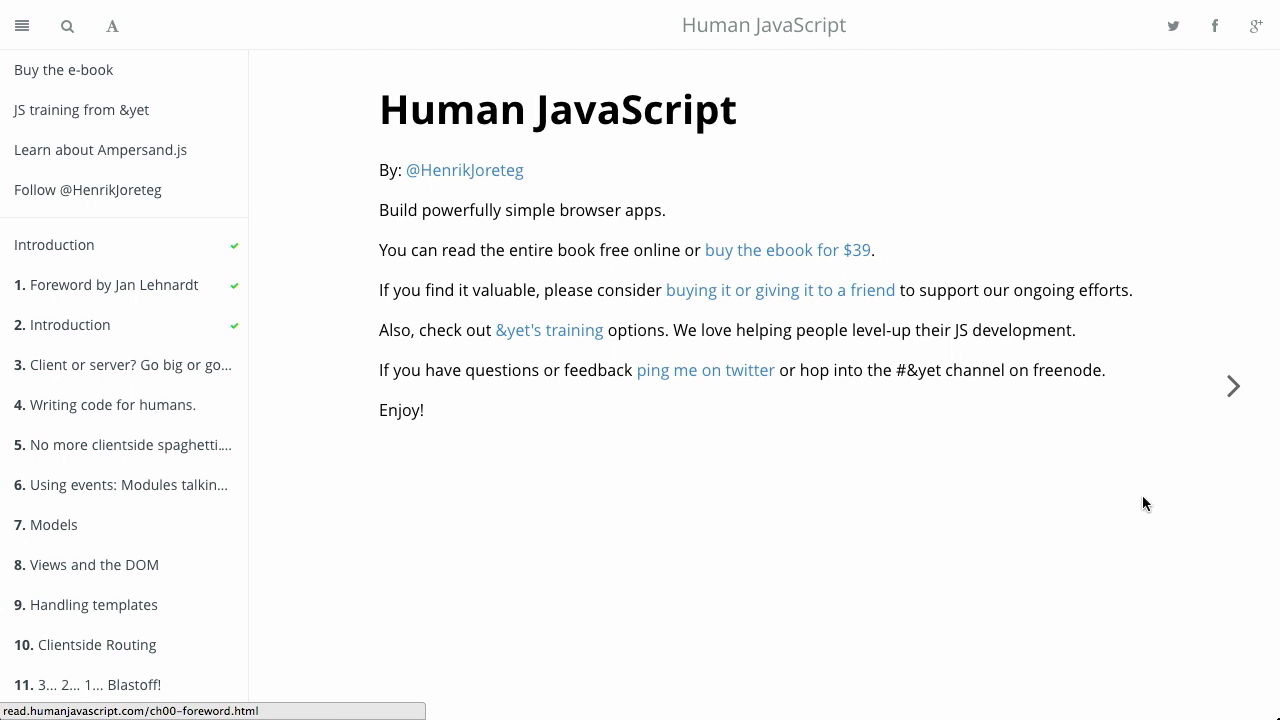
pyautogui.moveTo(156, 404)
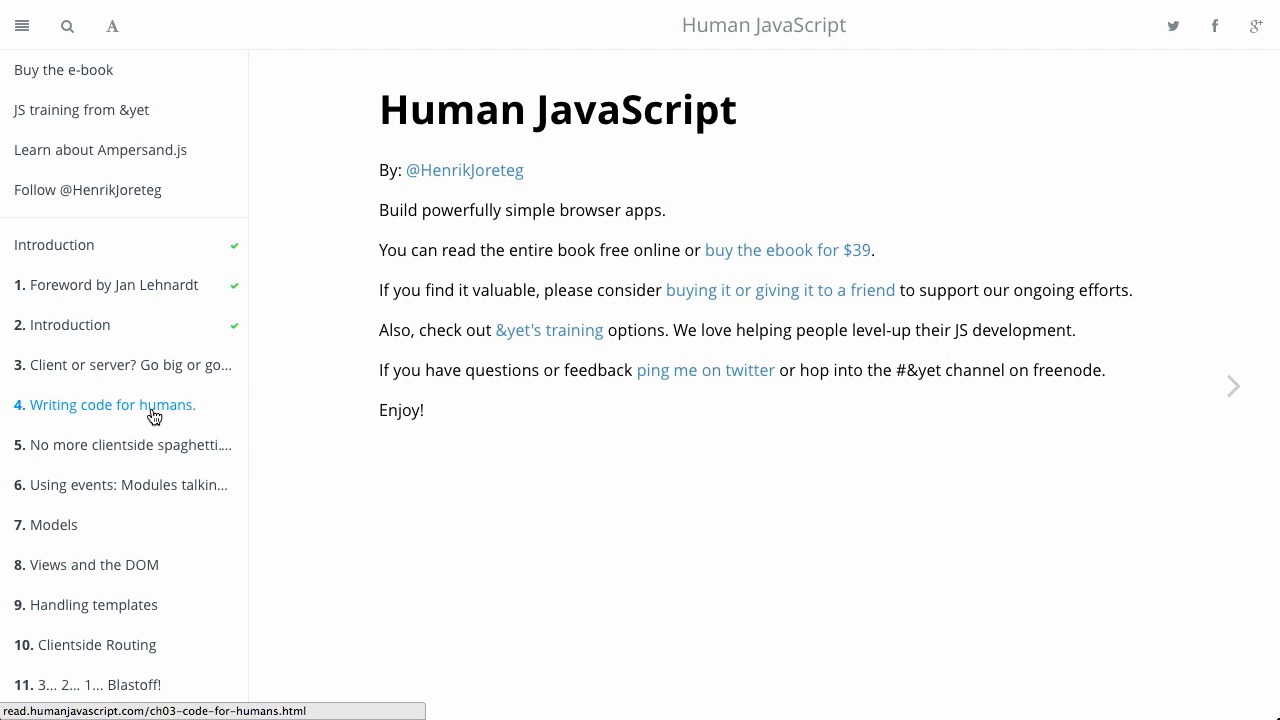
# - Scroll through the Foreword, then move on to the '4. Writing code for humans.' chapter
pyautogui.scroll(-3)
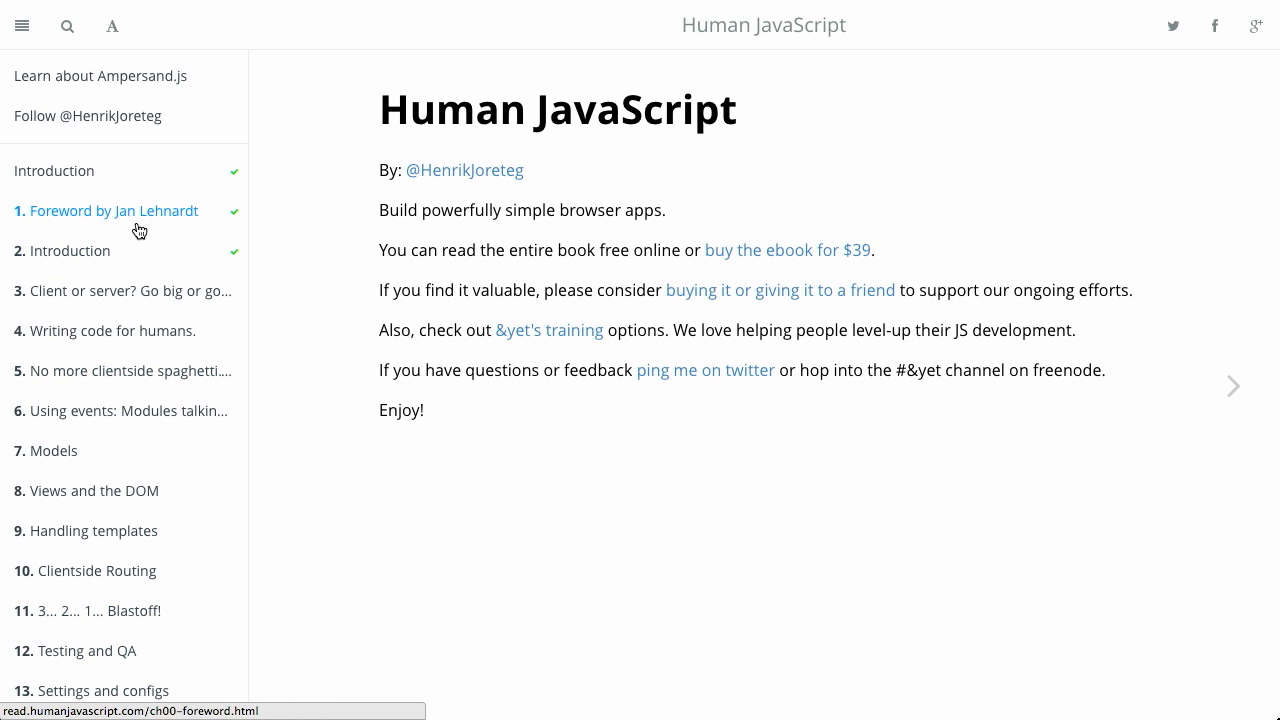
pyautogui.moveTo(142, 272)
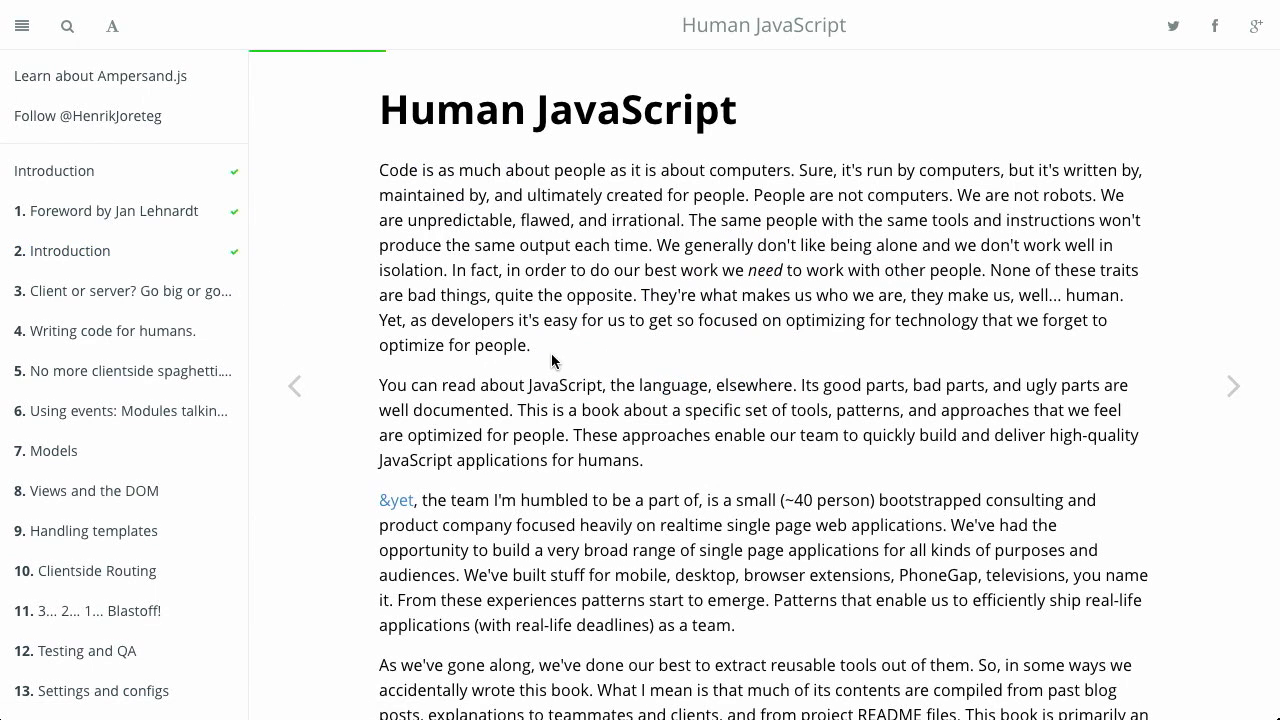
pyautogui.scroll(-3)
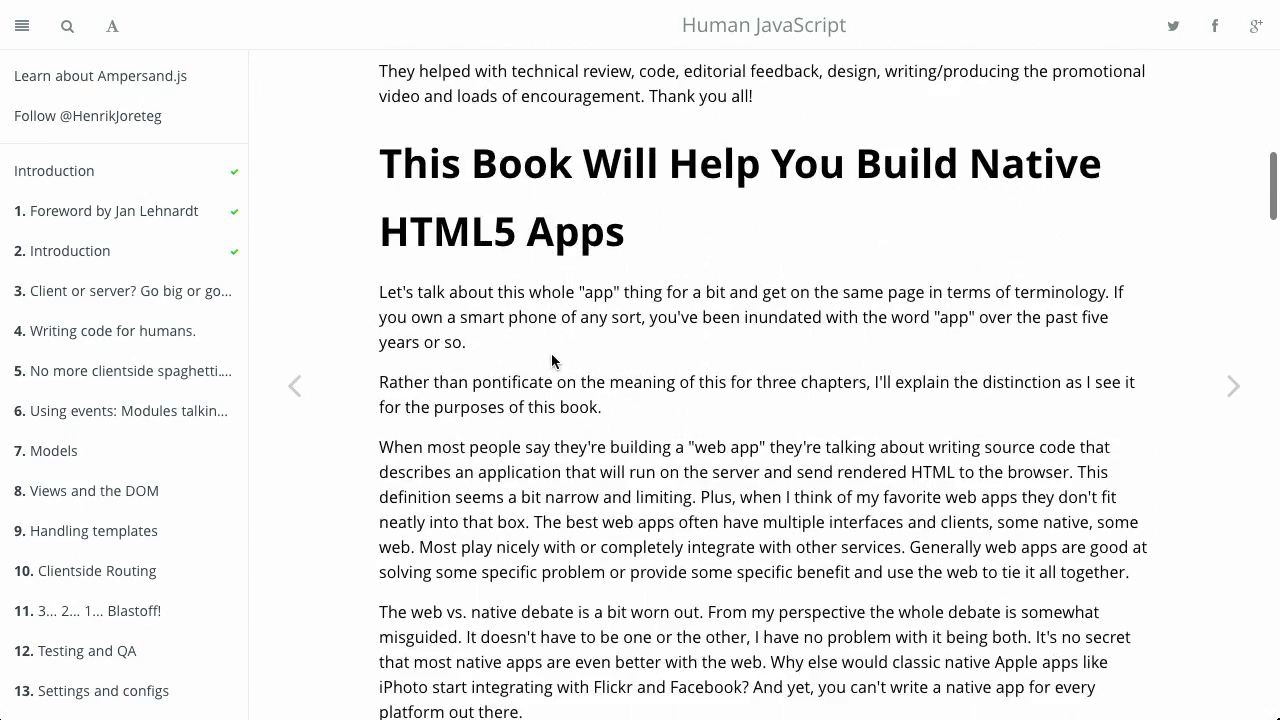
pyautogui.click(112, 330)
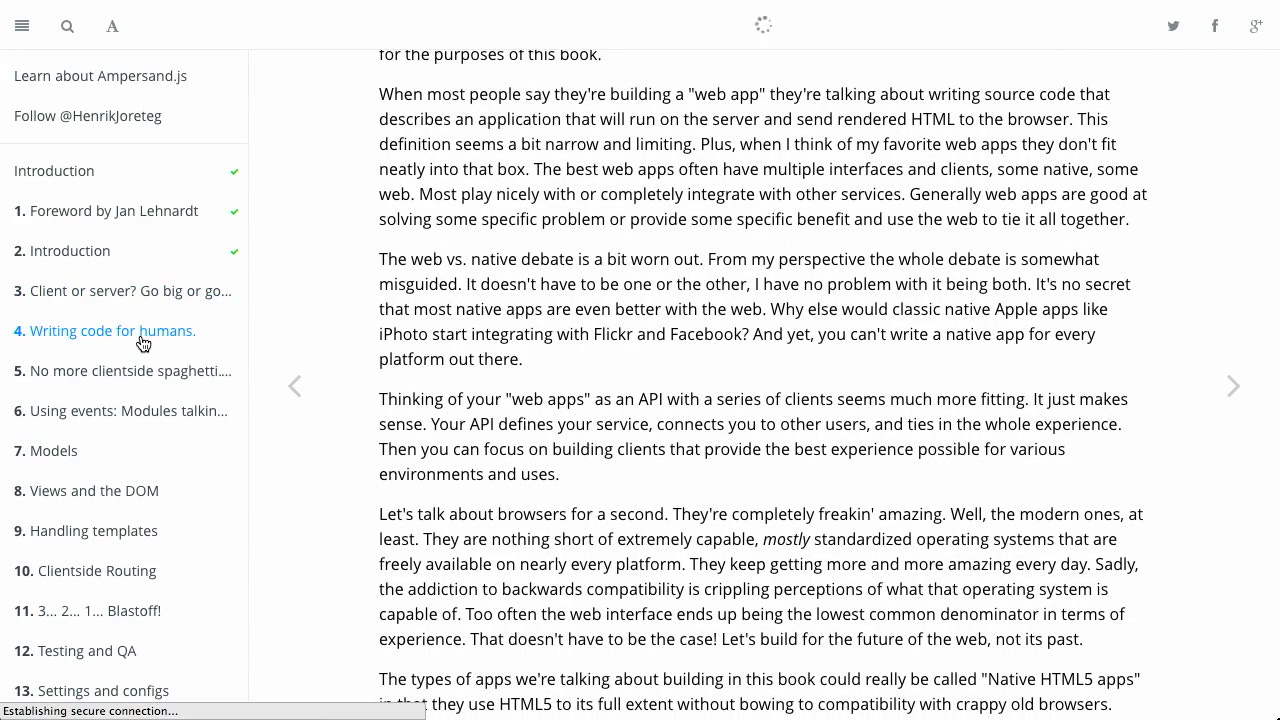
# - Read the 'Writing code for humans.' chapter down through Tools and trickery to Code Linting
pyautogui.click(112, 332)
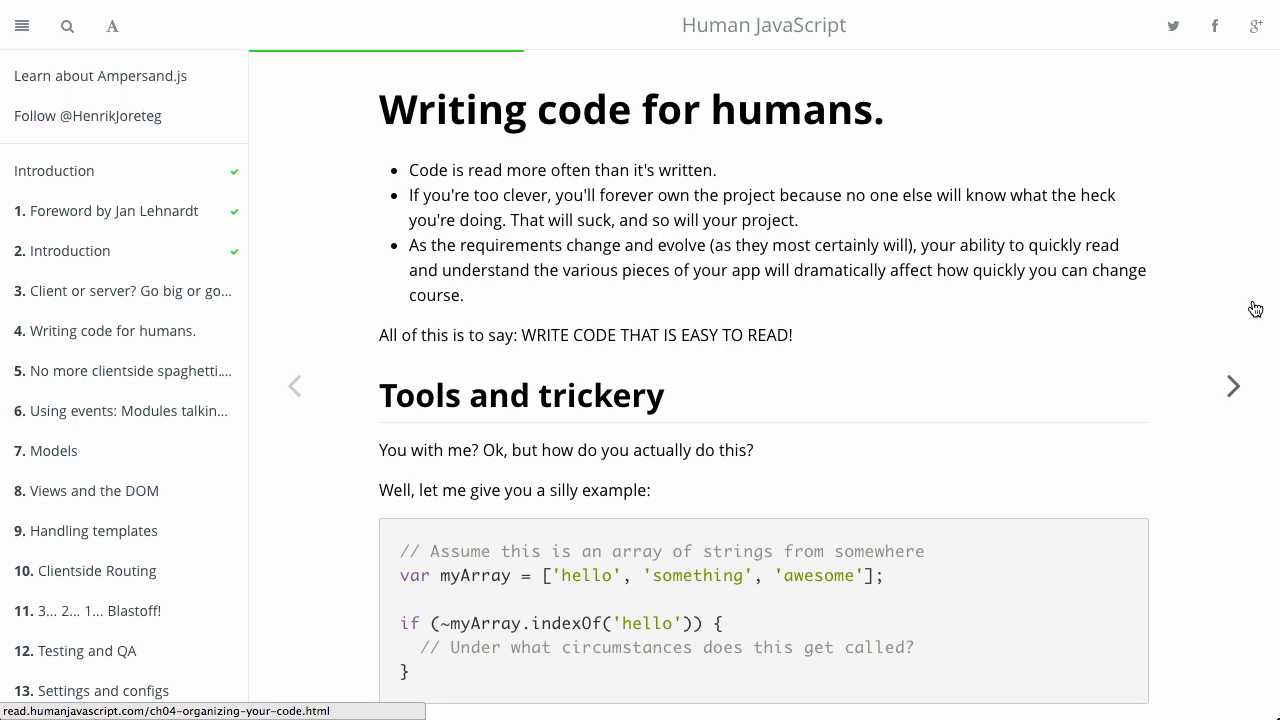
pyautogui.moveTo(1132, 280)
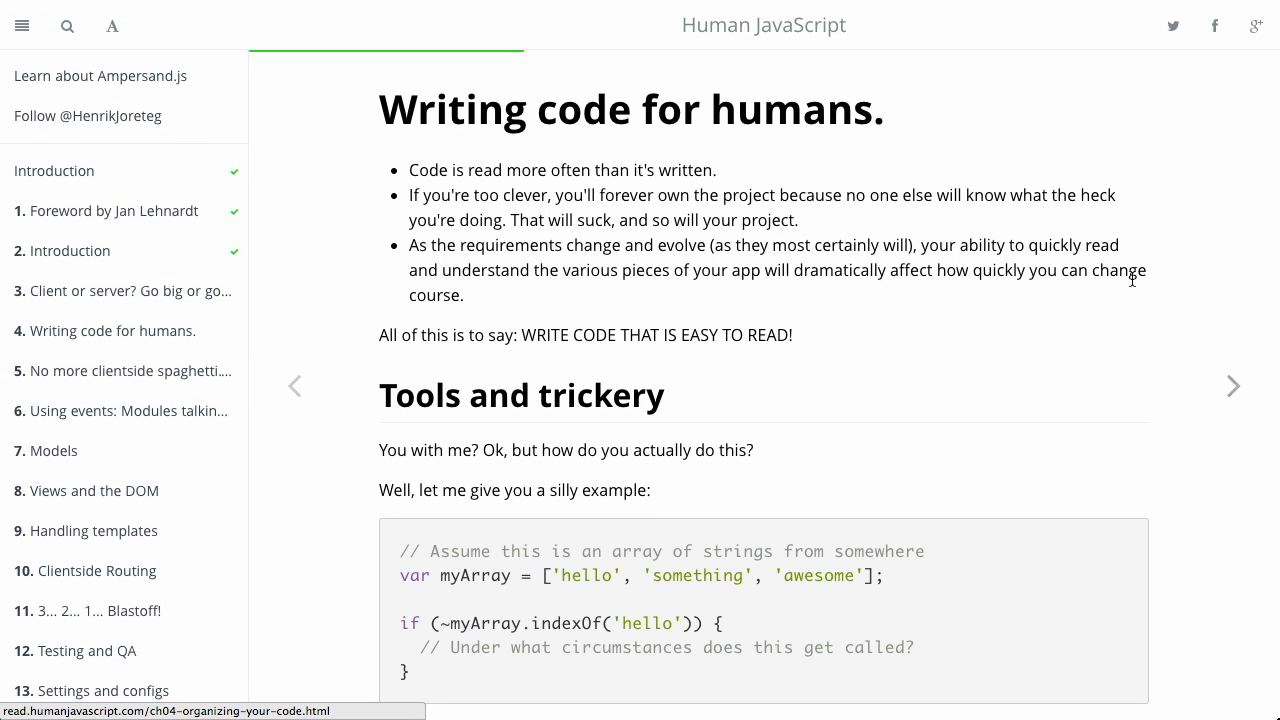
pyautogui.scroll(-3)
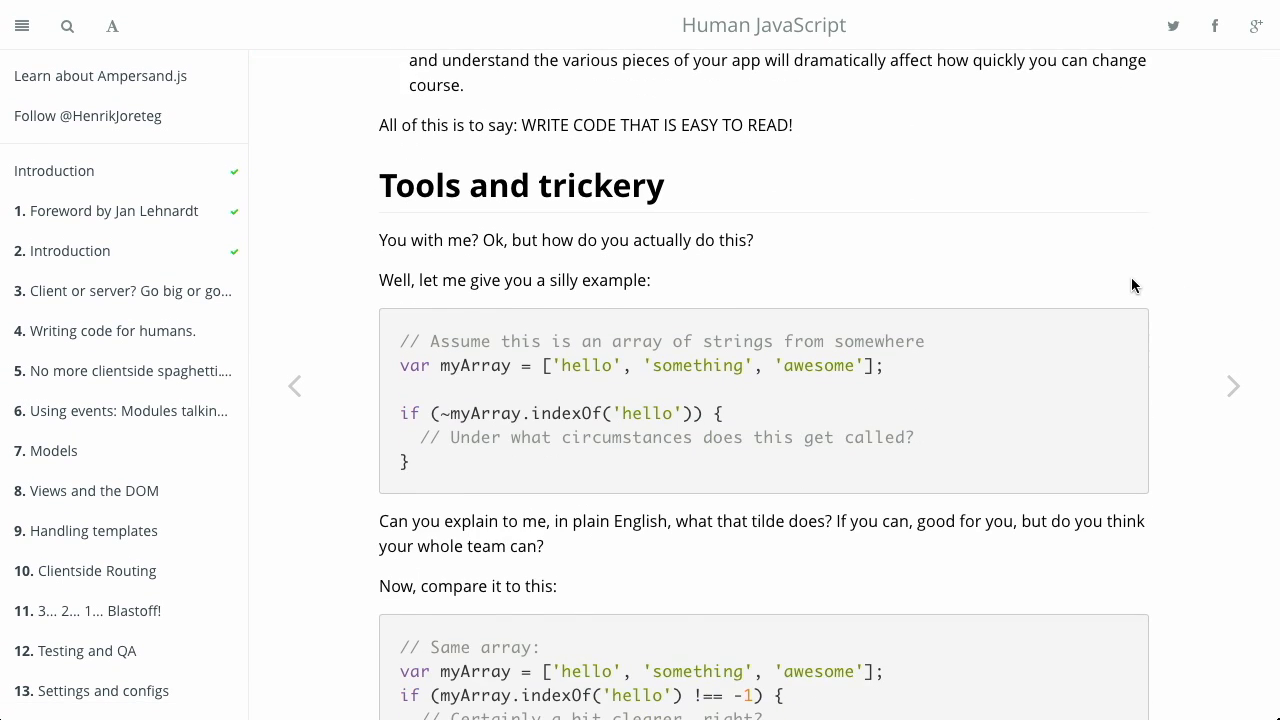
pyautogui.moveTo(1180, 302)
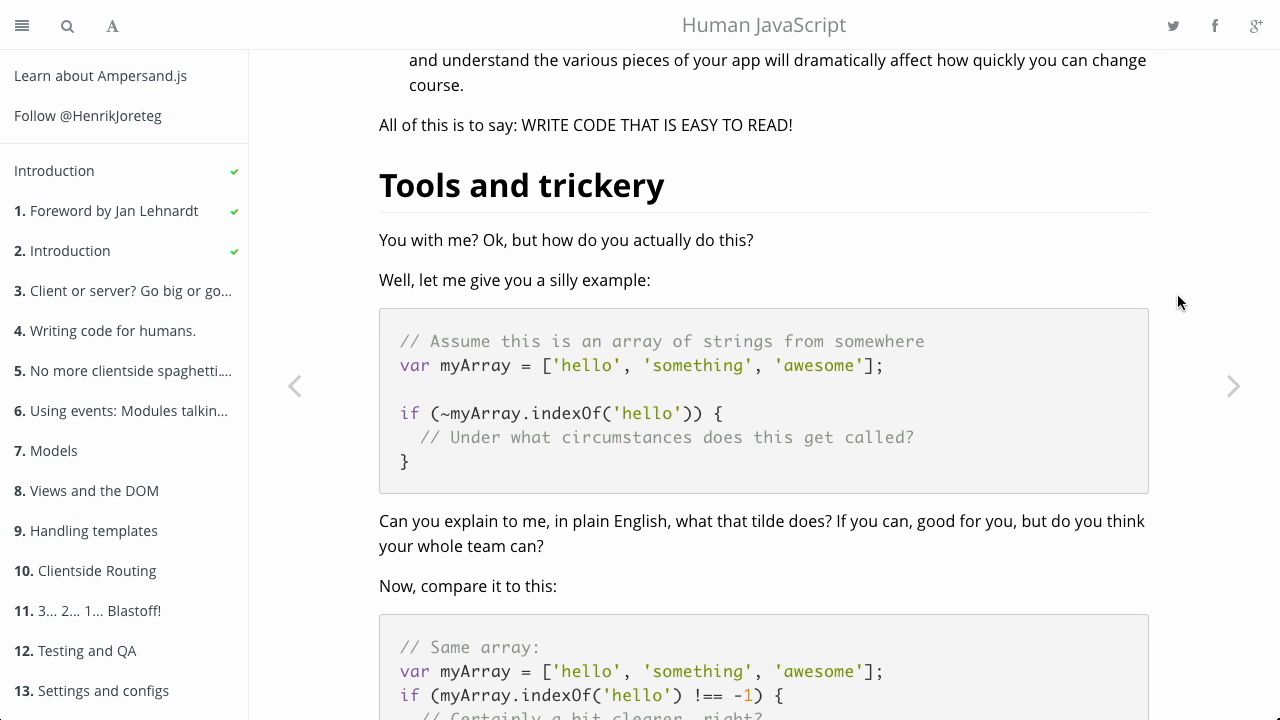
pyautogui.scroll(-3)
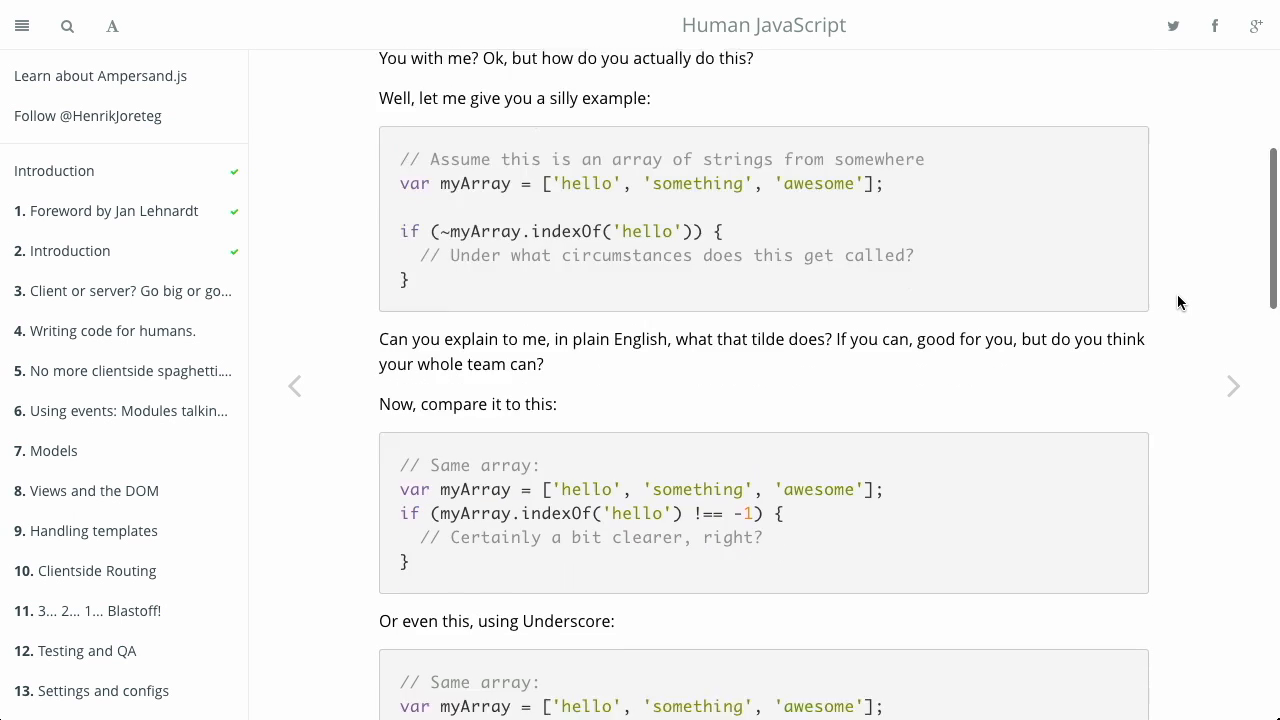
pyautogui.scroll(-3)
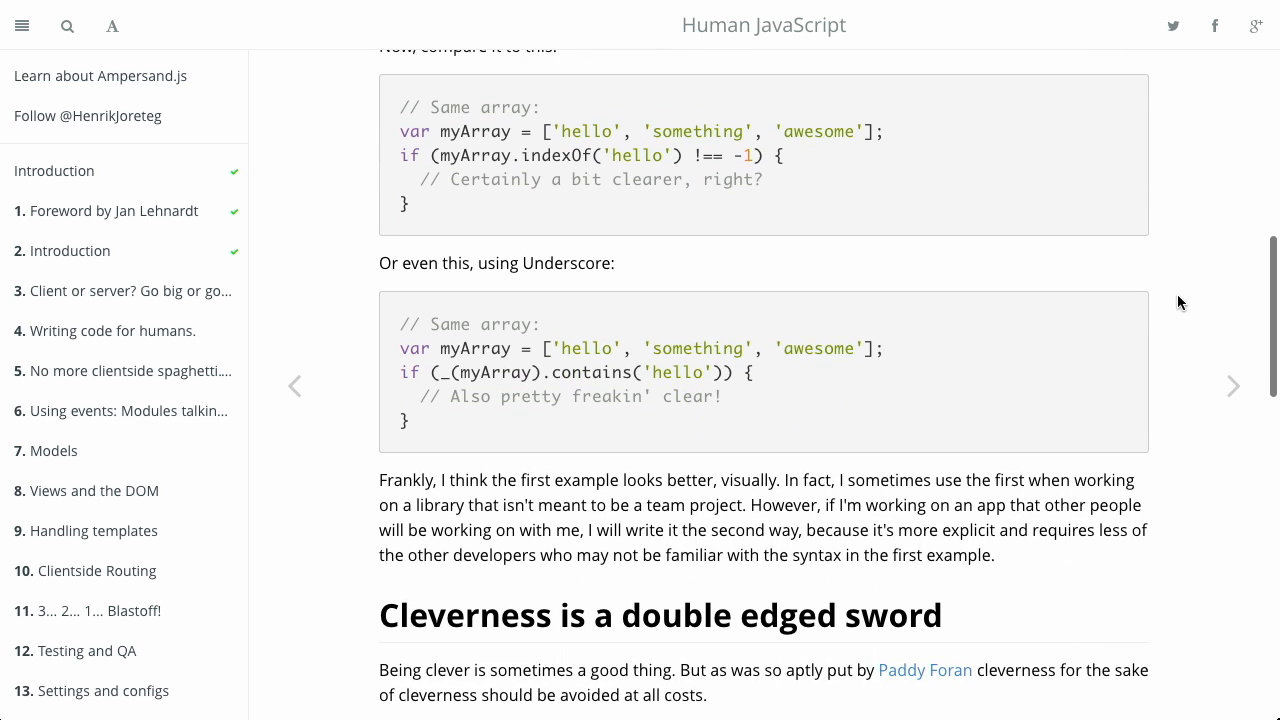
pyautogui.scroll(-3)
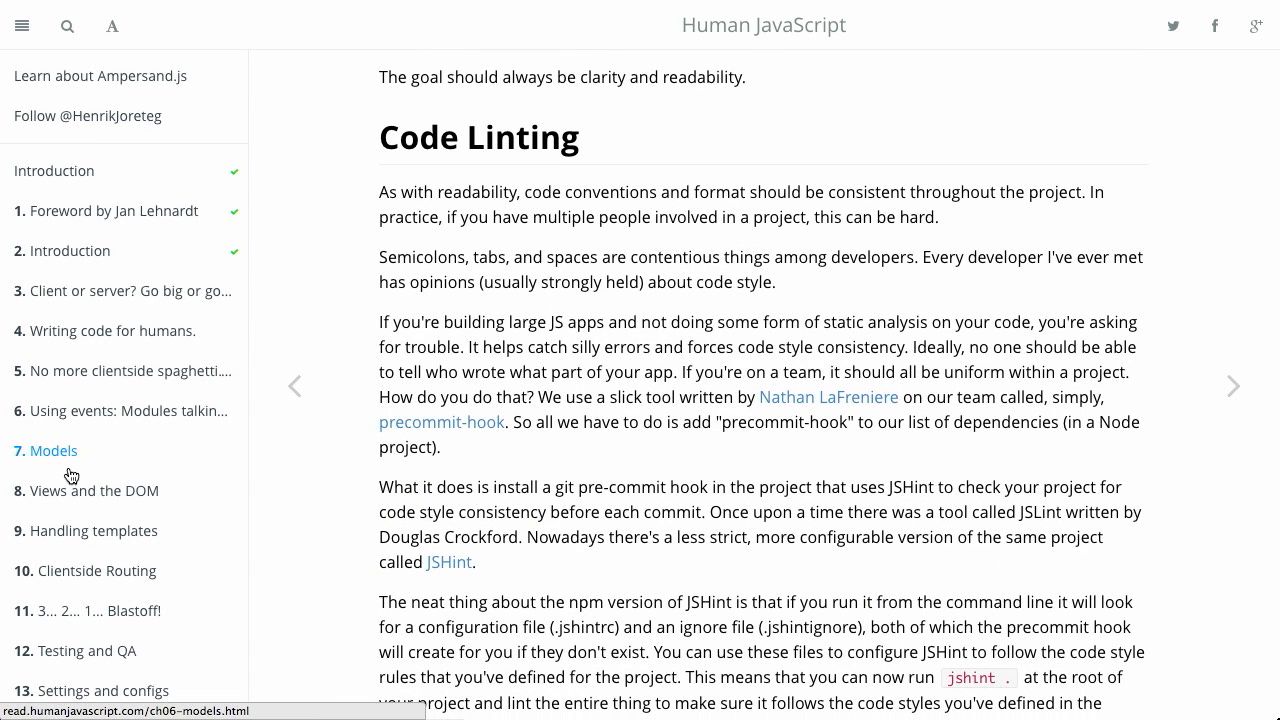
# - Read the Models chapter from its simple example down to the model.on('change:selected') code
pyautogui.click(52, 450)
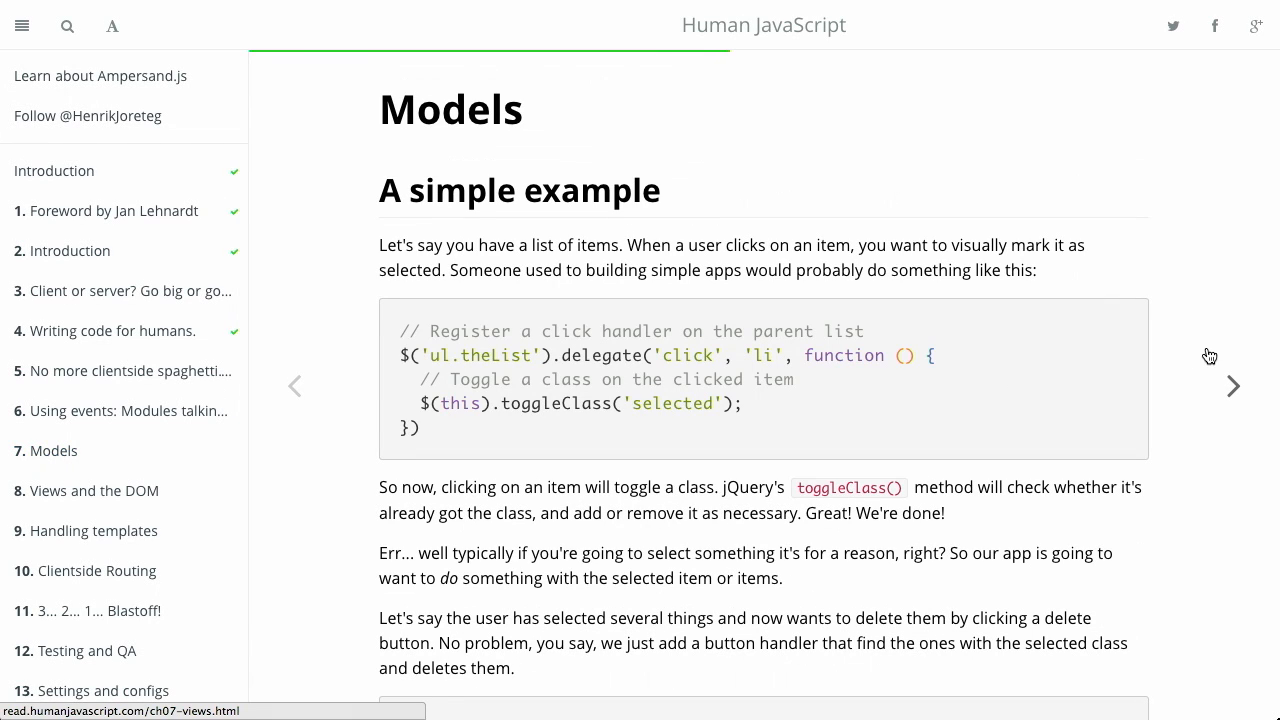
pyautogui.moveTo(1220, 546)
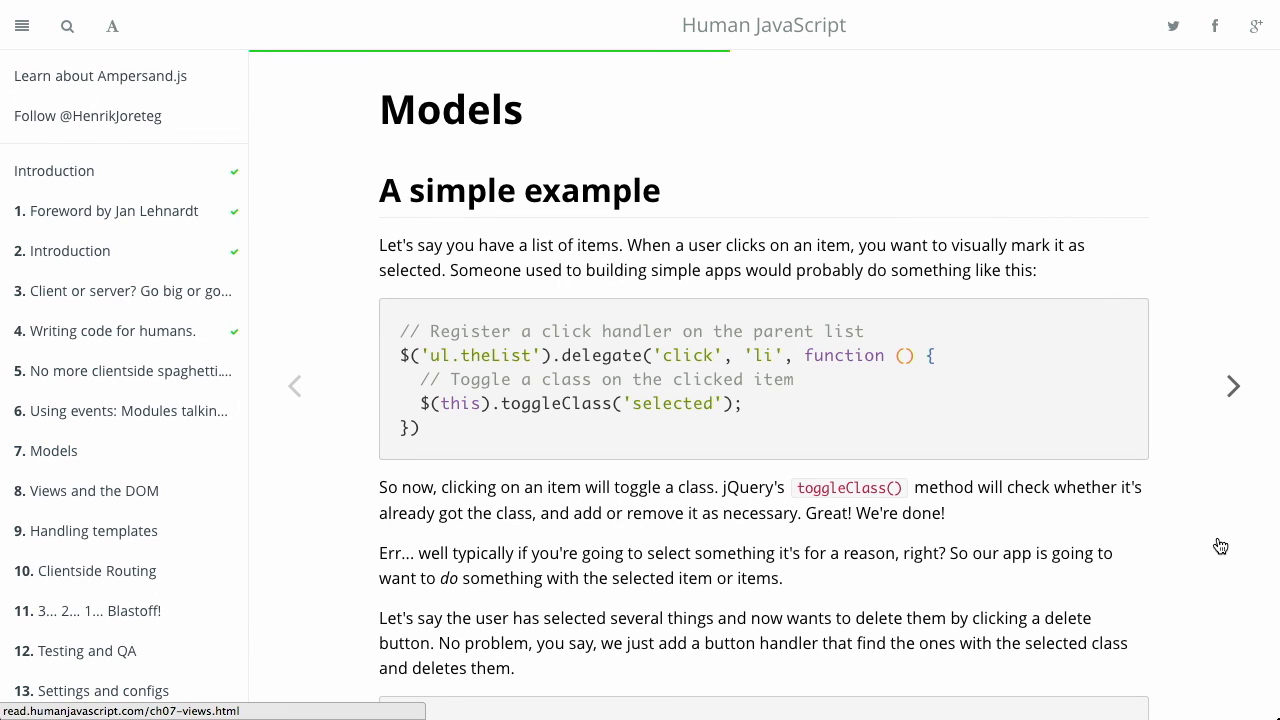
pyautogui.moveTo(1262, 536)
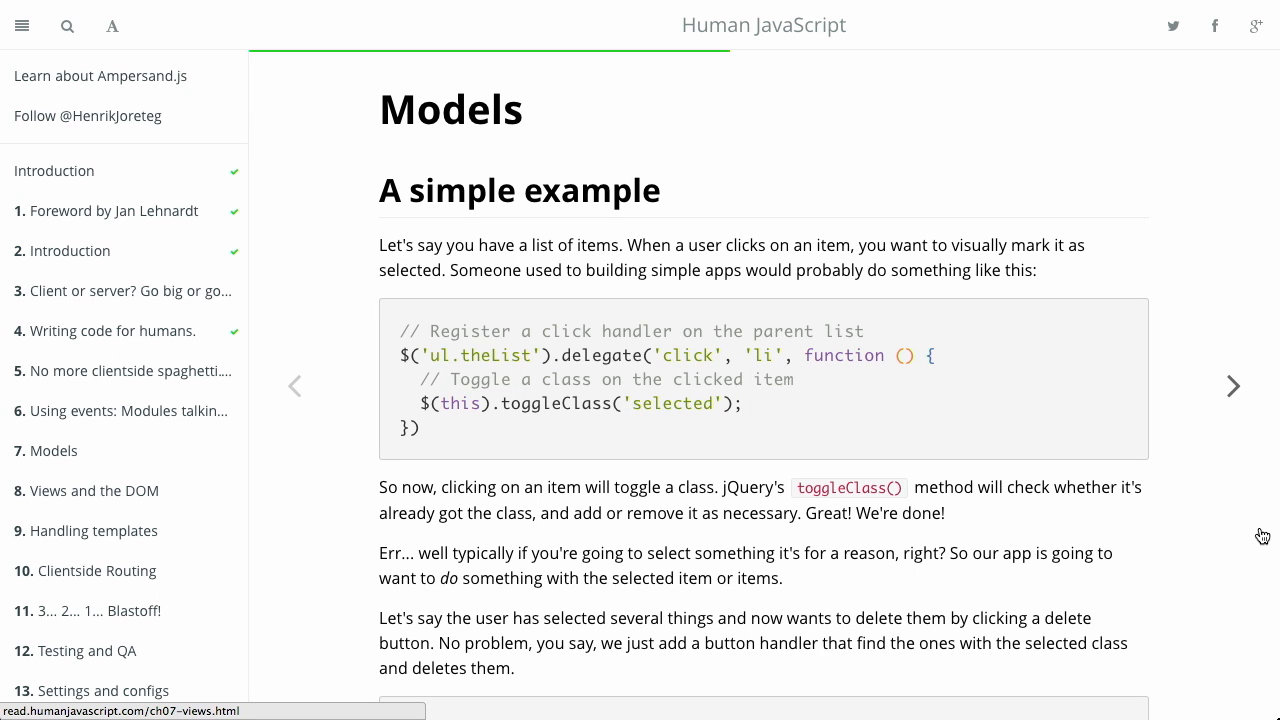
pyautogui.moveTo(902, 400)
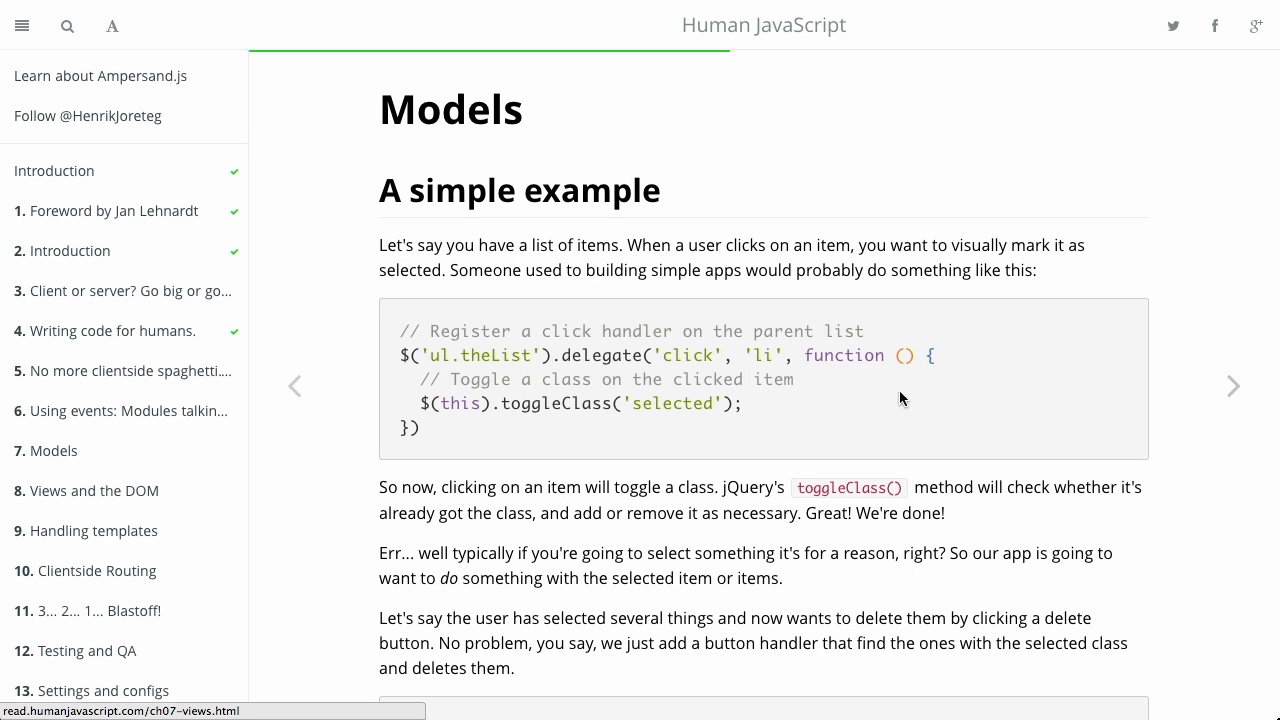
pyautogui.moveTo(828, 414)
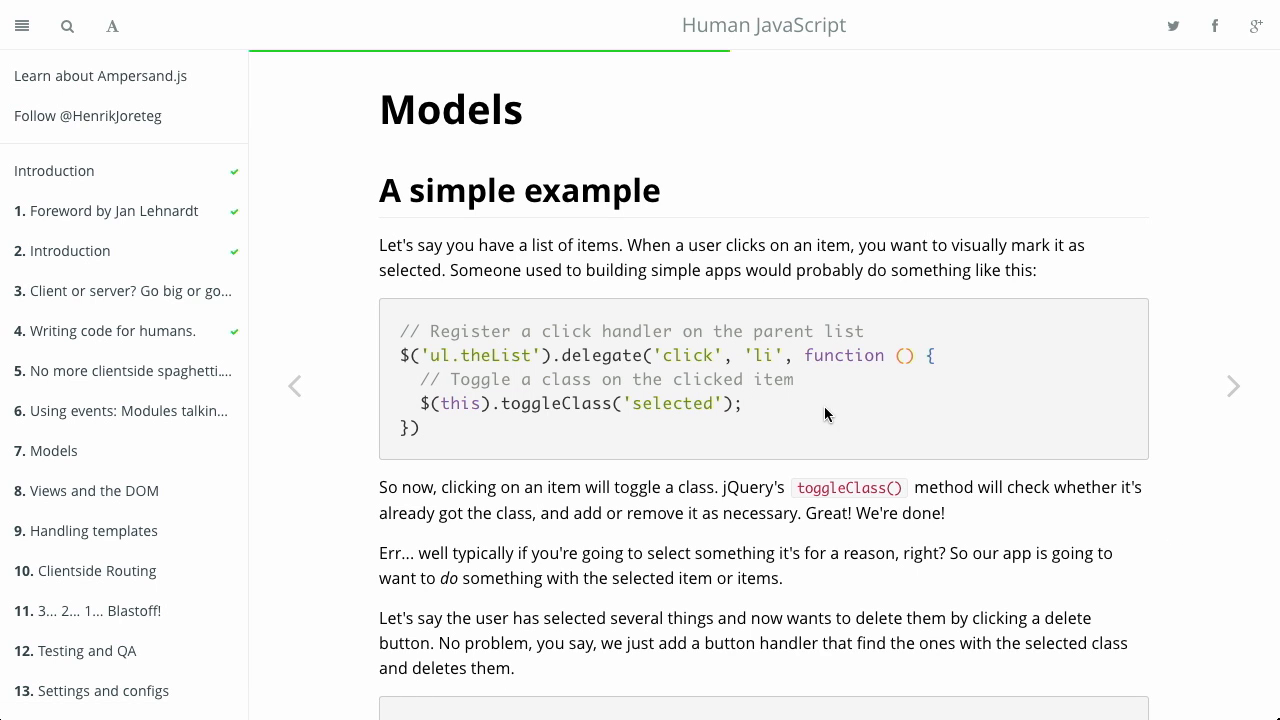
pyautogui.moveTo(914, 420)
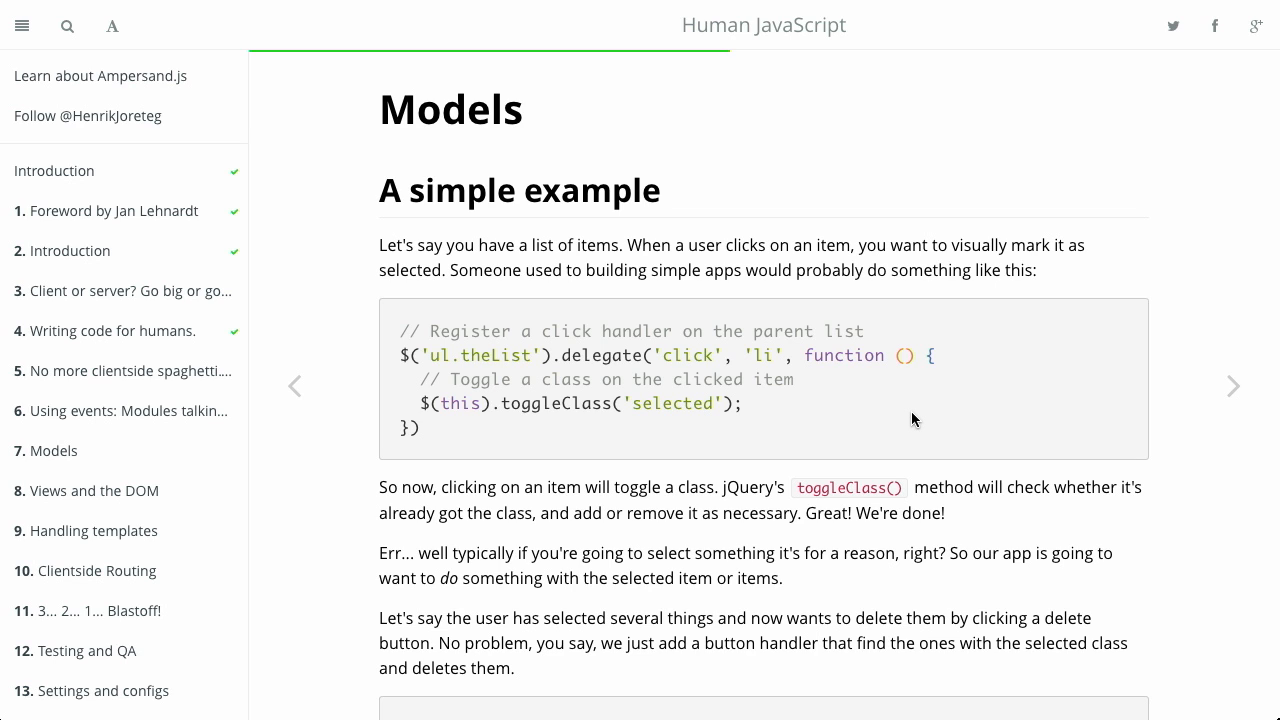
pyautogui.moveTo(650, 348)
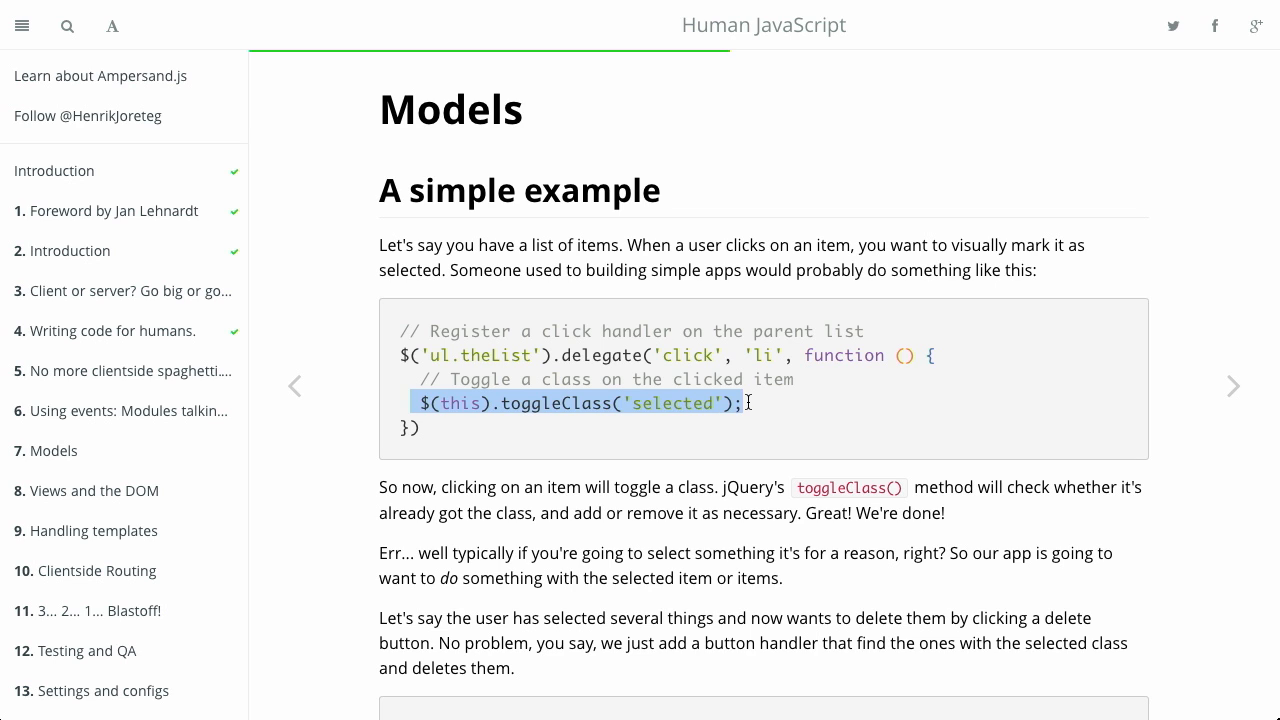
pyautogui.click(750, 404)
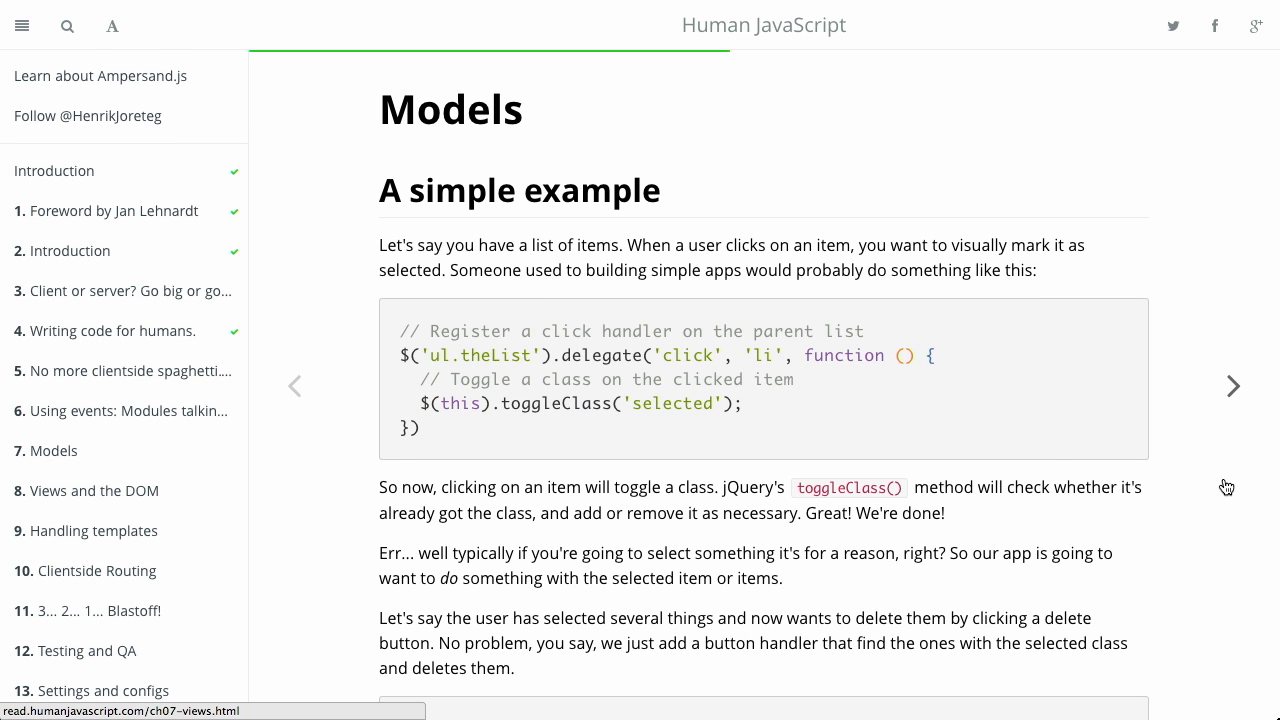
pyautogui.scroll(-3)
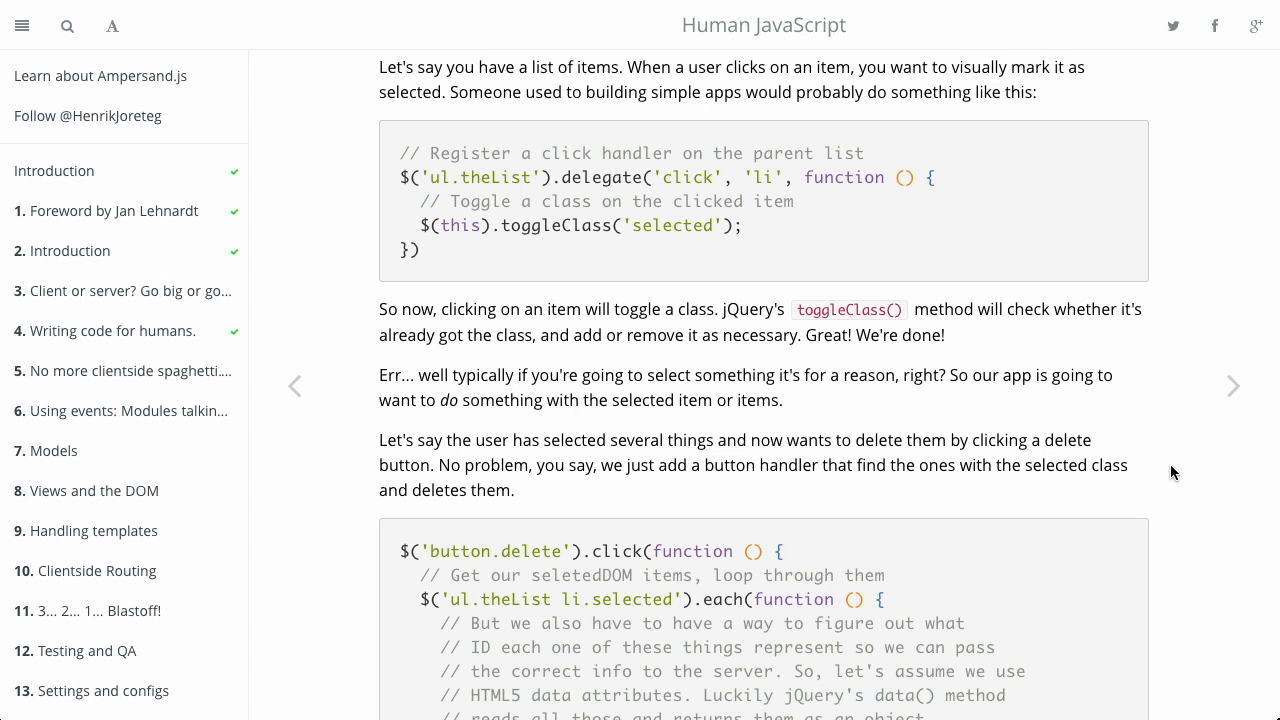
pyautogui.scroll(-3)
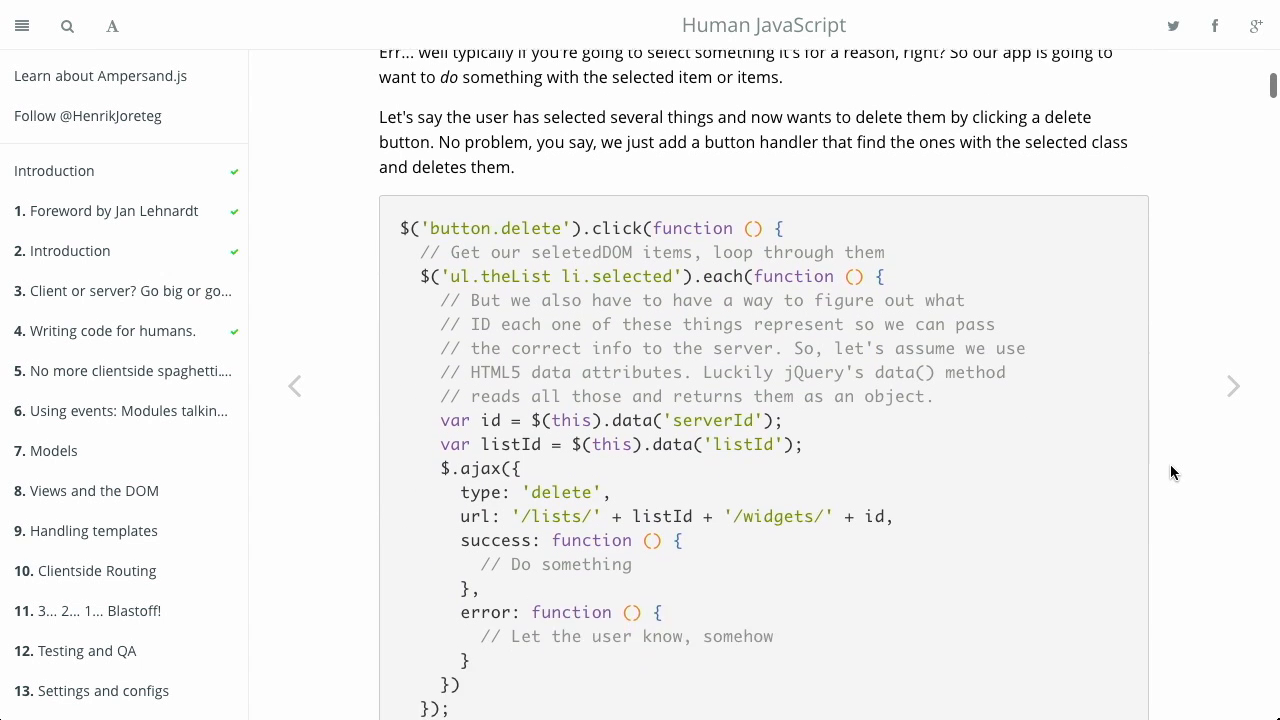
pyautogui.scroll(-3)
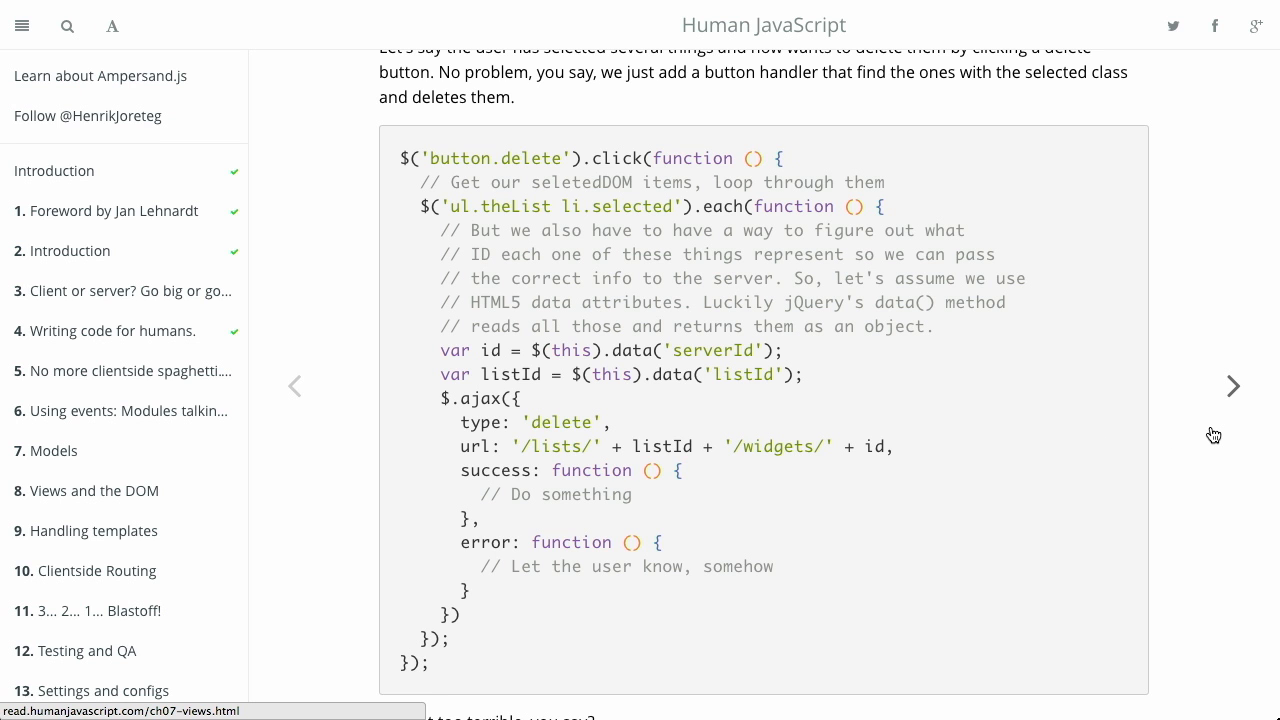
pyautogui.scroll(-3)
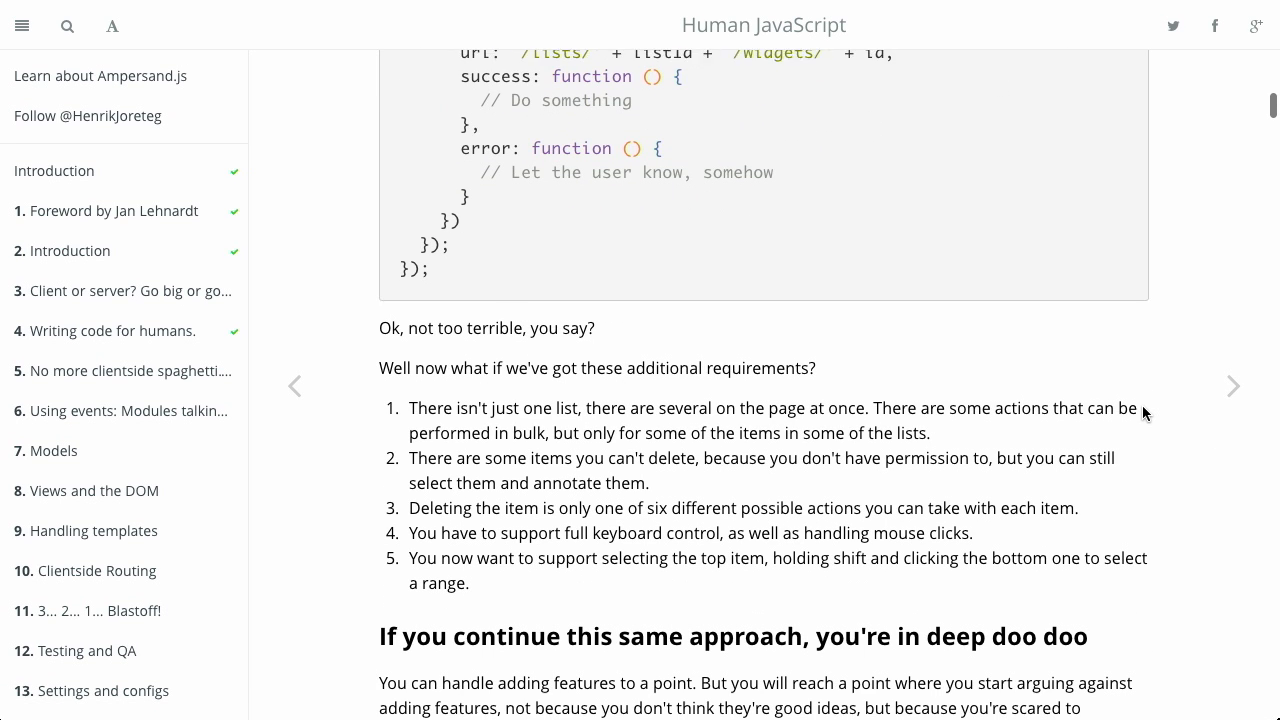
pyautogui.scroll(-3)
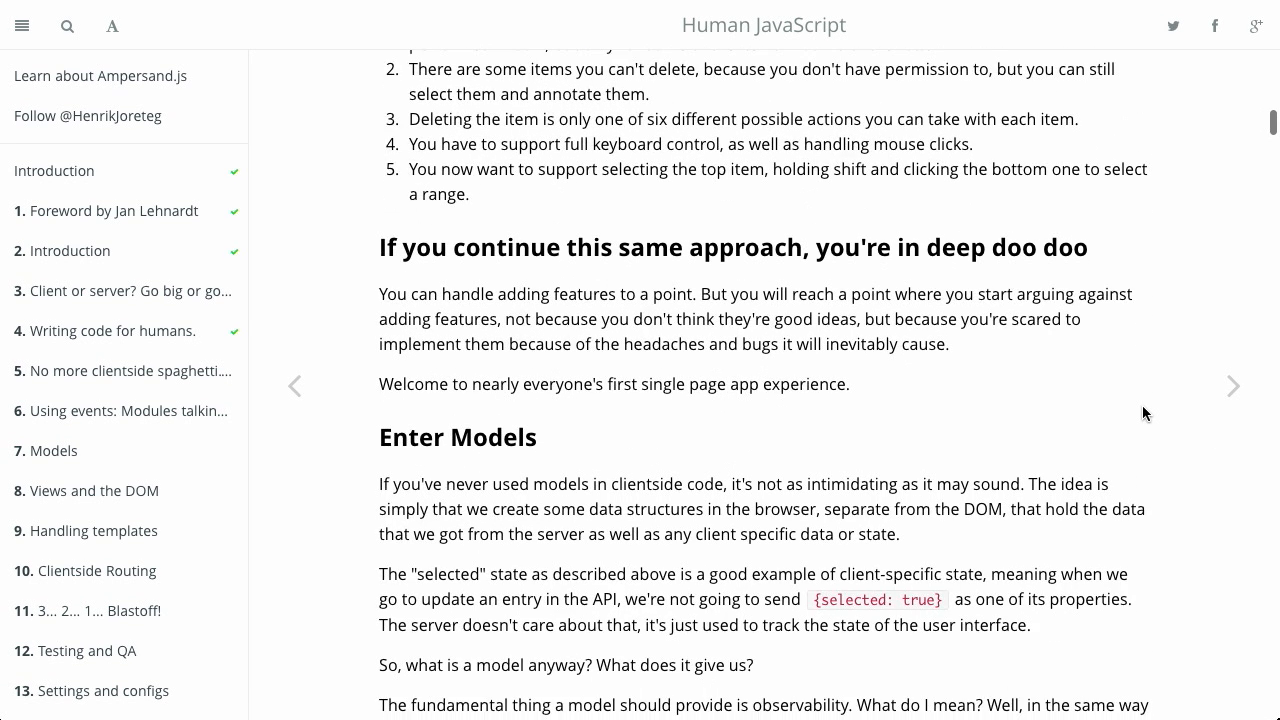
pyautogui.scroll(-3)
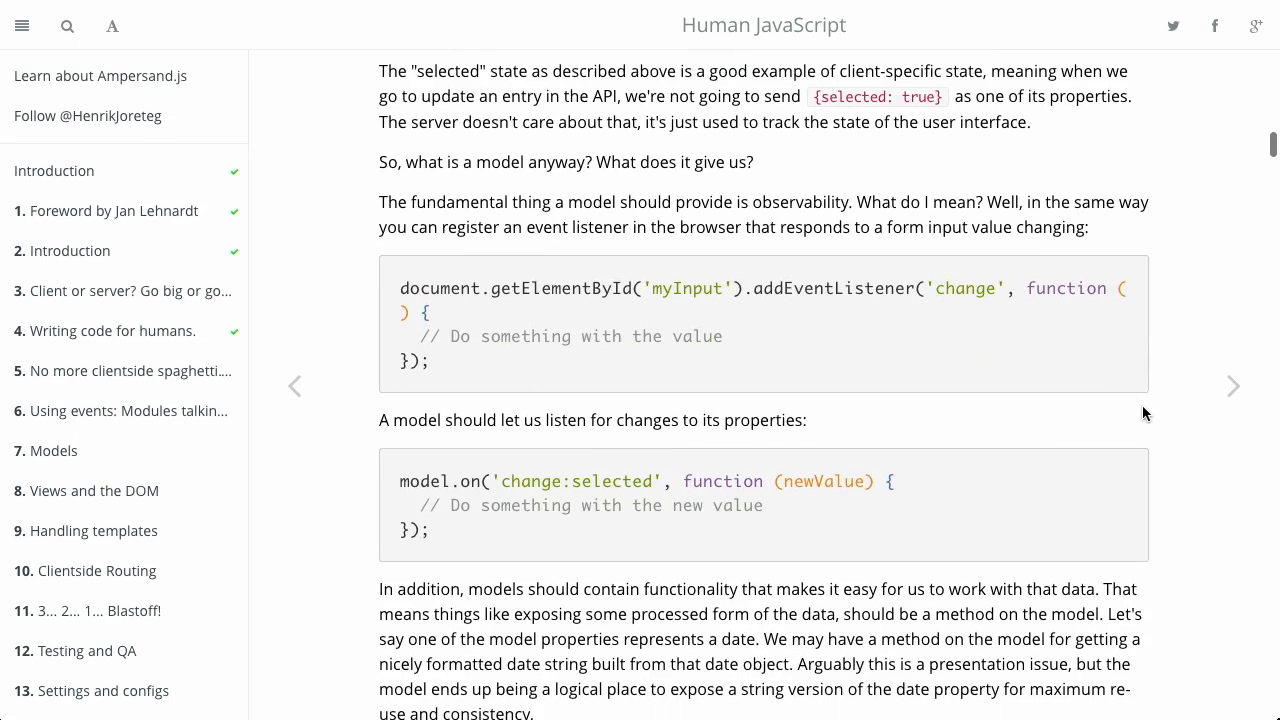
pyautogui.scroll(-3)
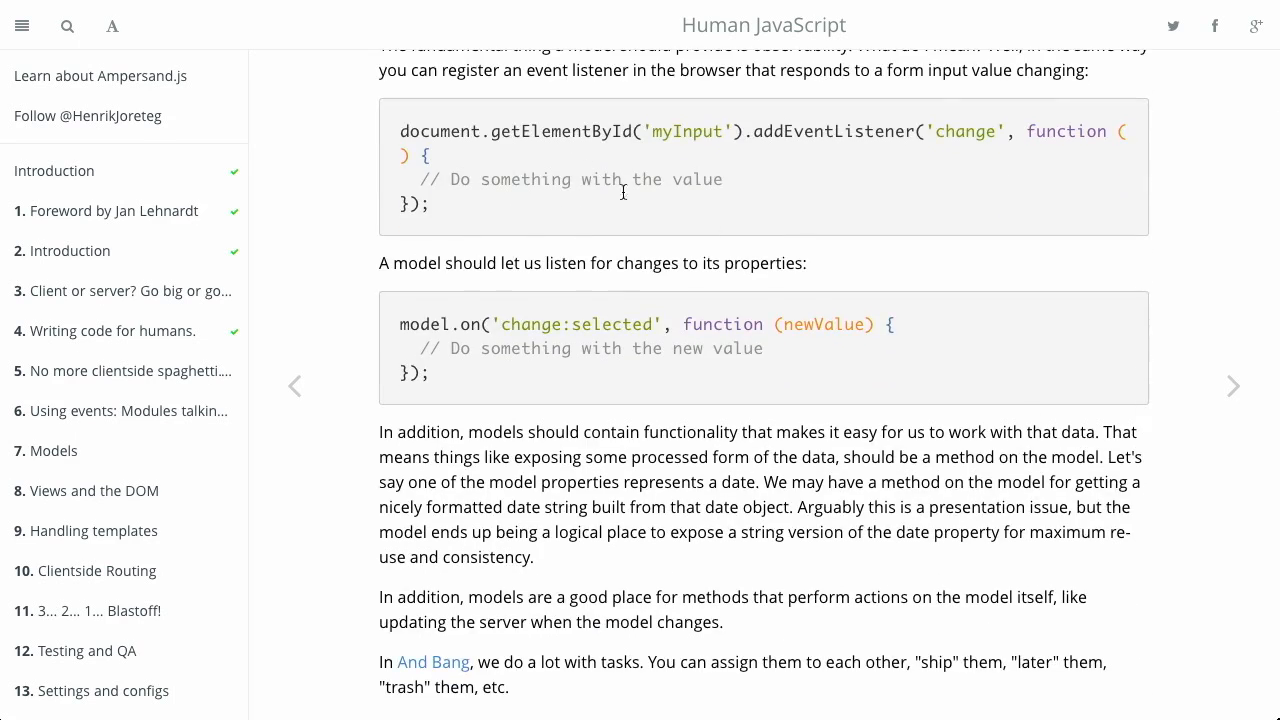
pyautogui.moveTo(748, 154)
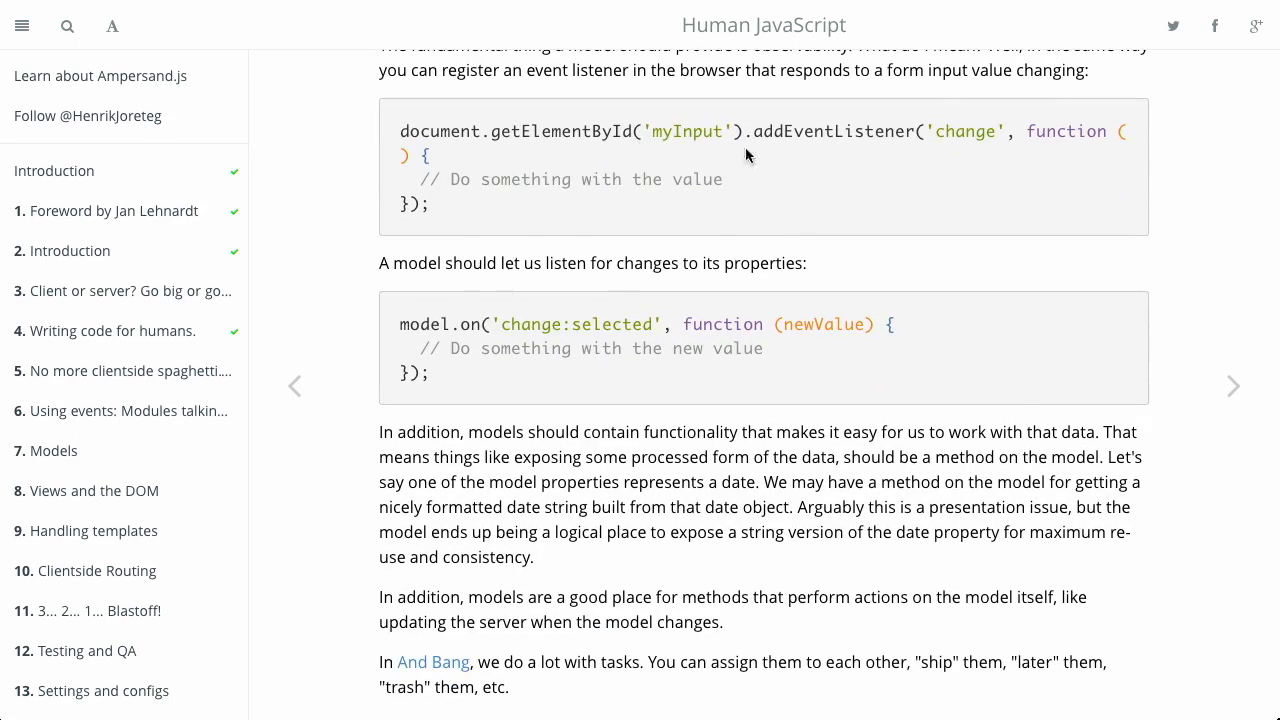
pyautogui.moveTo(476, 328)
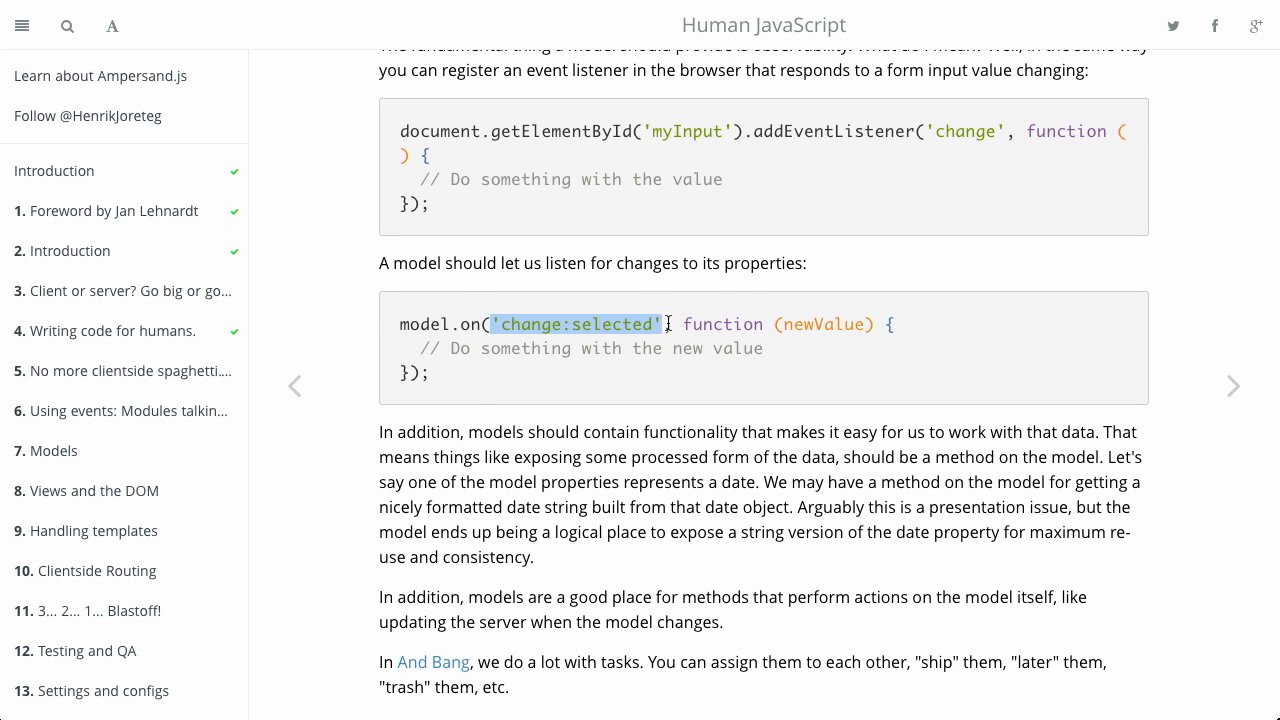
pyautogui.moveTo(608, 372)
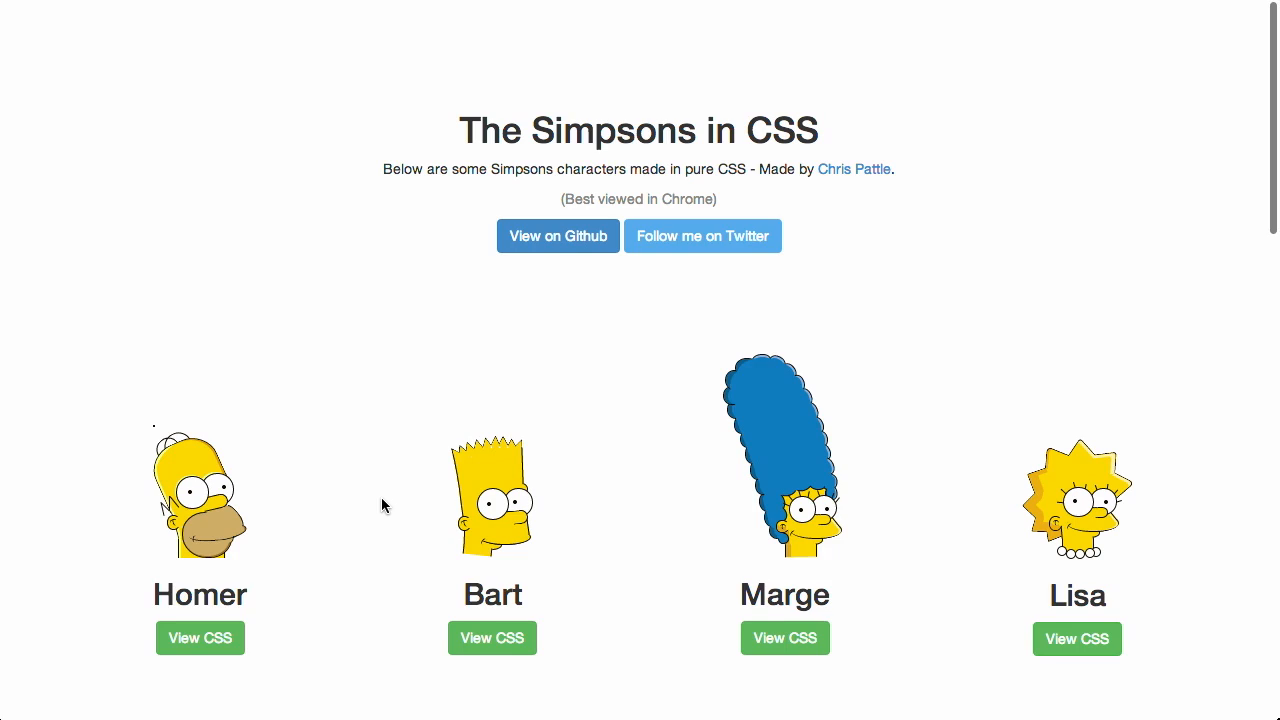
# - Scroll through the Simpsons in CSS character gallery from Homer to Apu and back to the top
pyautogui.scroll(-3)
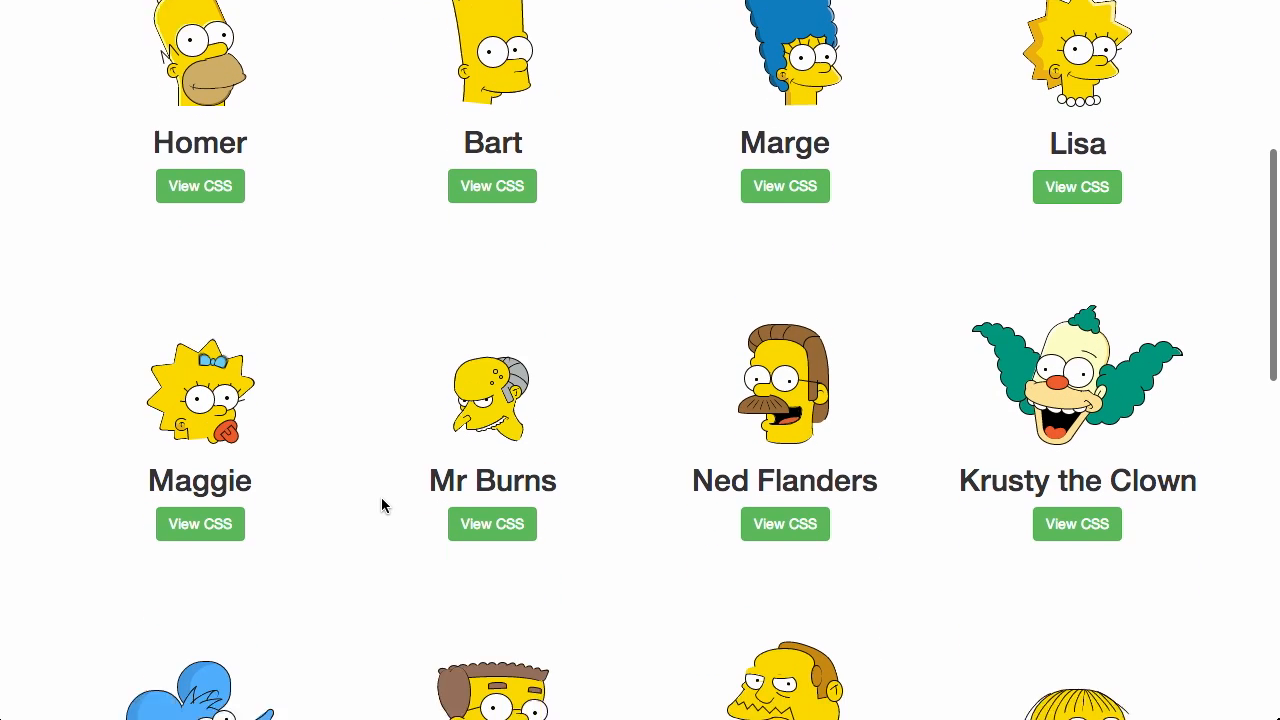
pyautogui.scroll(-3)
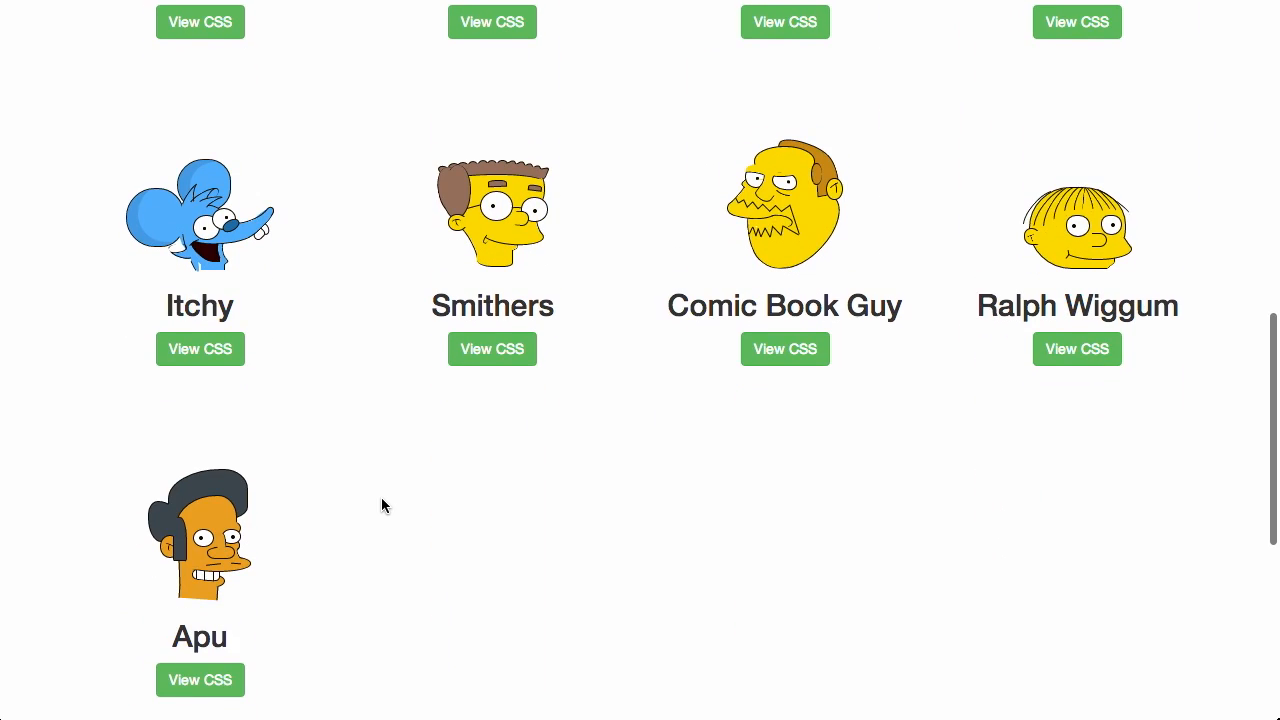
pyautogui.scroll(-3)
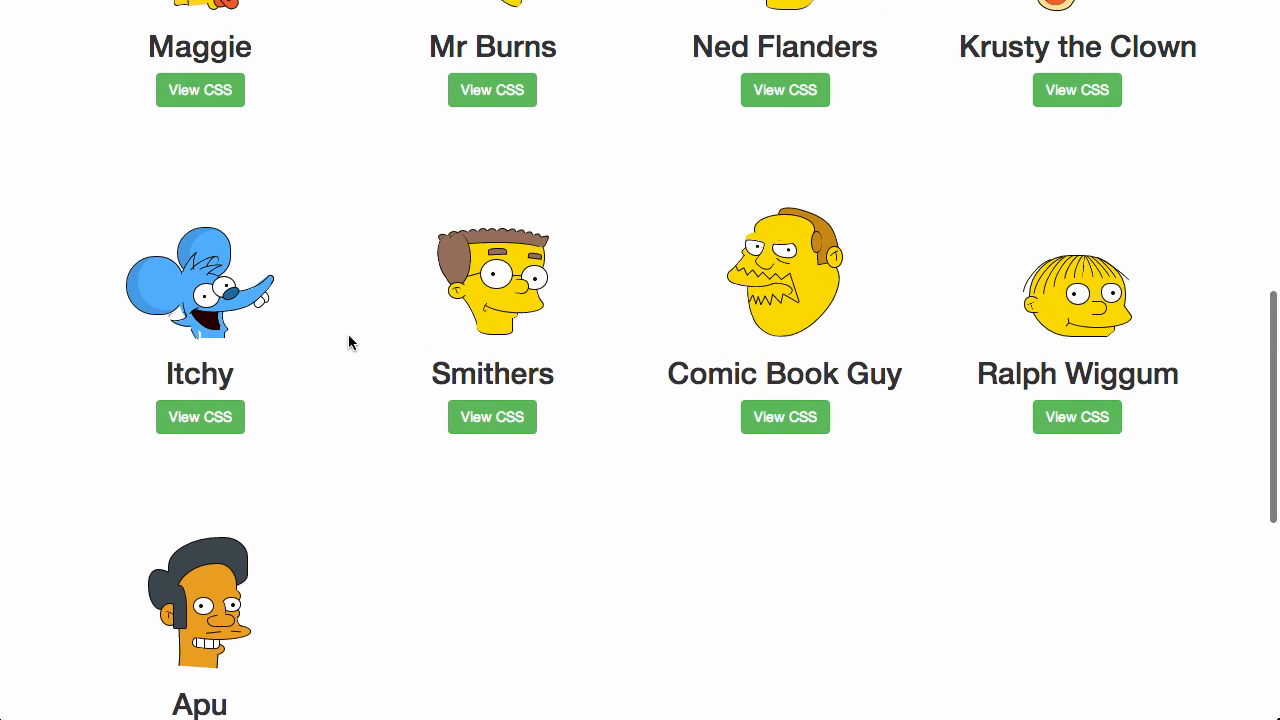
pyautogui.scroll(3)
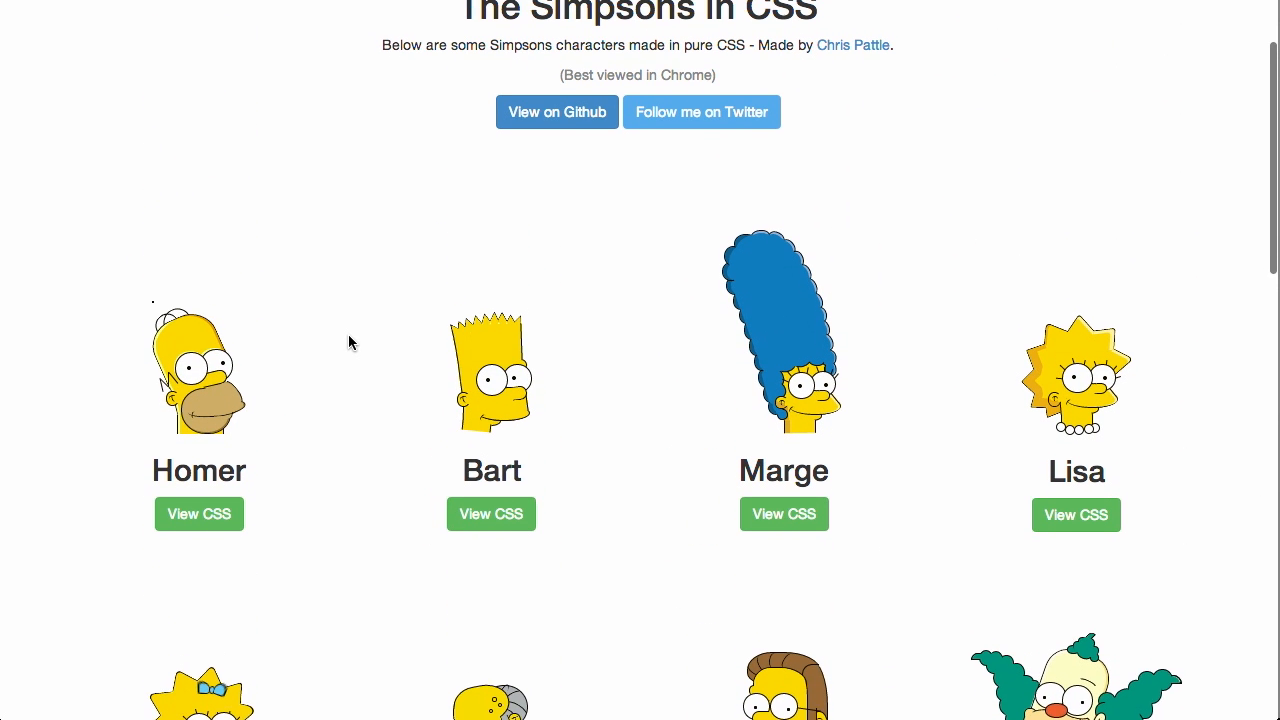
pyautogui.scroll(3)
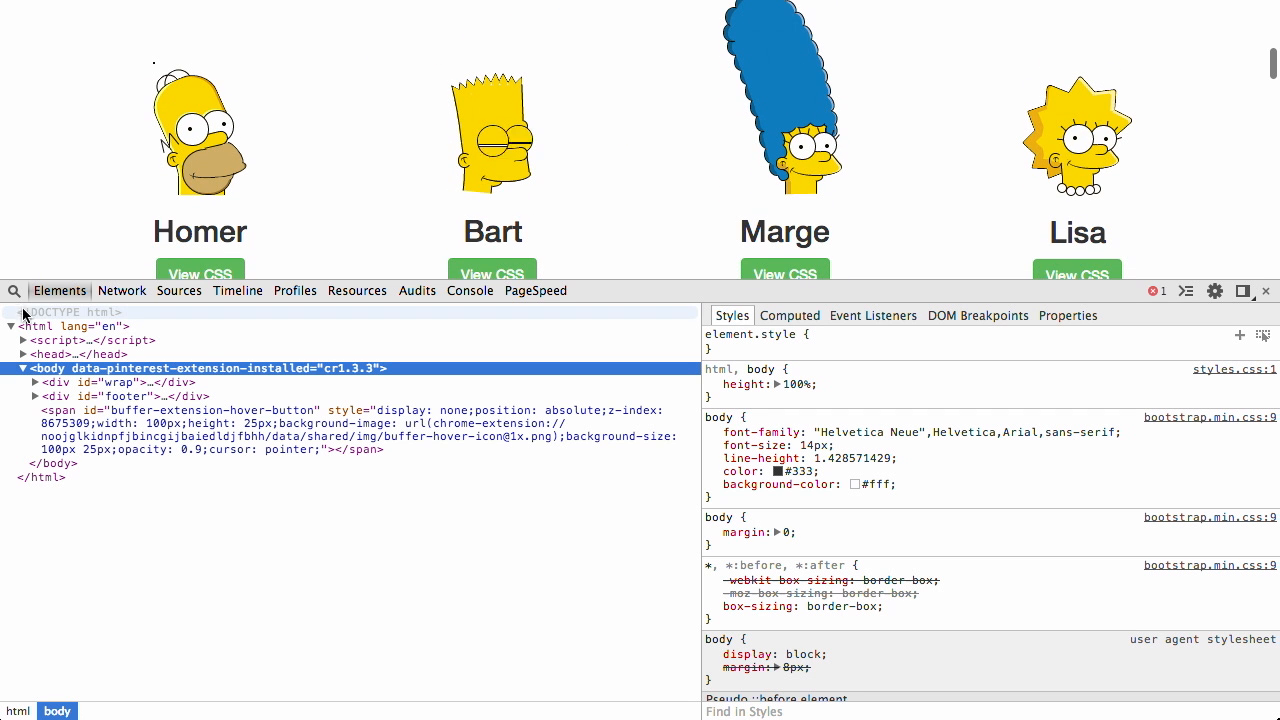
pyautogui.moveTo(140, 182)
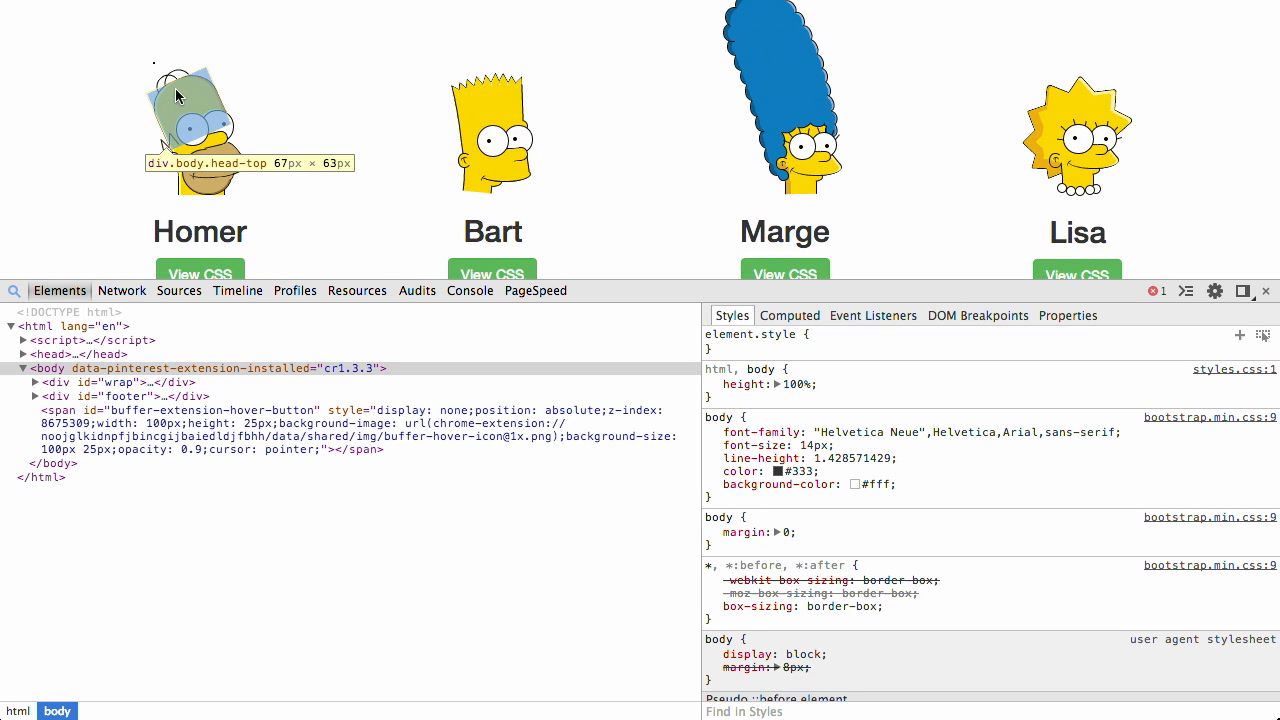
pyautogui.moveTo(172, 88)
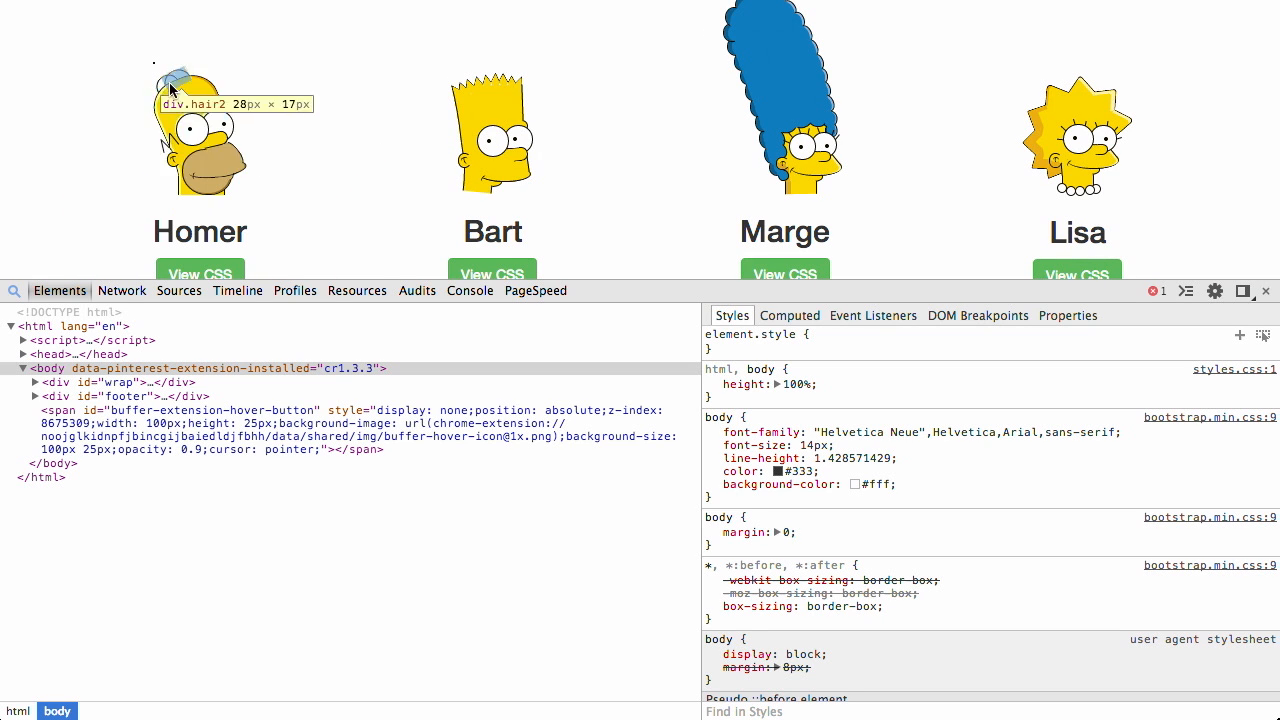
pyautogui.moveTo(212, 144)
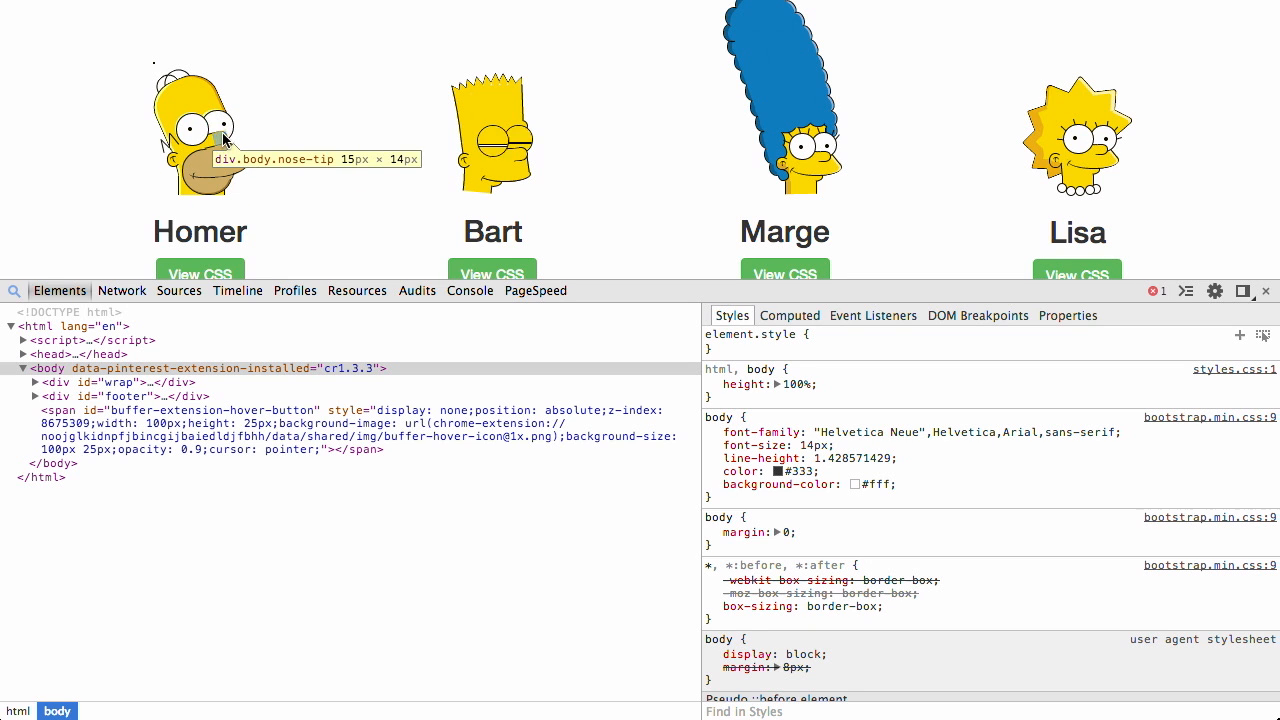
pyautogui.moveTo(190, 136)
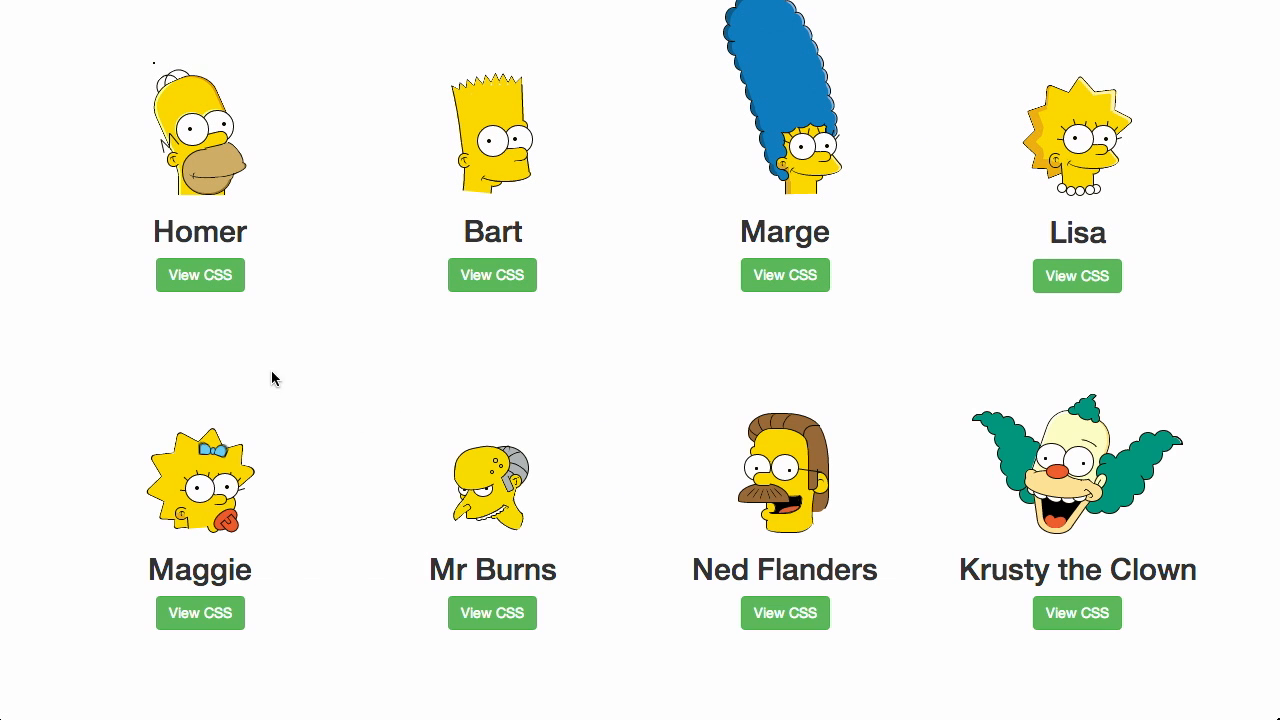
pyautogui.moveTo(200, 280)
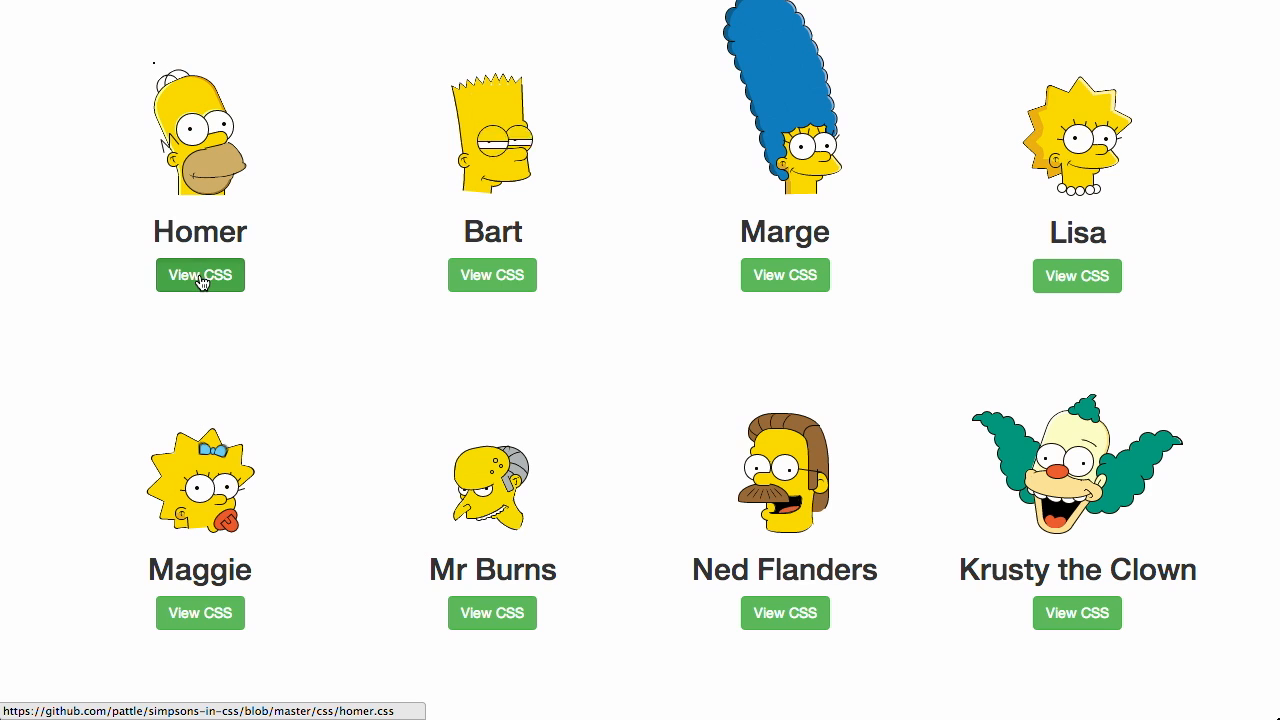
# - Browse Homer's CSS source file on GitHub down to the head's layered shadow declarations
pyautogui.click(200, 276)
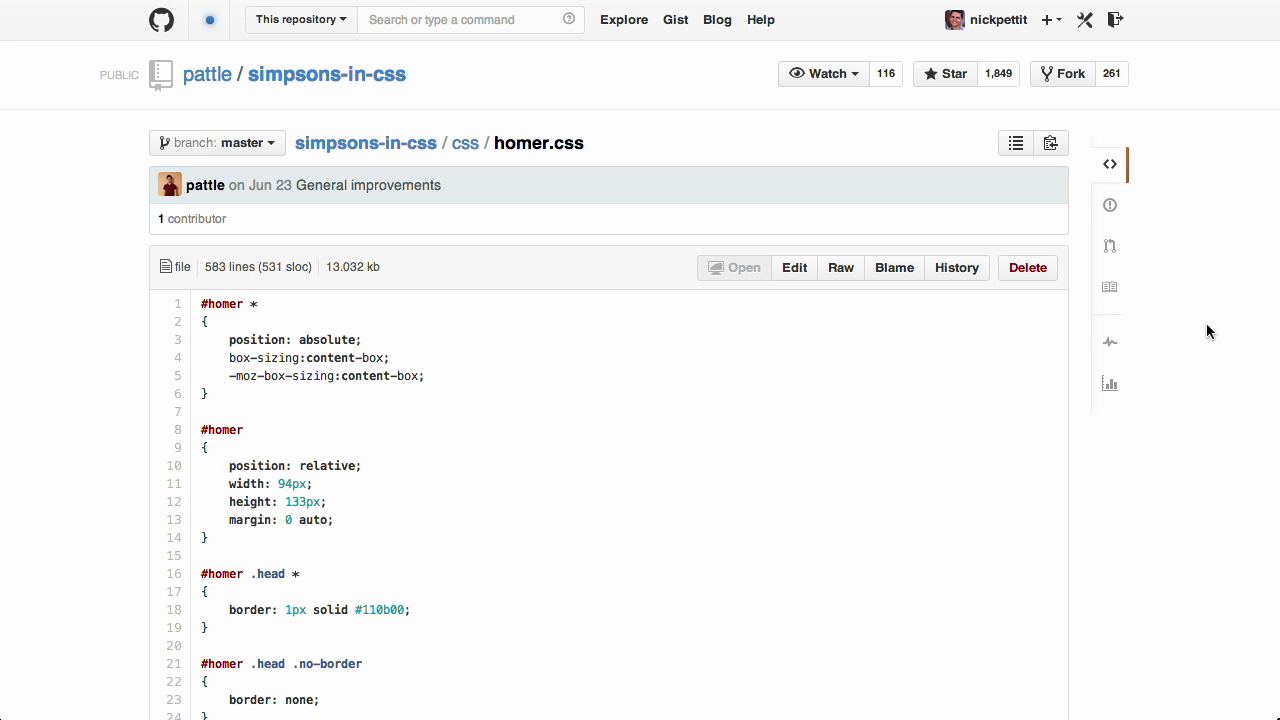
pyautogui.moveTo(118, 428)
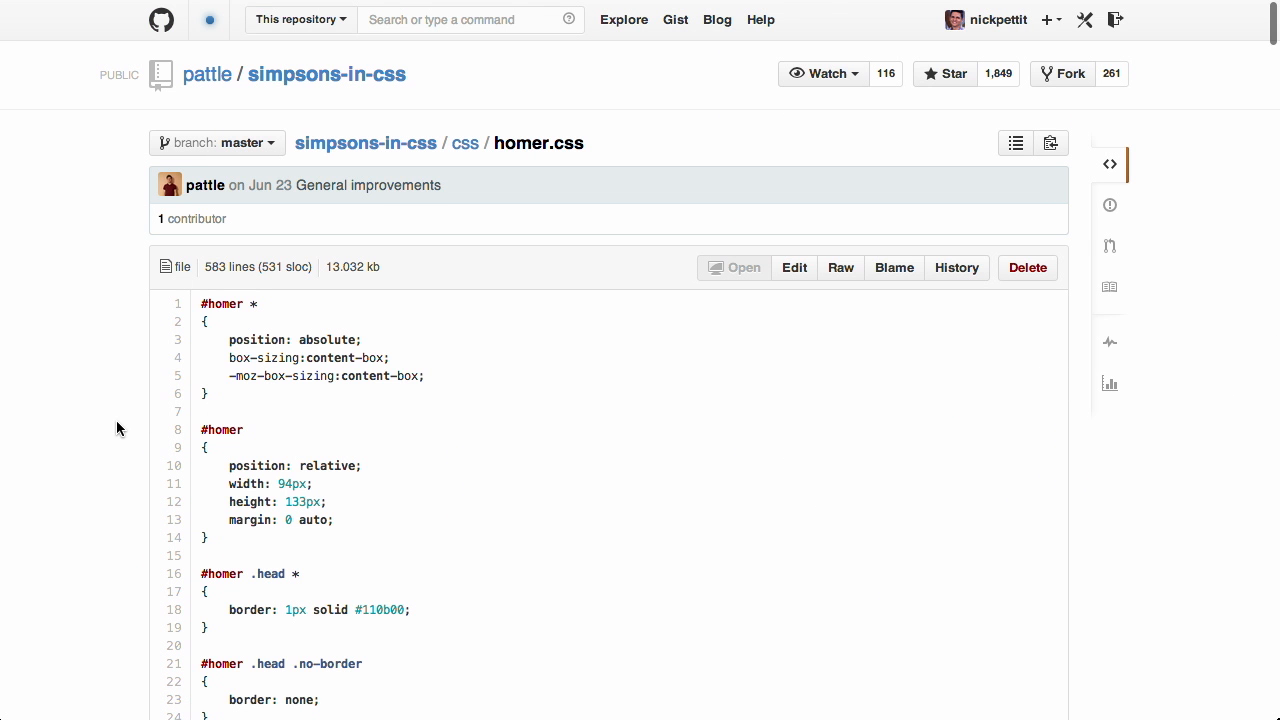
pyautogui.scroll(-3)
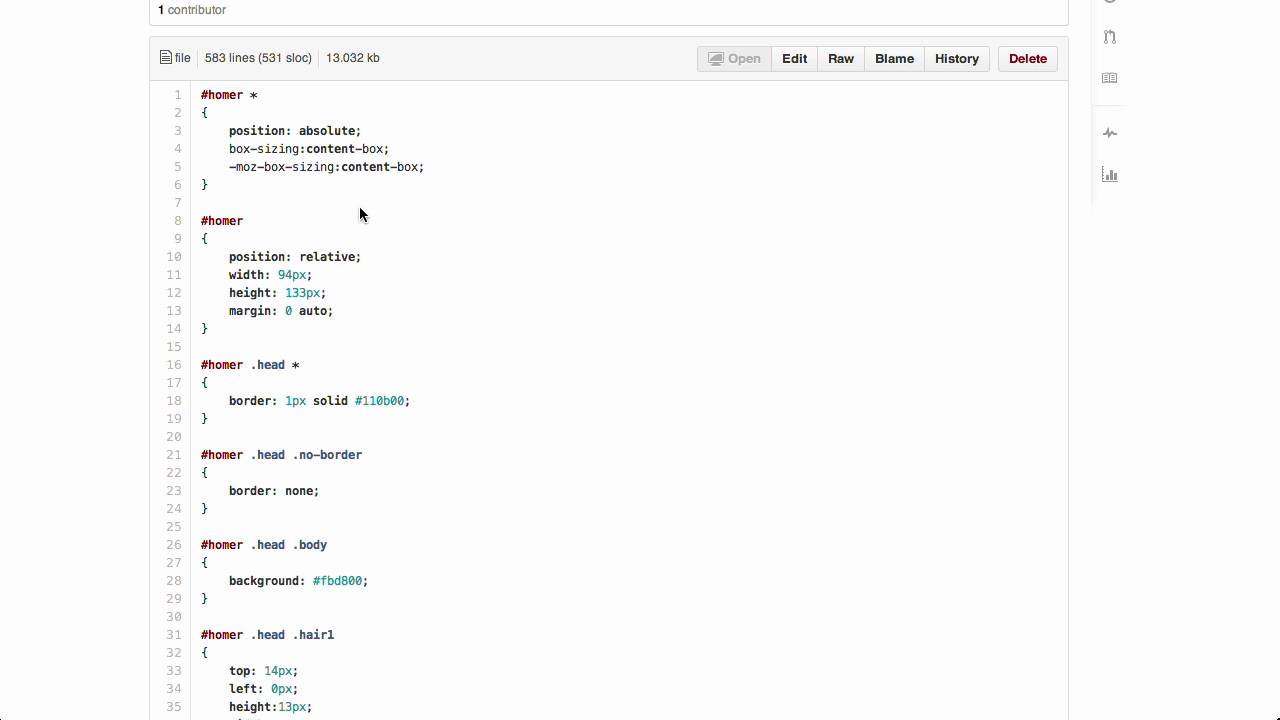
pyautogui.moveTo(300, 332)
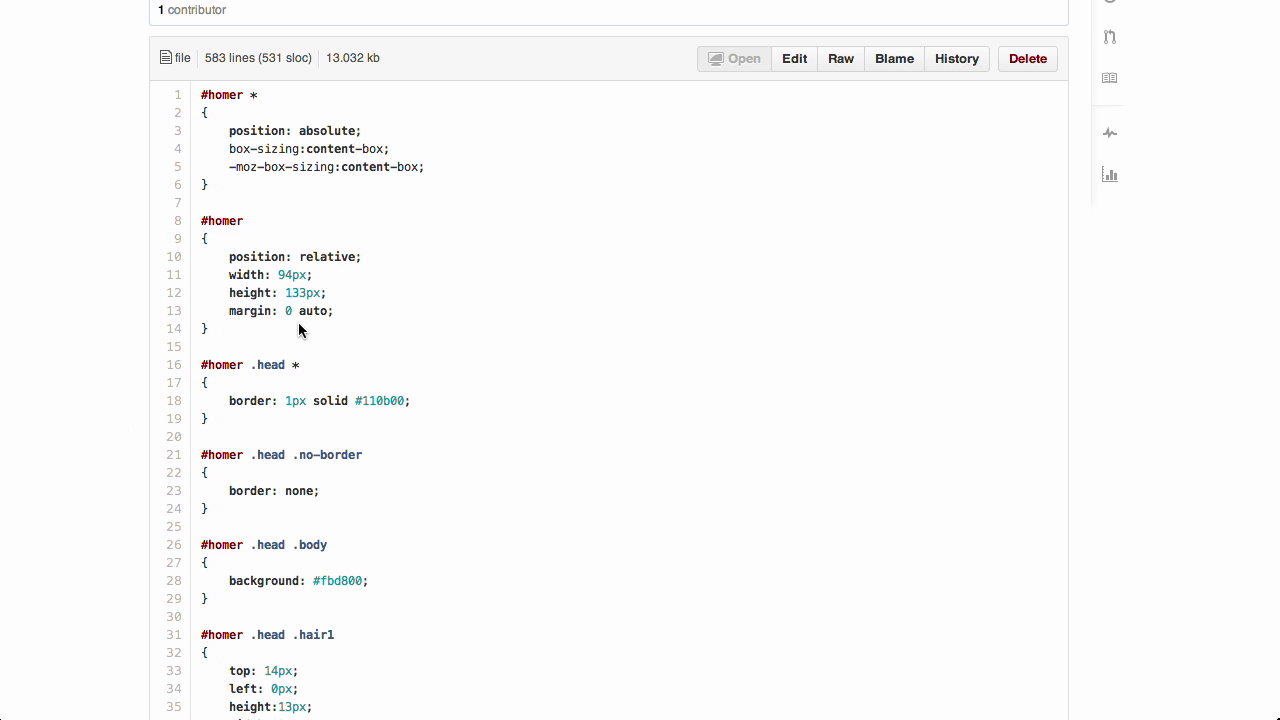
pyautogui.moveTo(214, 190)
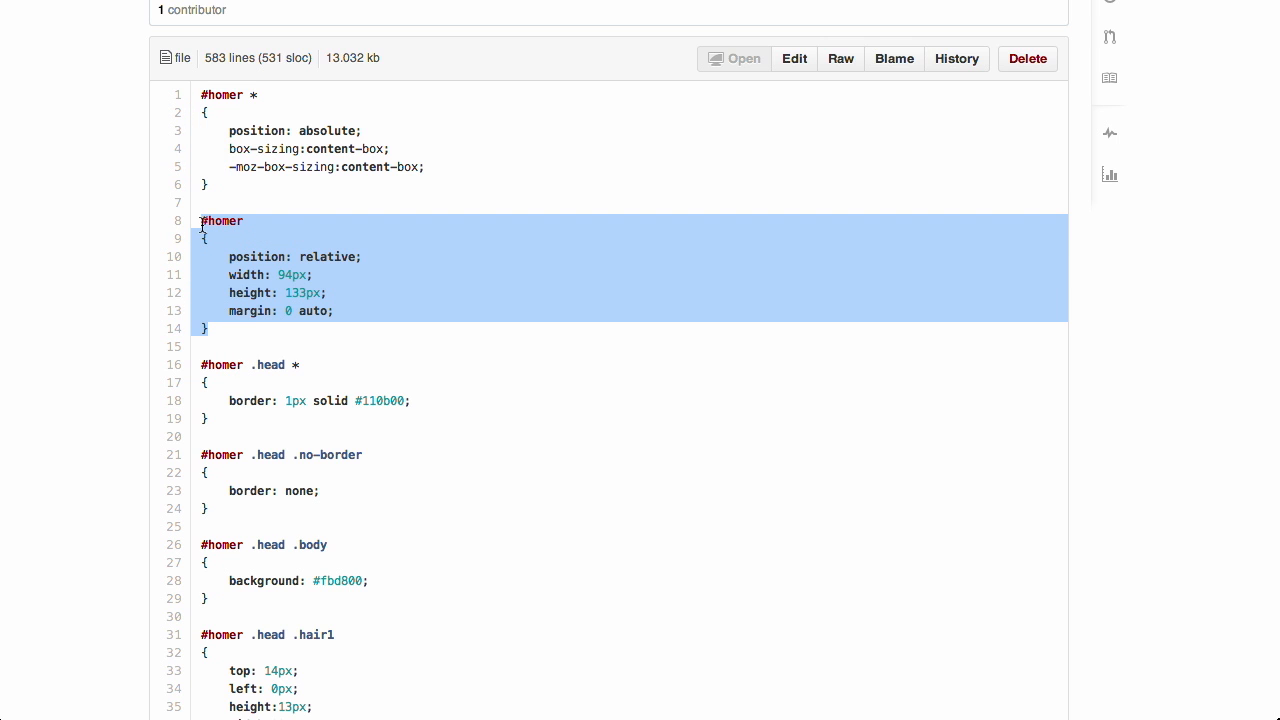
pyautogui.moveTo(336, 230)
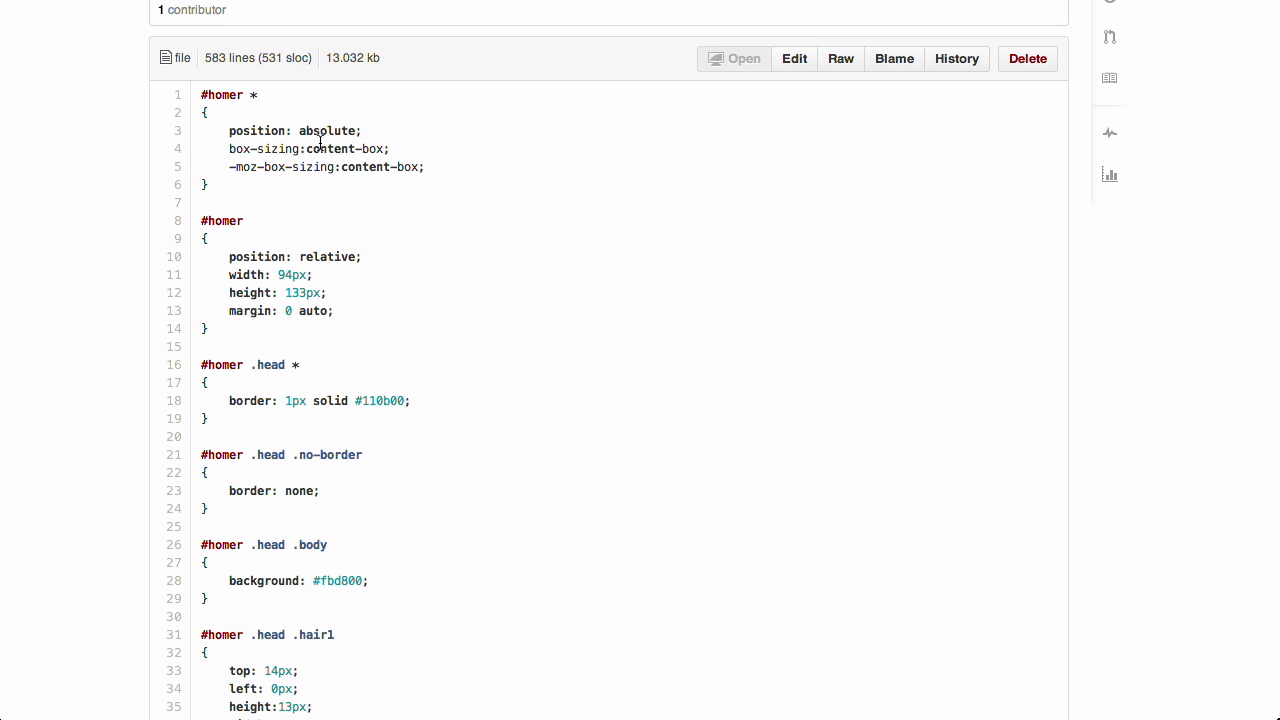
pyautogui.moveTo(520, 412)
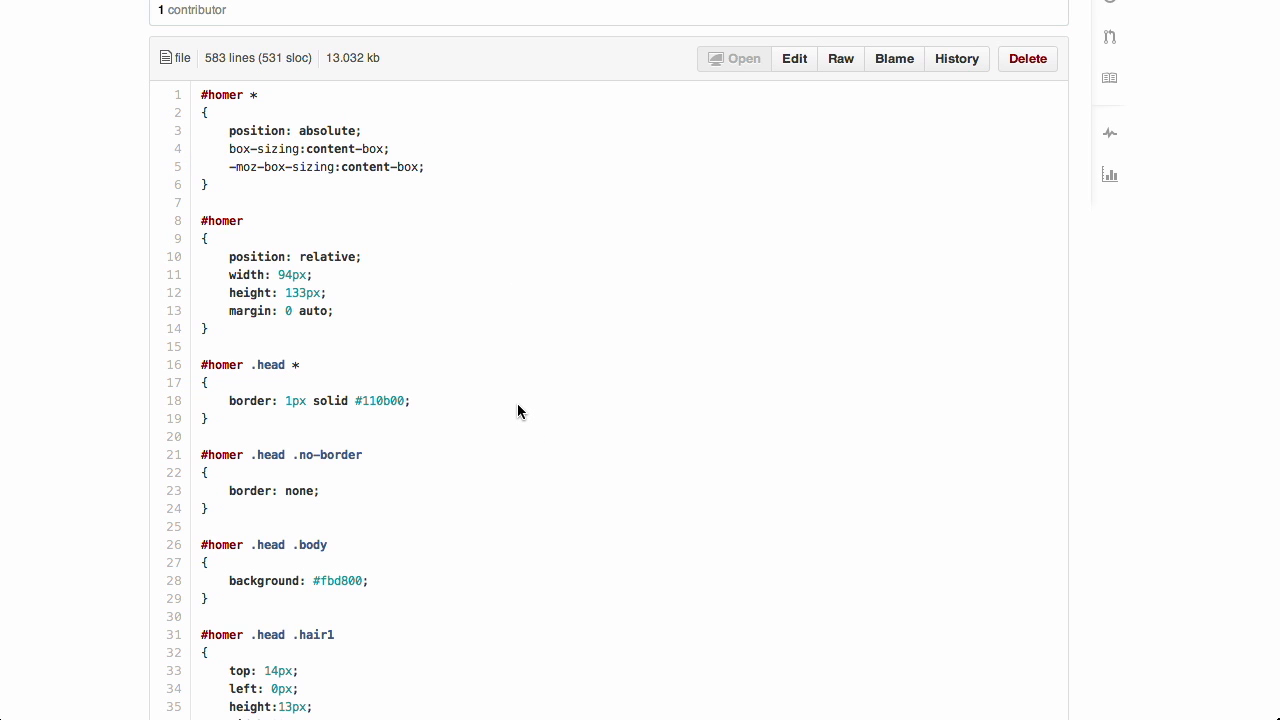
pyautogui.scroll(-3)
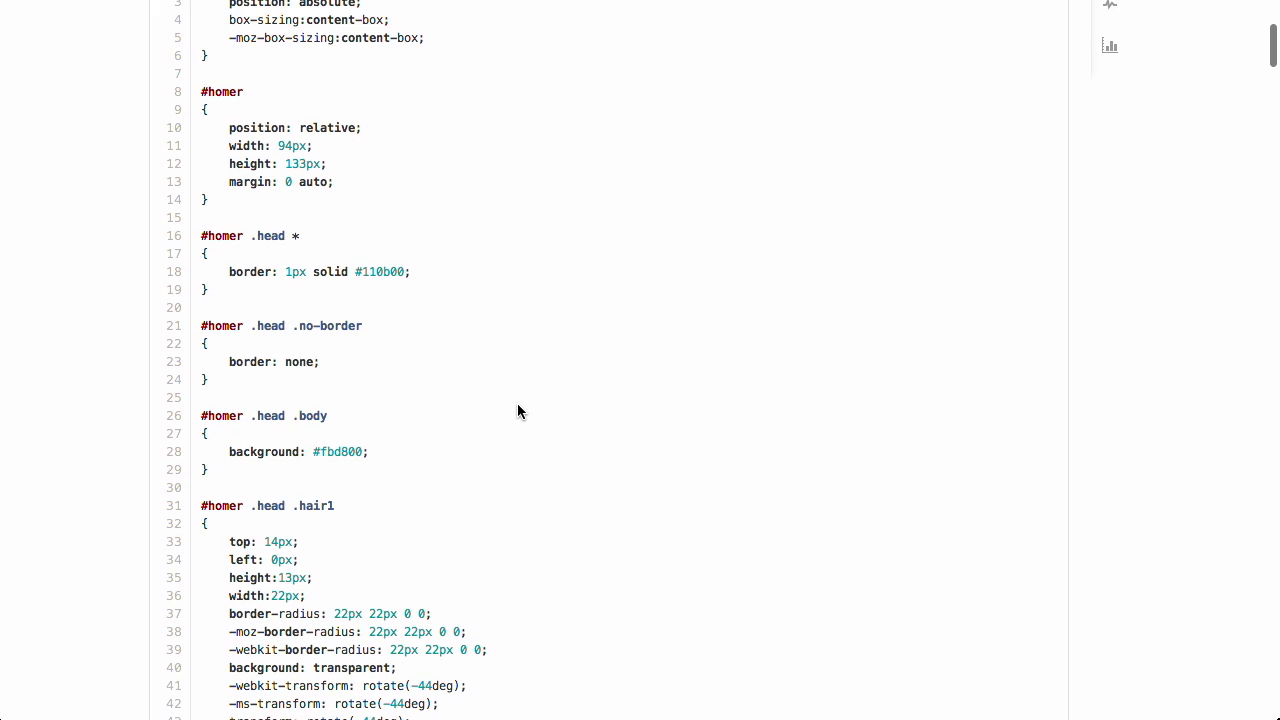
pyautogui.scroll(-3)
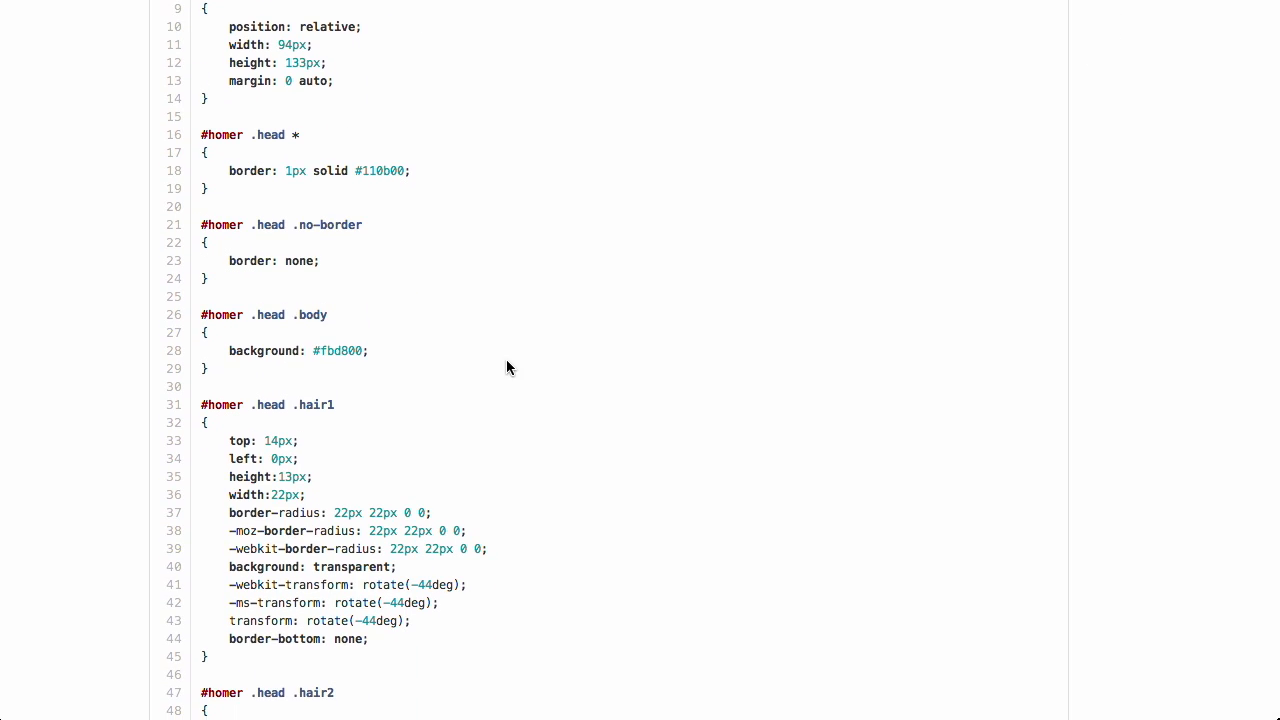
pyautogui.scroll(-3)
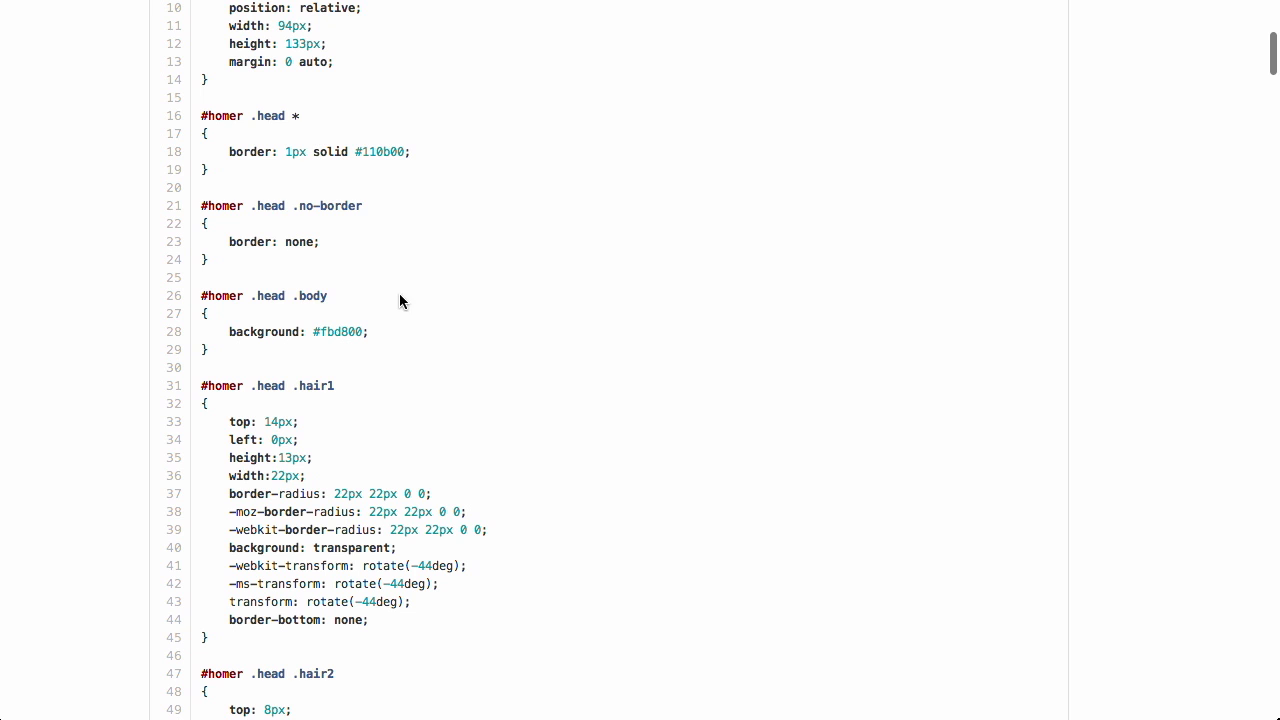
pyautogui.scroll(-3)
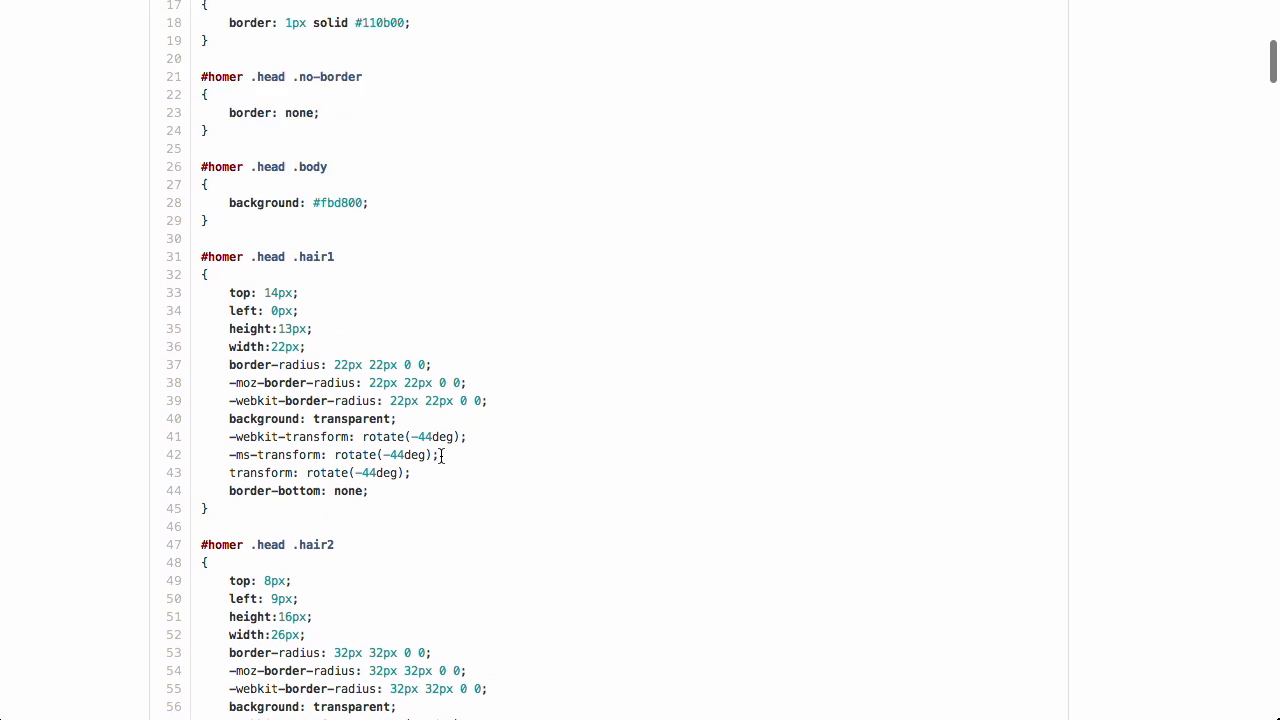
pyautogui.scroll(-3)
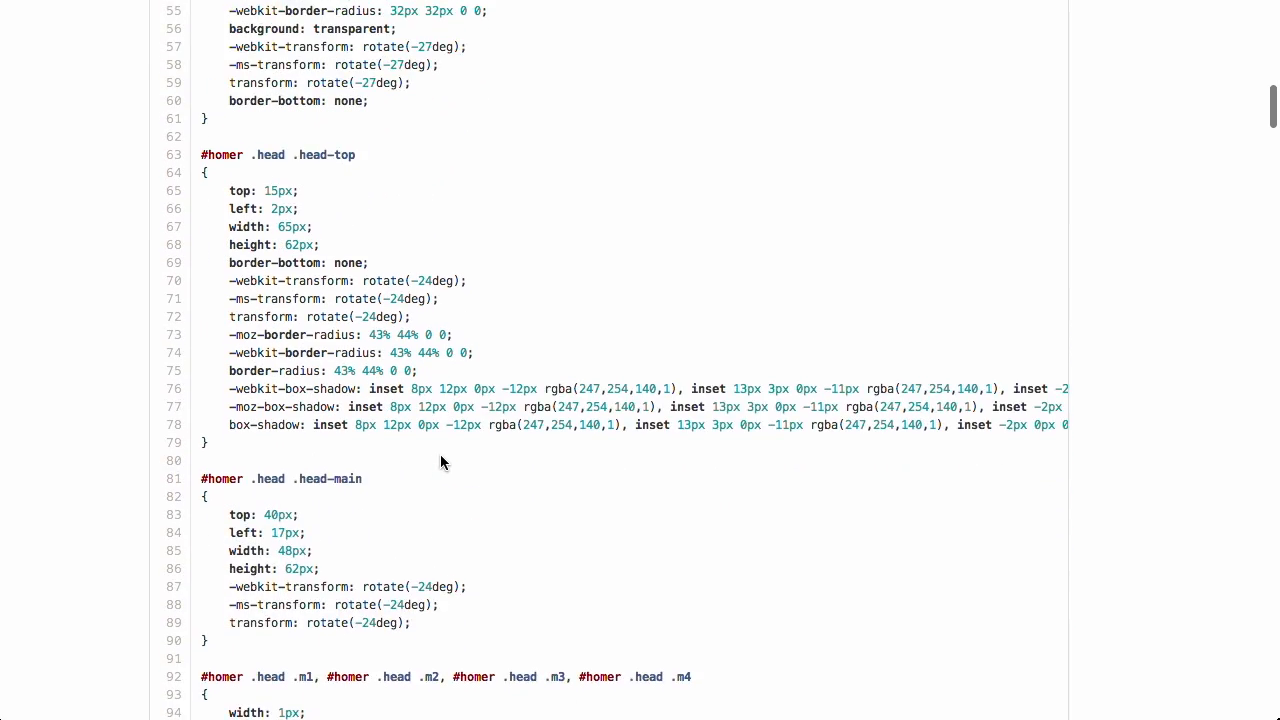
pyautogui.scroll(-3)
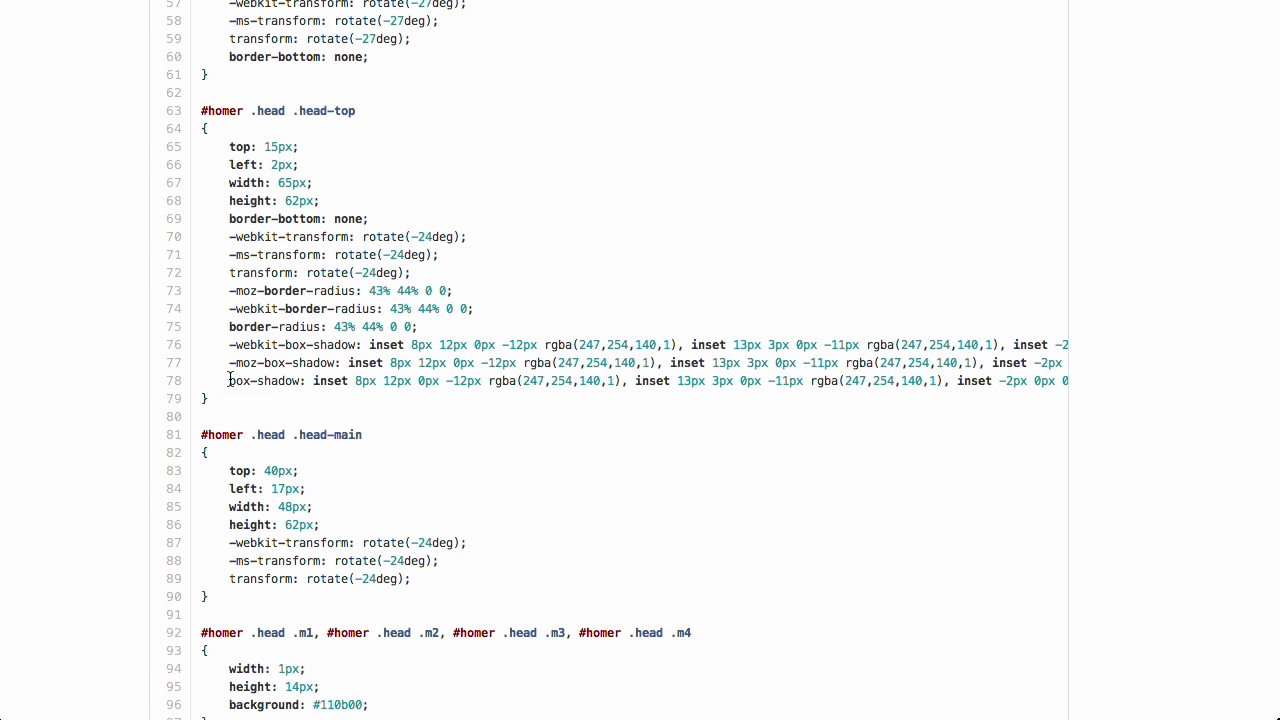
# - Select the box-shadow property and its extra inset shadow values on line 78
pyautogui.doubleClick(264, 380)
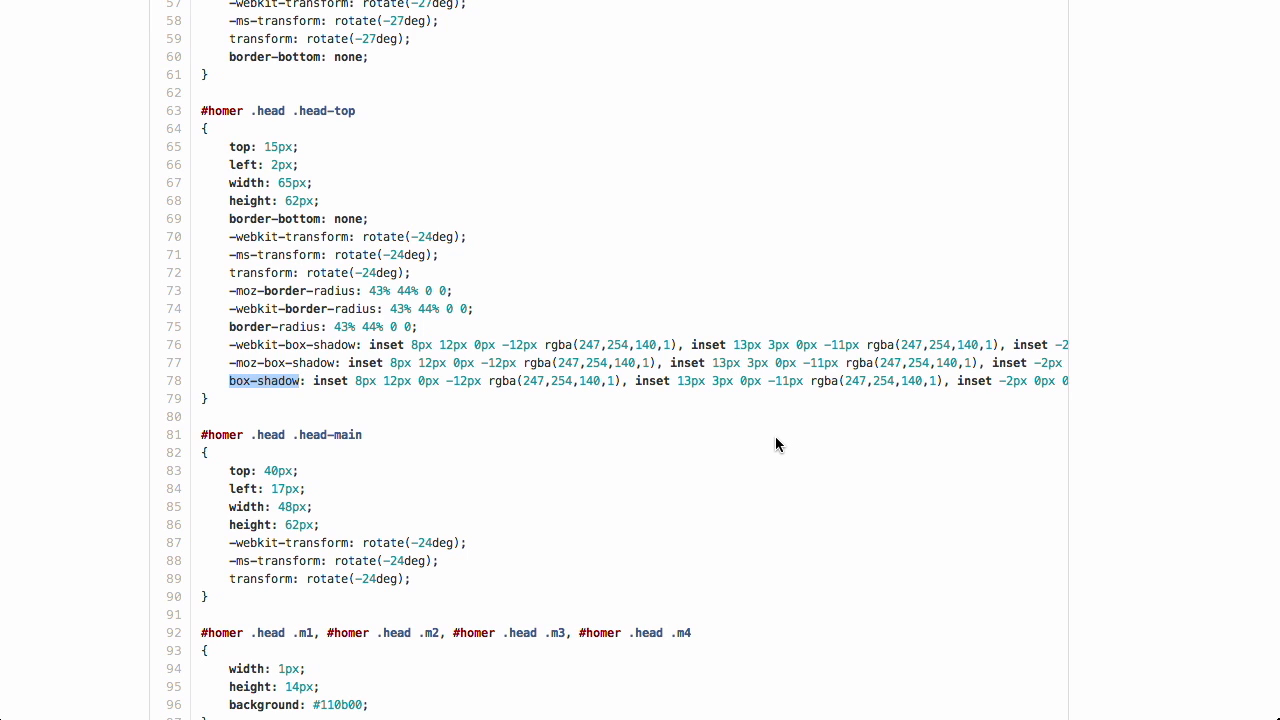
pyautogui.moveTo(710, 432)
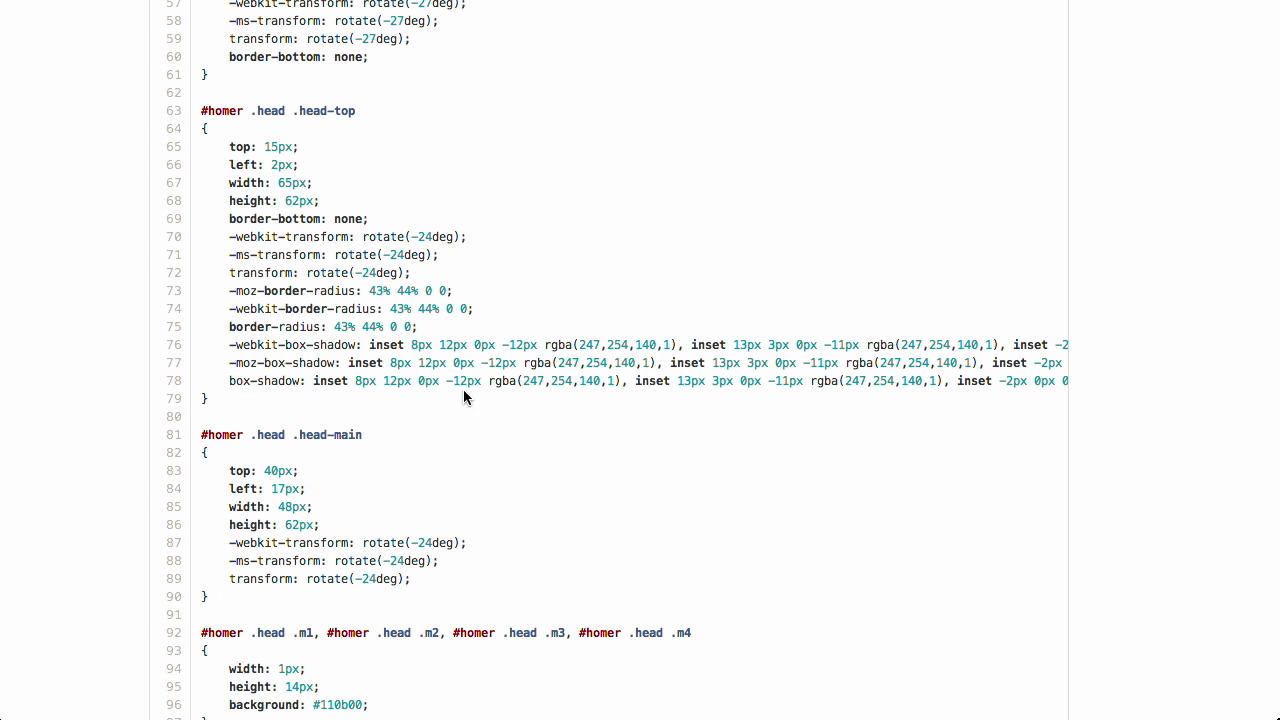
pyautogui.moveTo(632, 380); pyautogui.dragTo(1068, 380)
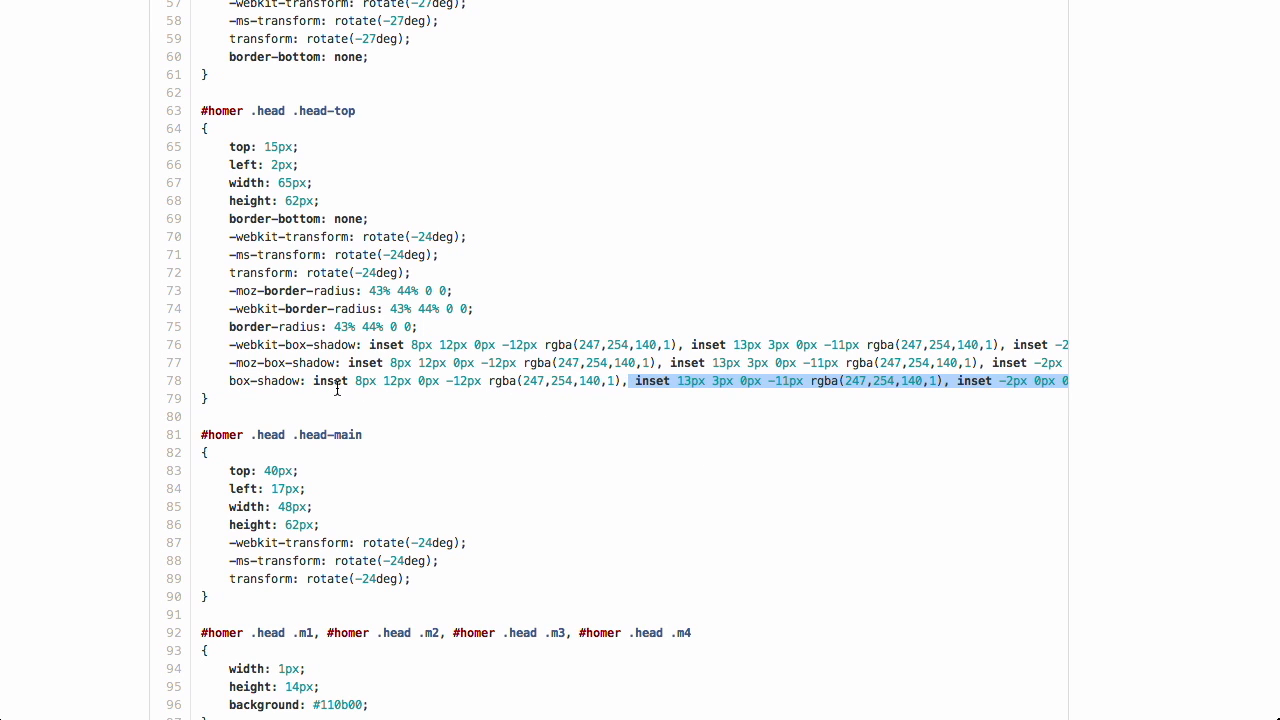
pyautogui.scroll(-3)
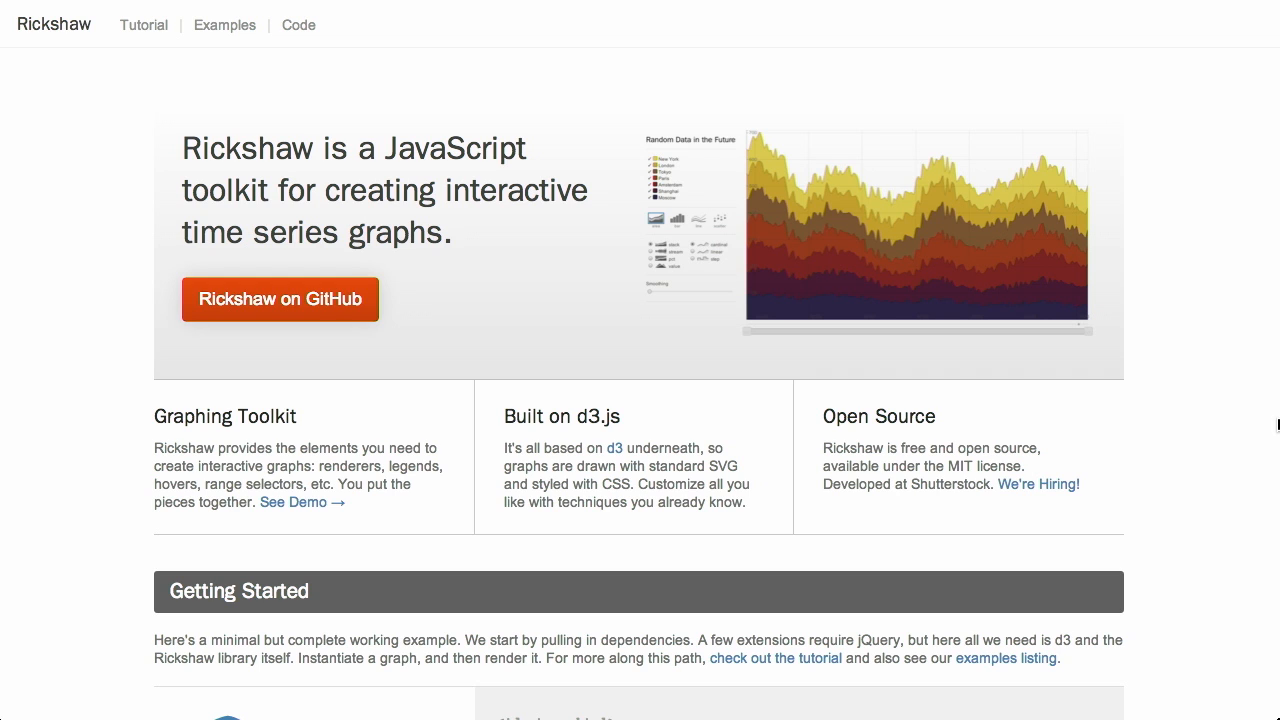
pyautogui.moveTo(312, 152)
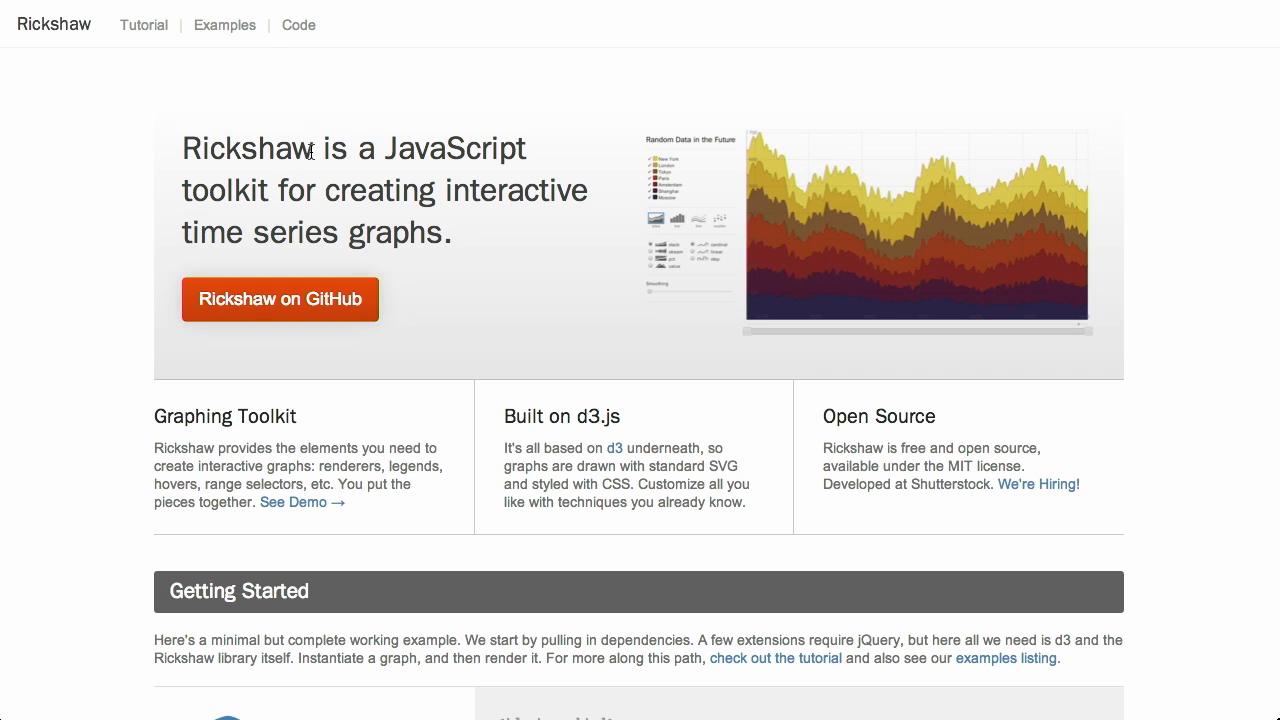
pyautogui.moveTo(528, 300)
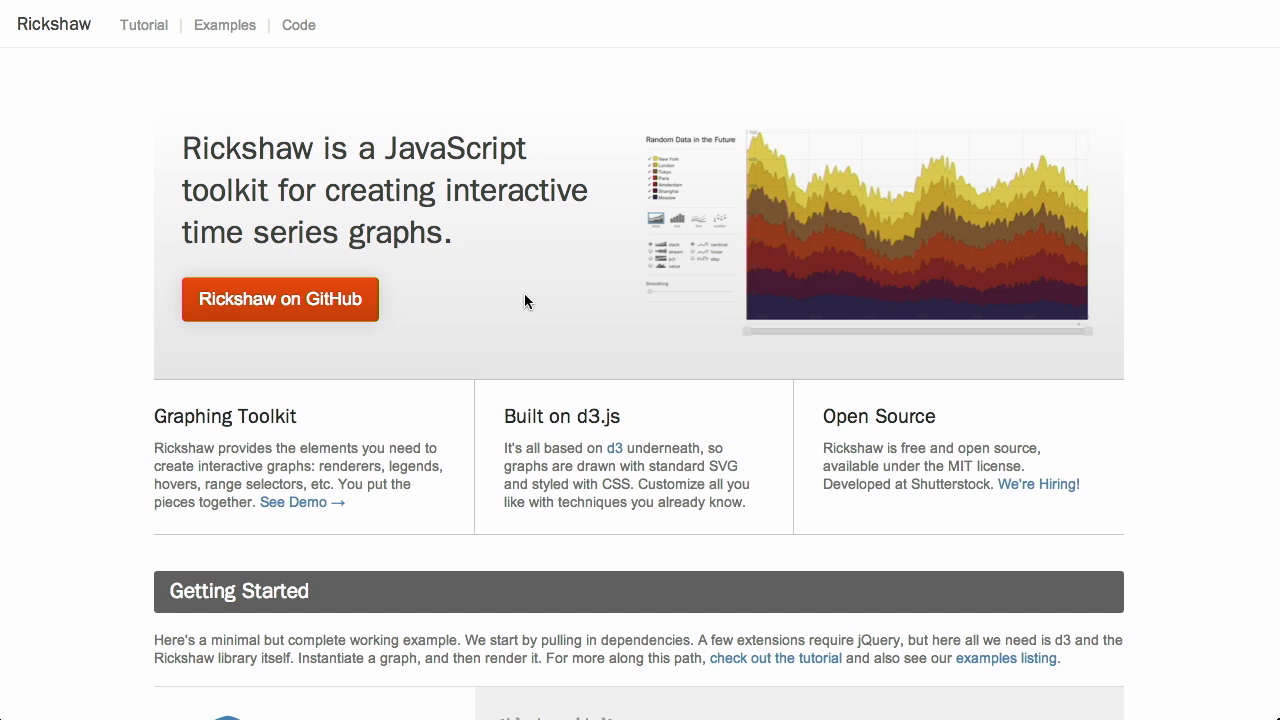
pyautogui.moveTo(310, 518)
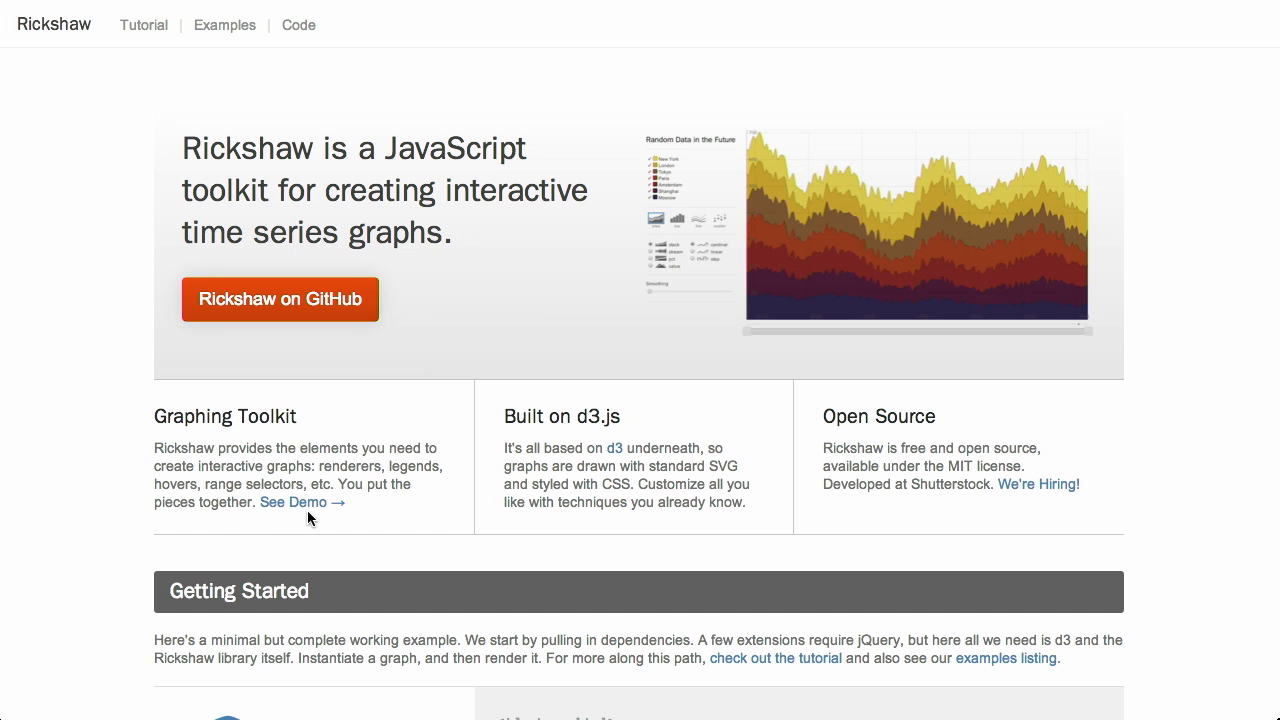
# - View the Rickshaw demo chart and narrow its range slider to the later time span
pyautogui.click(292, 502)
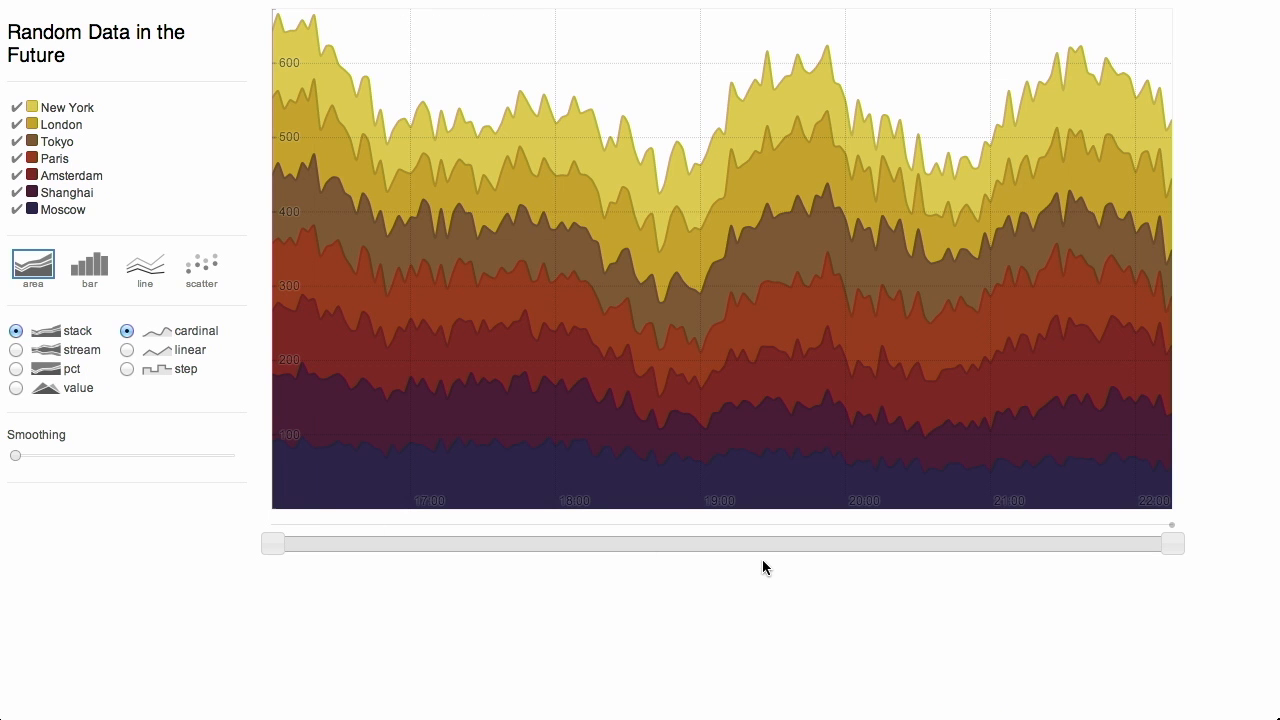
pyautogui.moveTo(476, 668)
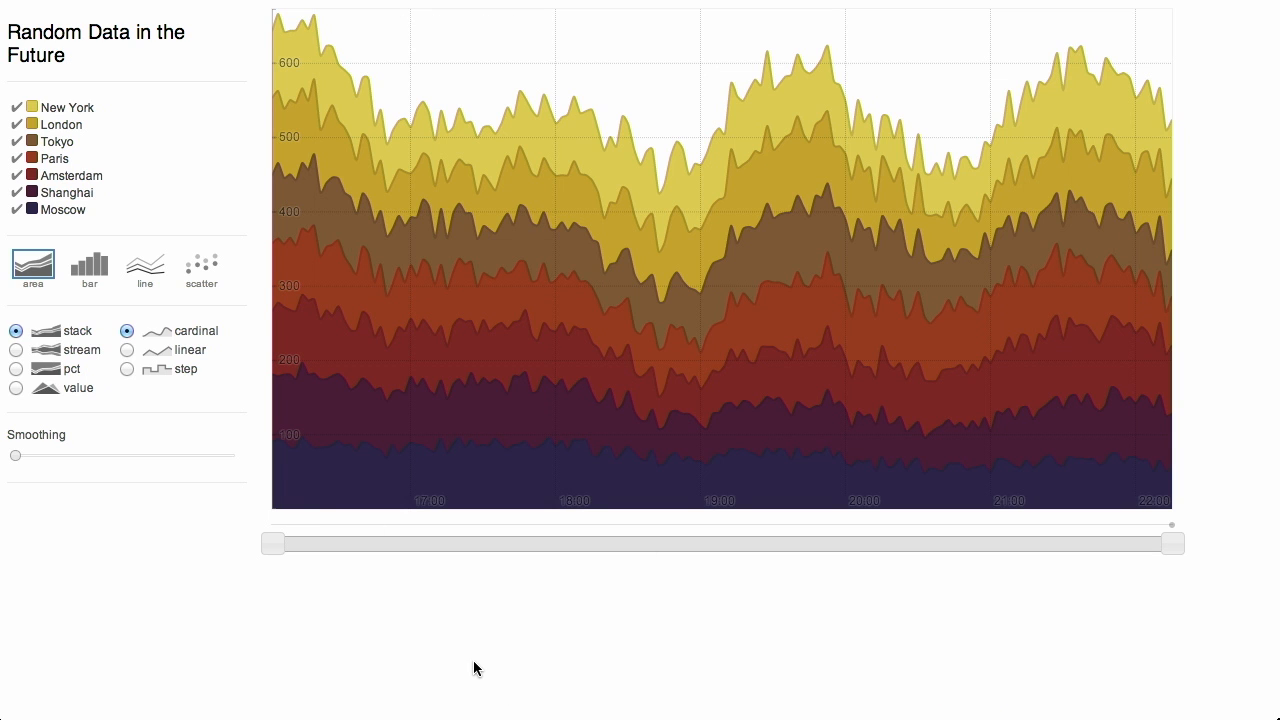
pyautogui.moveTo(674, 428)
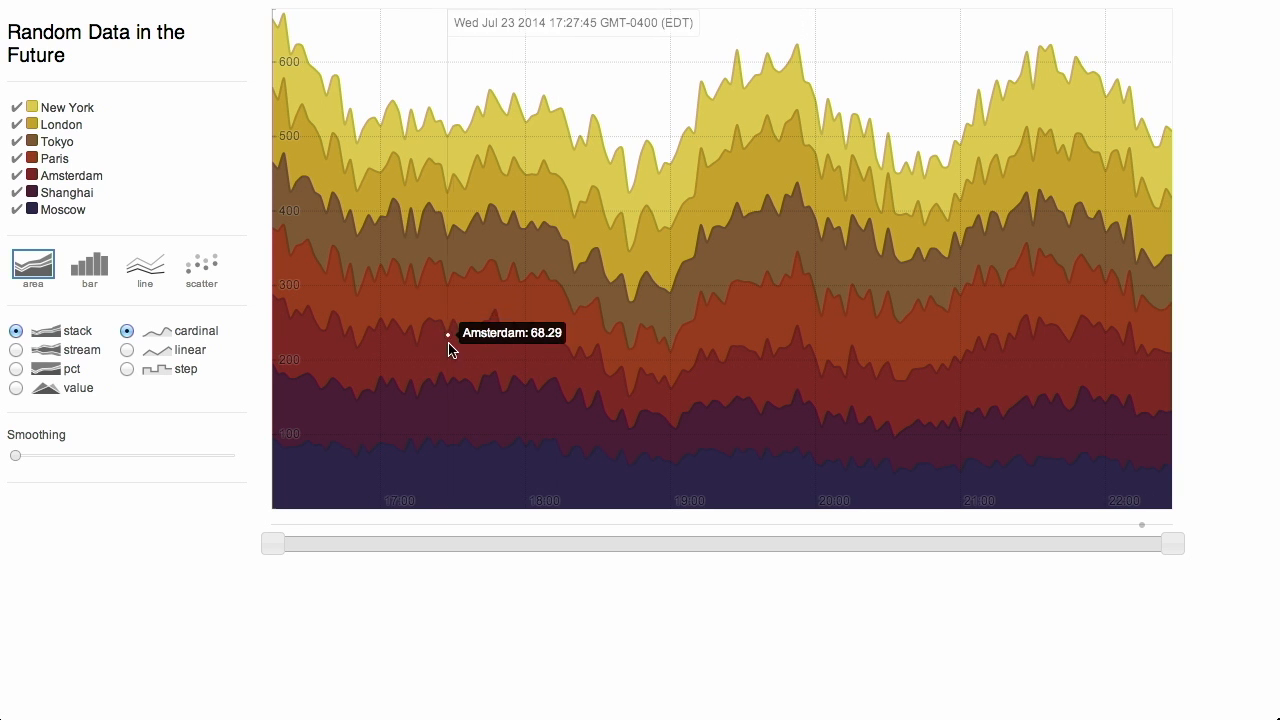
pyautogui.moveTo(568, 340)
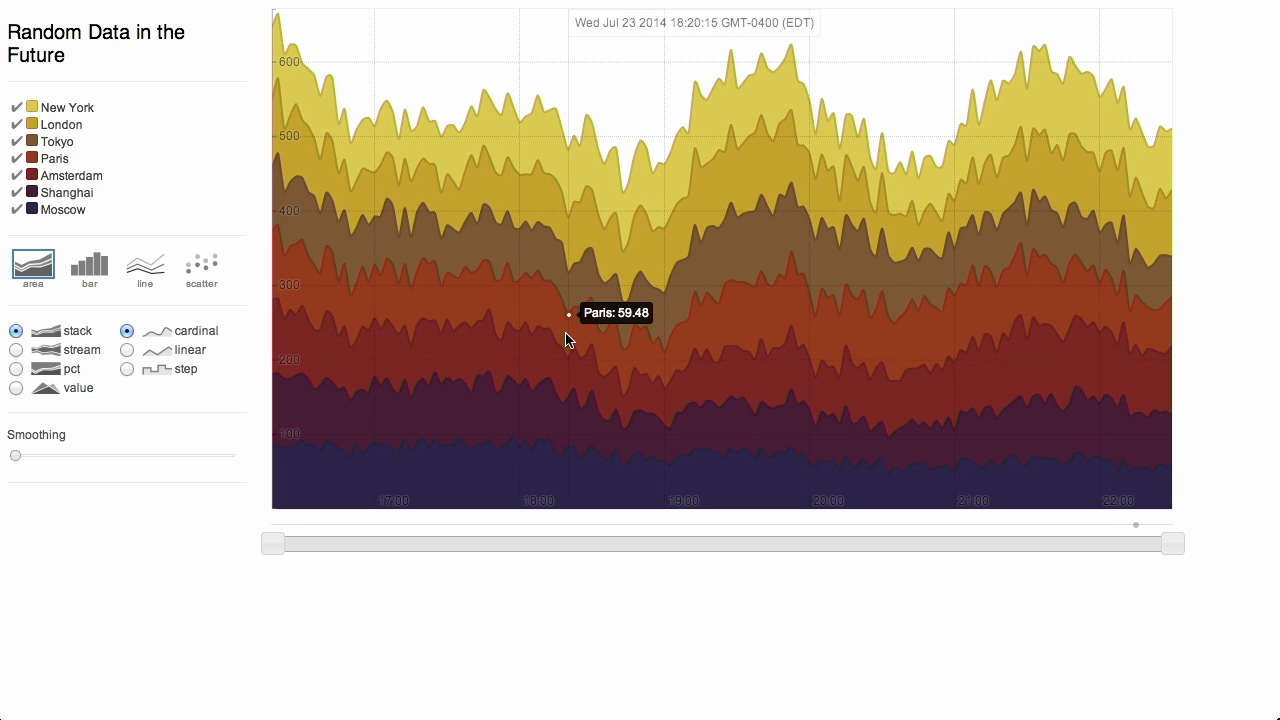
pyautogui.moveTo(674, 272)
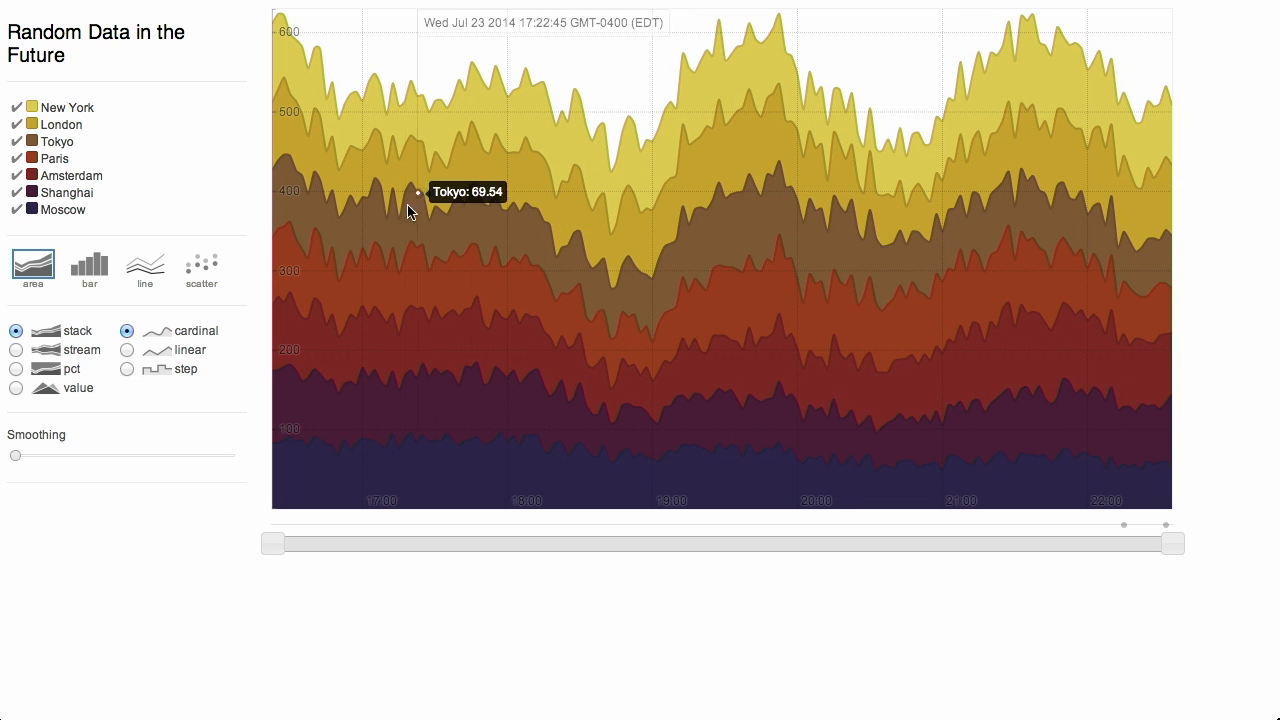
pyautogui.moveTo(276, 544); pyautogui.dragTo(392, 544)
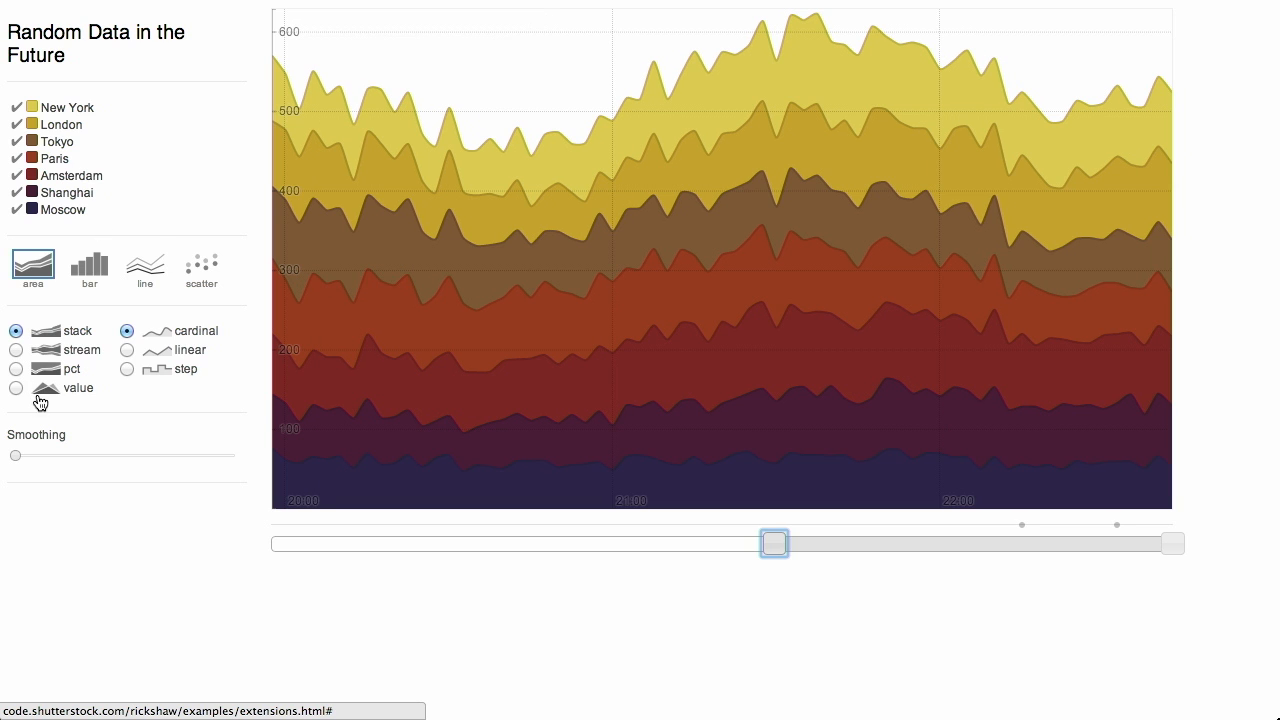
# - Redraw the demo as unstacked values, bars, lines, stepped lines and scatter in turn
pyautogui.click(16, 388)
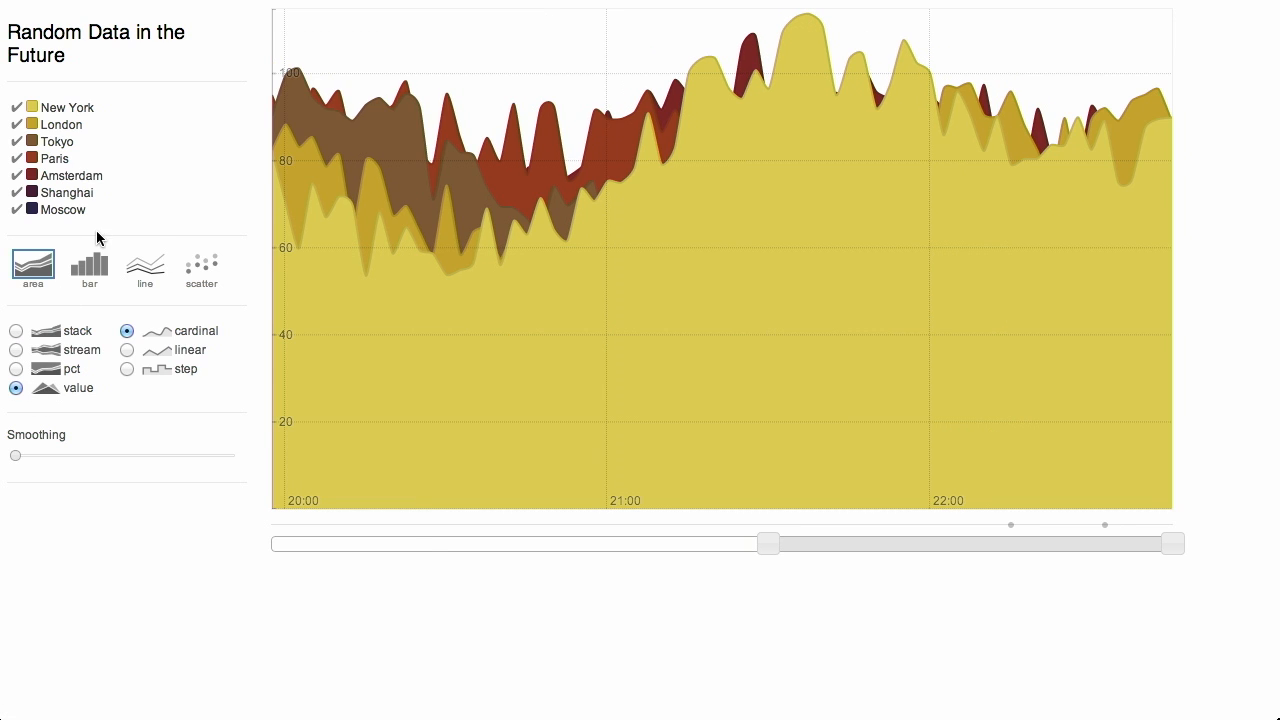
pyautogui.click(88, 264)
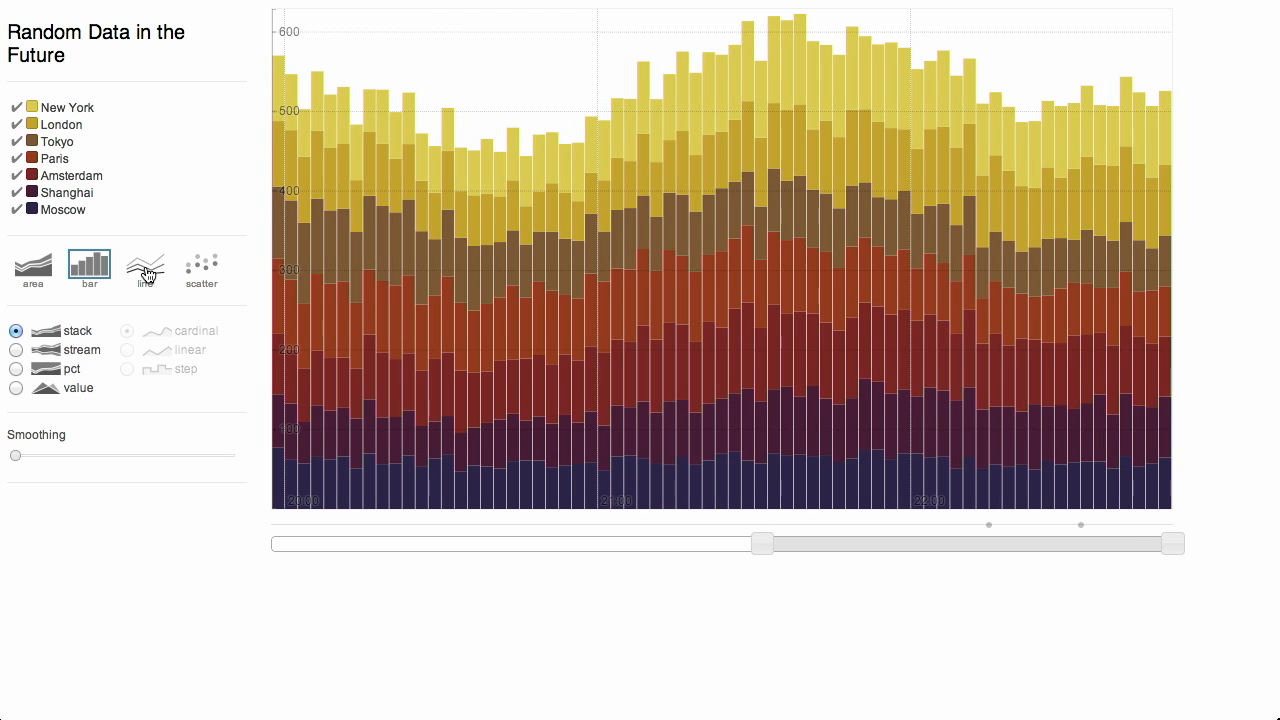
pyautogui.click(144, 268)
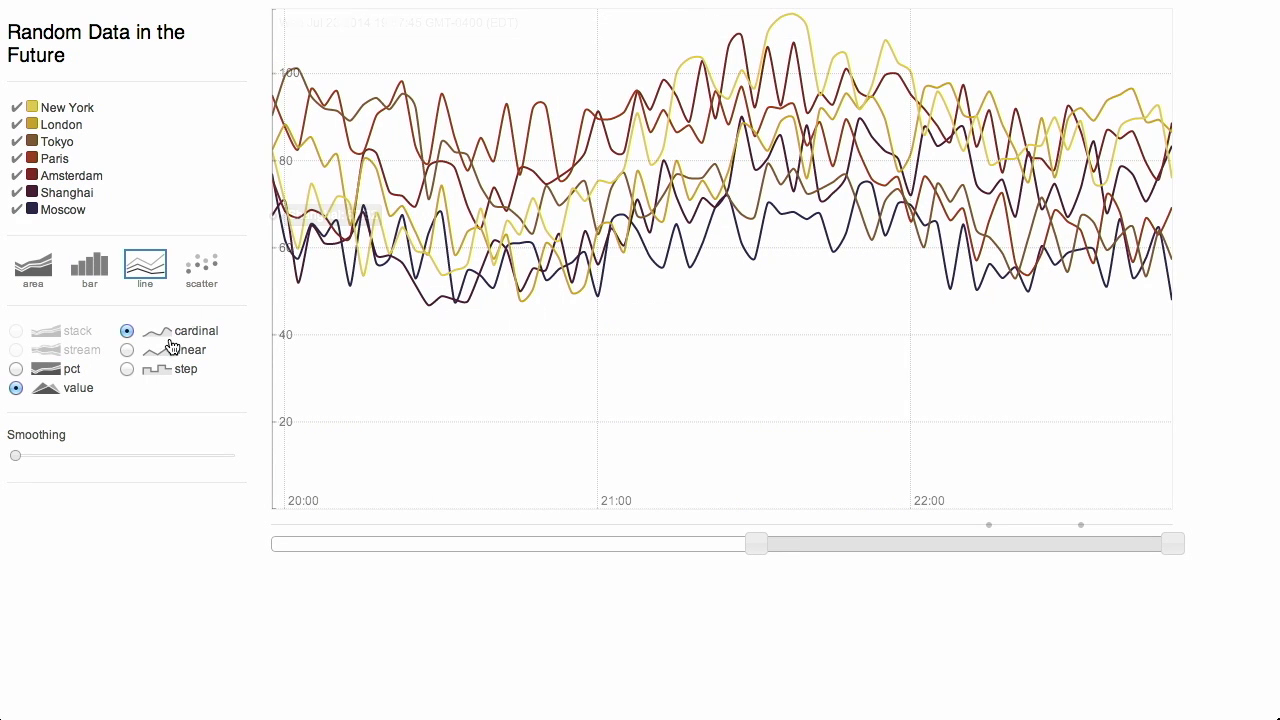
pyautogui.click(126, 368)
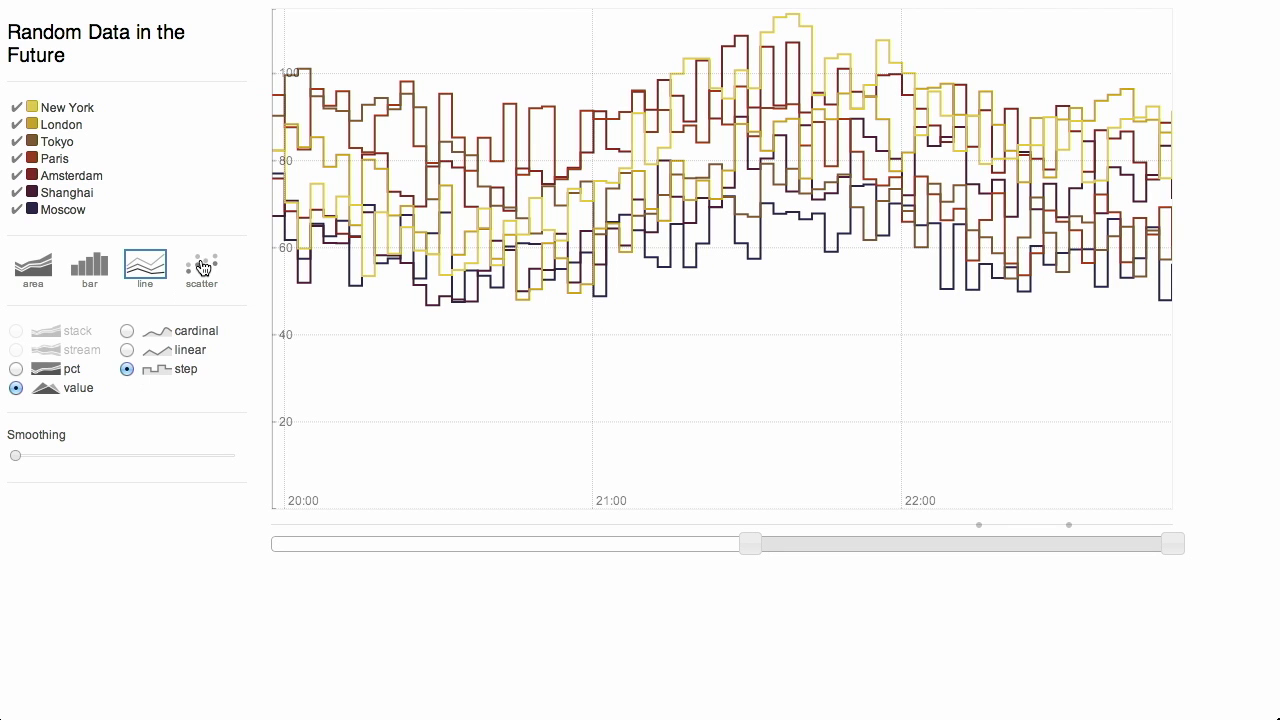
pyautogui.click(200, 264)
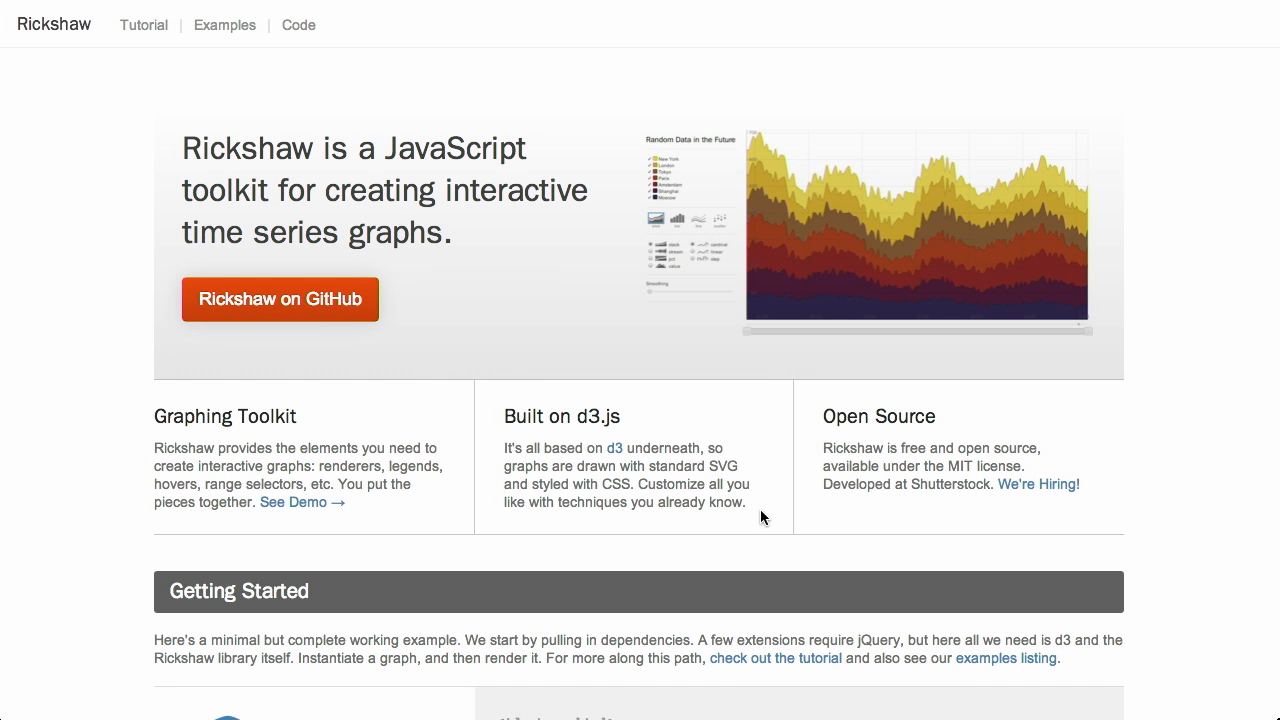
pyautogui.moveTo(1212, 498)
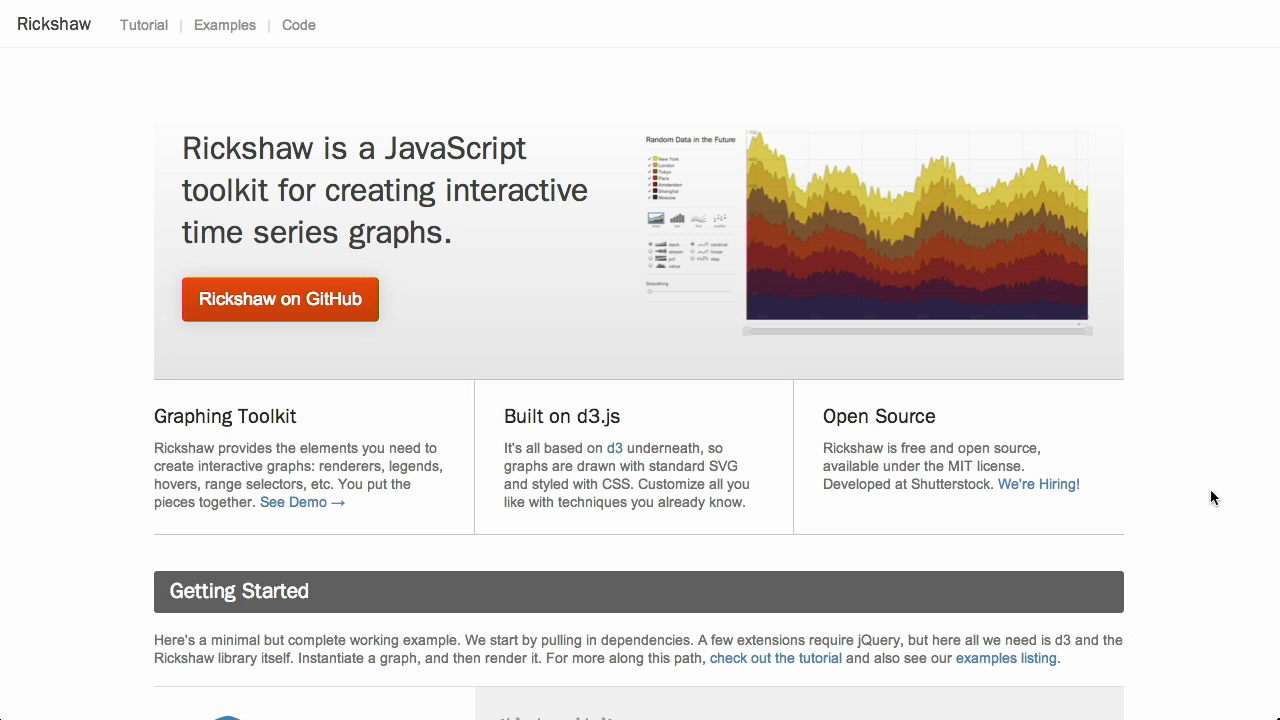
# - Scroll the Rickshaw page to the Getting Started steelblue chart and its code above Area Graphs
pyautogui.scroll(-3)
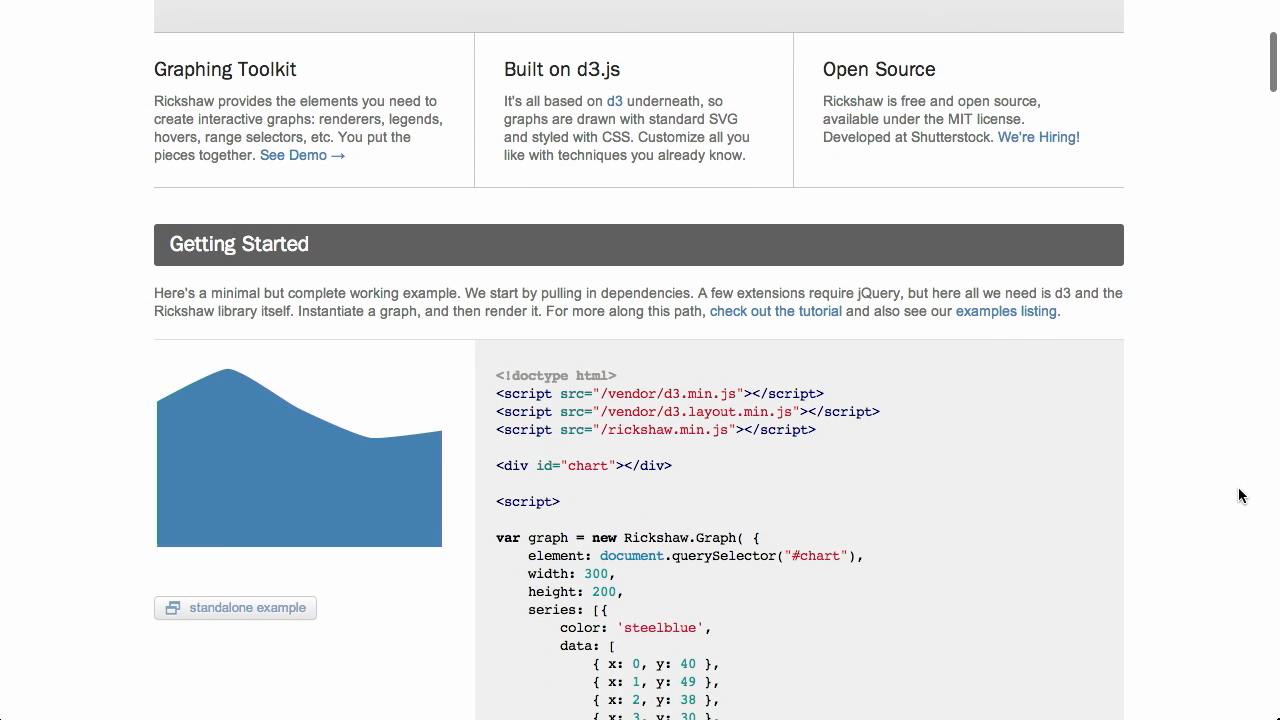
pyautogui.scroll(-3)
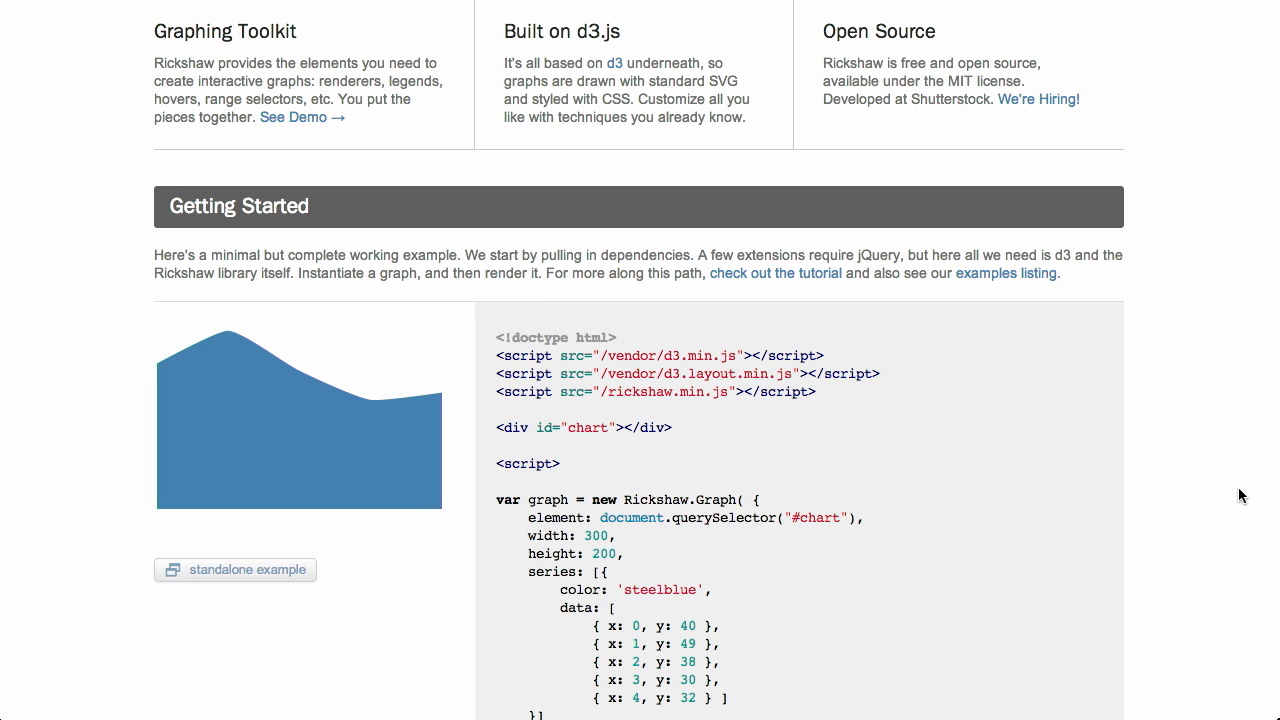
pyautogui.scroll(-3)
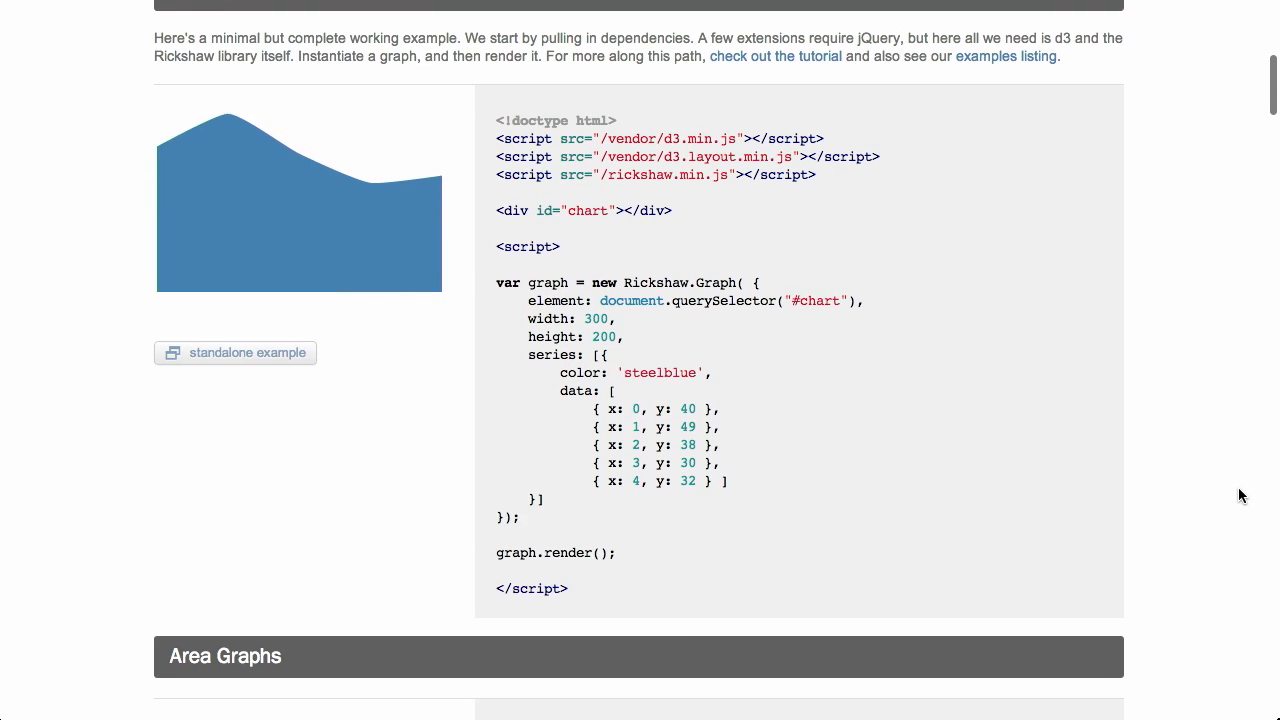
pyautogui.scroll(-3)
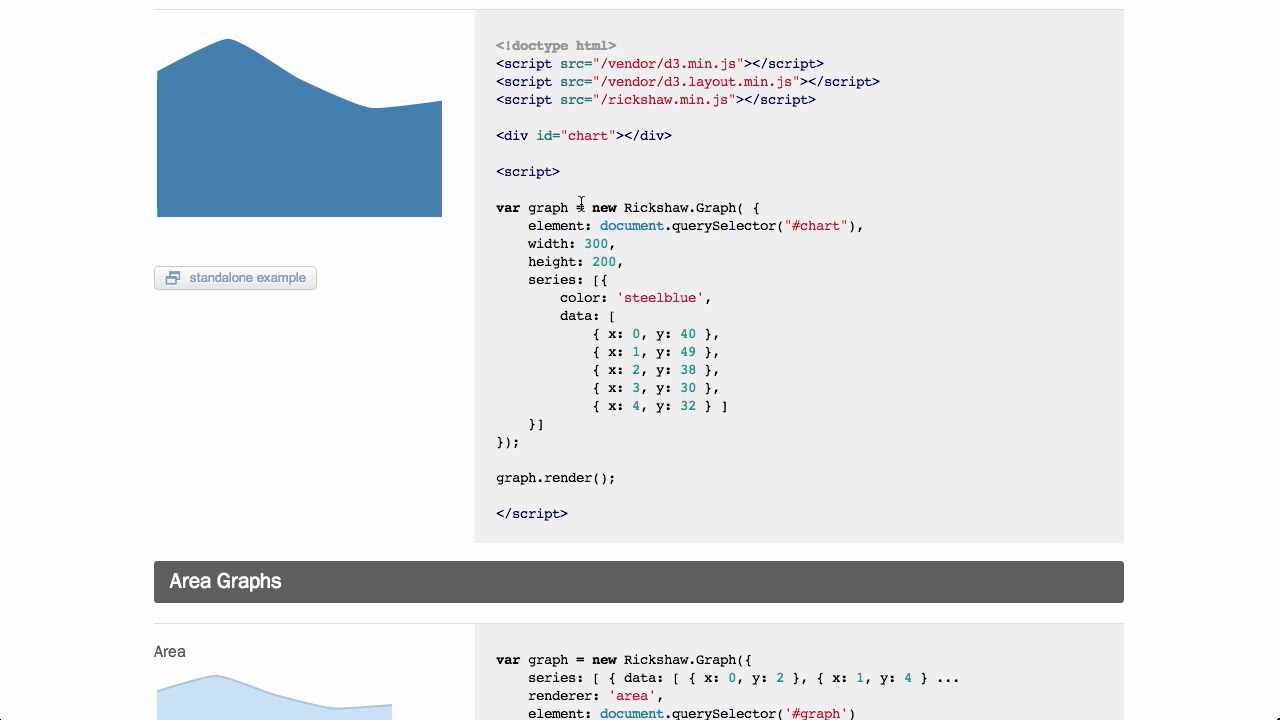
pyautogui.moveTo(976, 280)
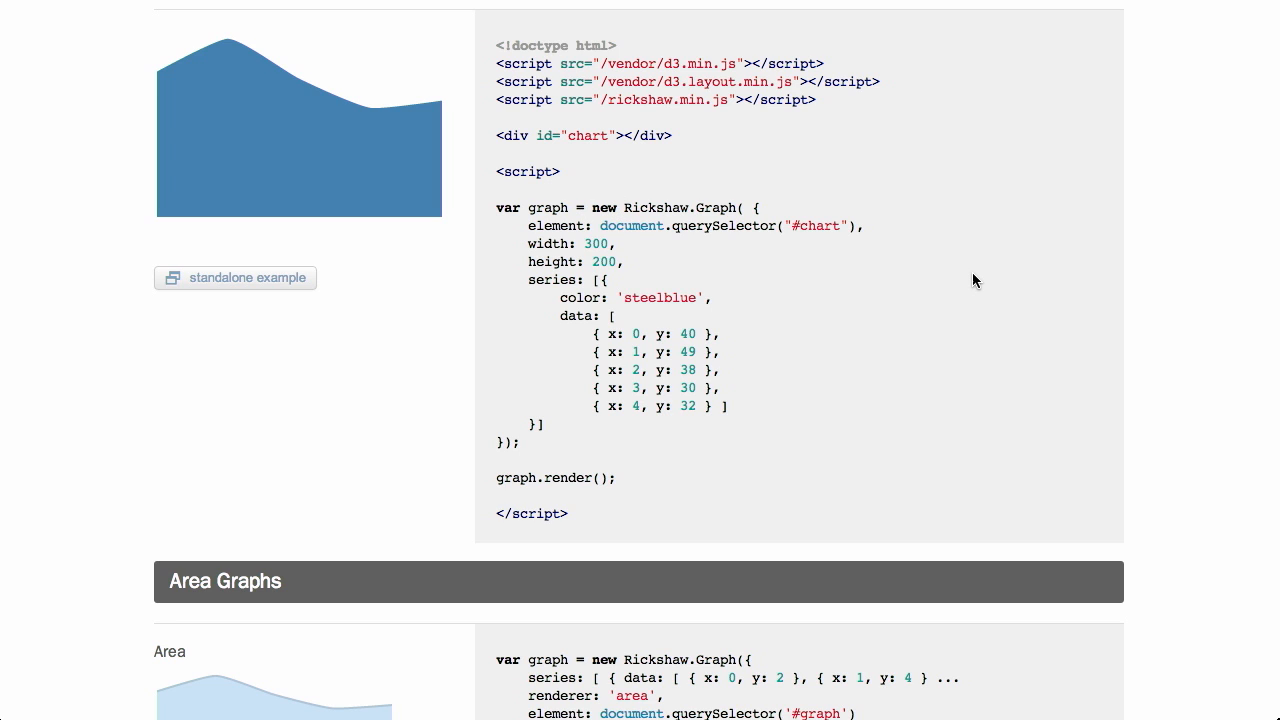
pyautogui.moveTo(556, 224)
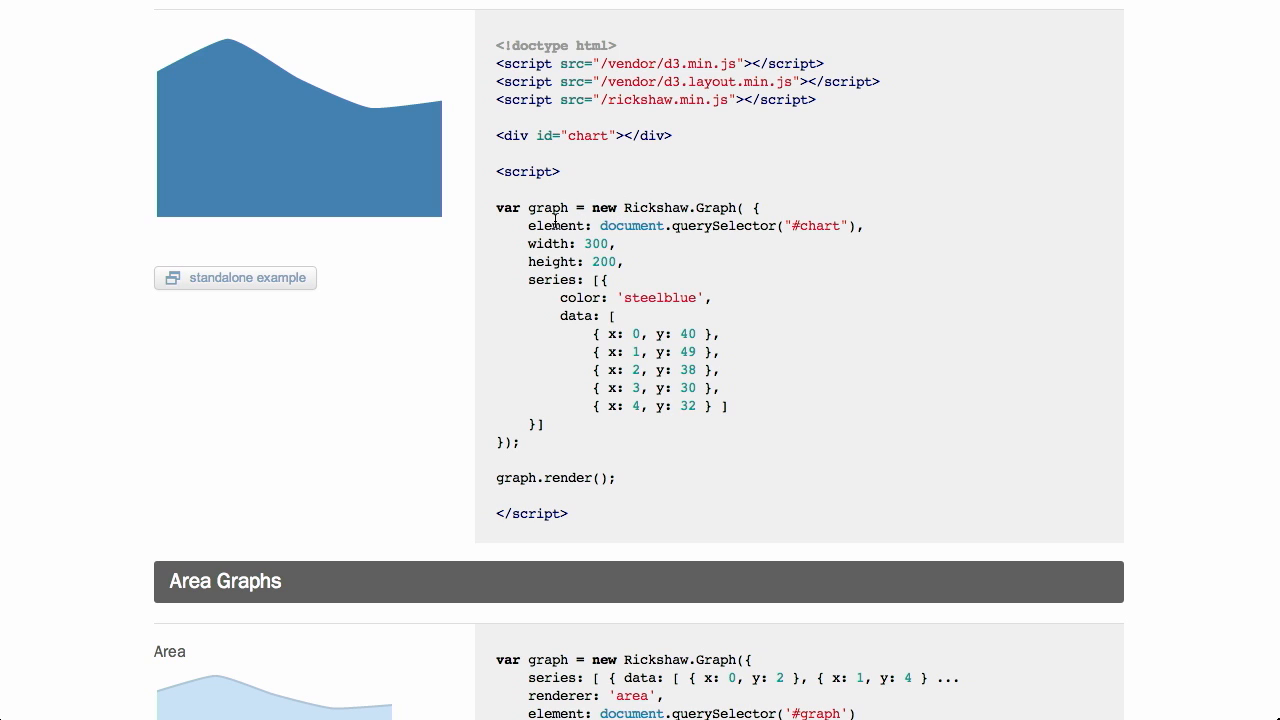
pyautogui.moveTo(528, 244)
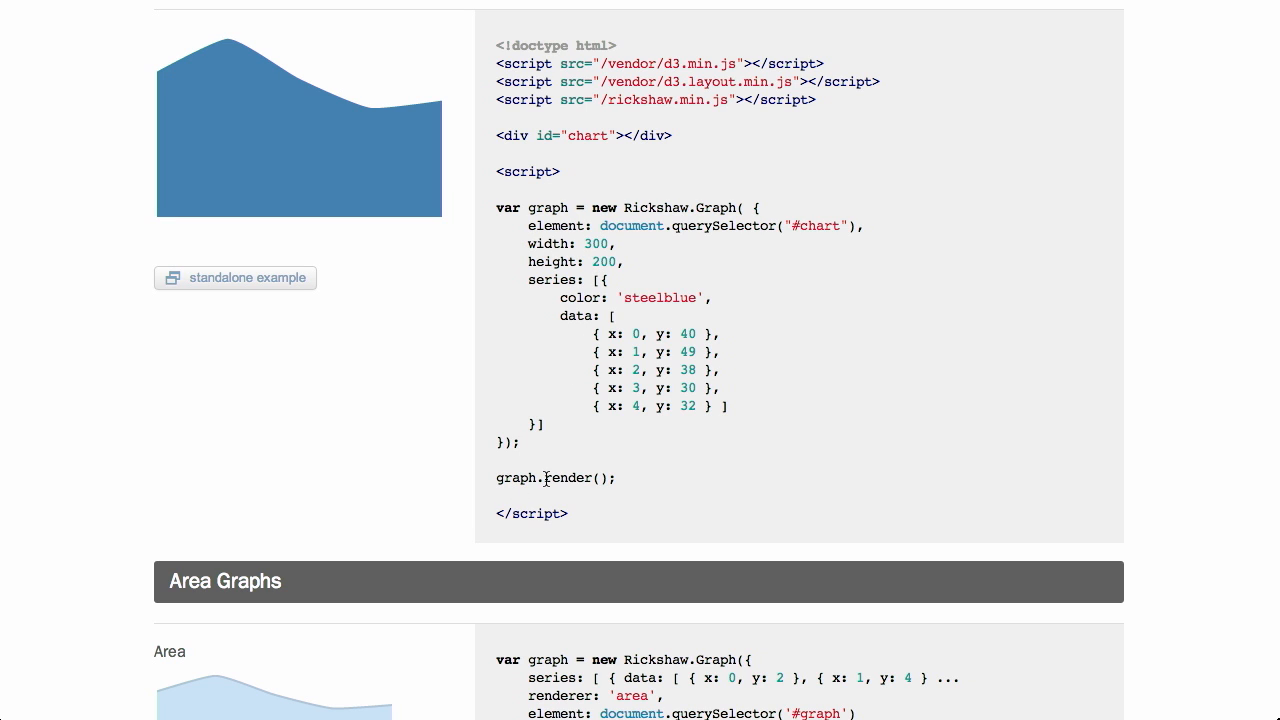
pyautogui.moveTo(282, 142)
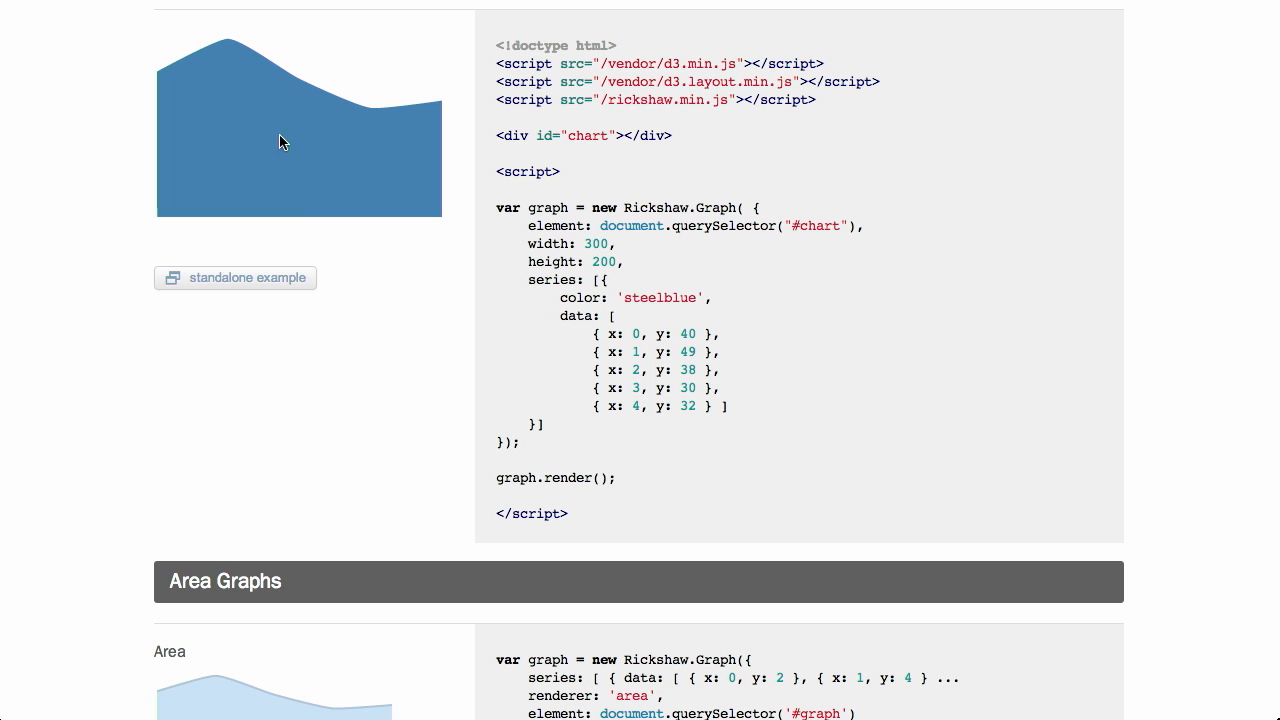
pyautogui.moveTo(112, 364)
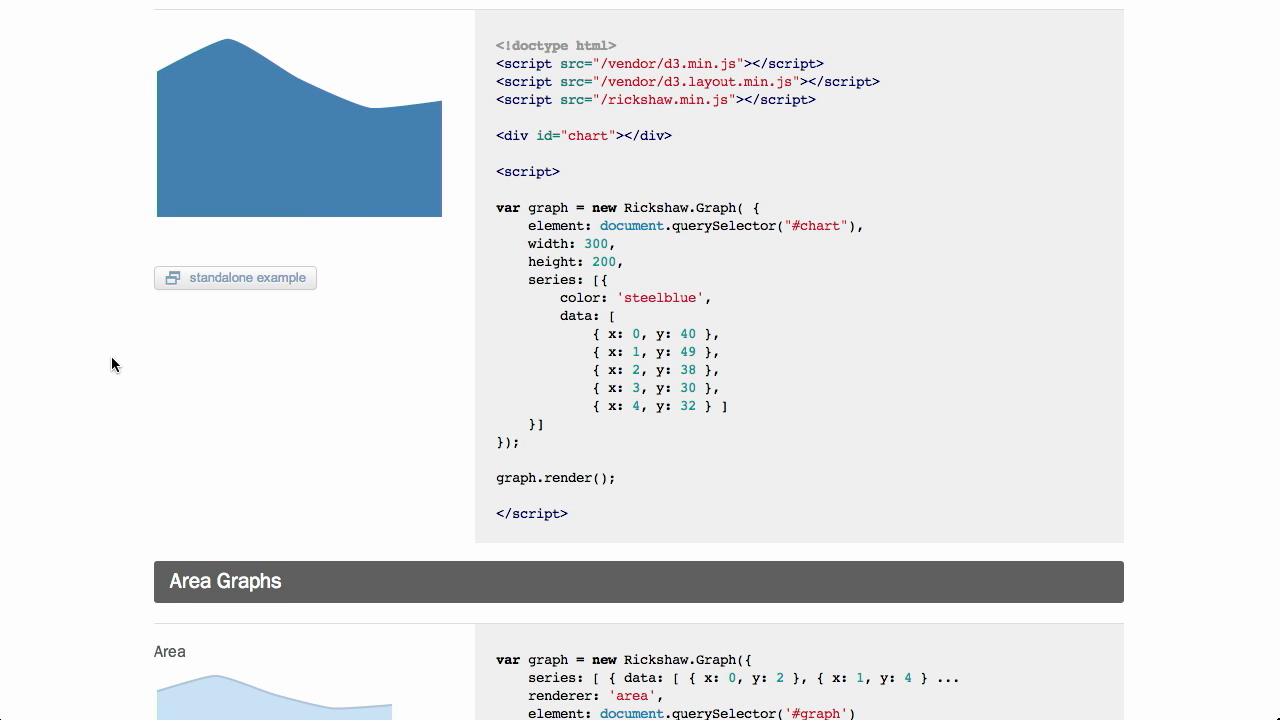
# - Continue past Area Graphs to the Bars section with bar and stacked bar examples
pyautogui.scroll(-3)
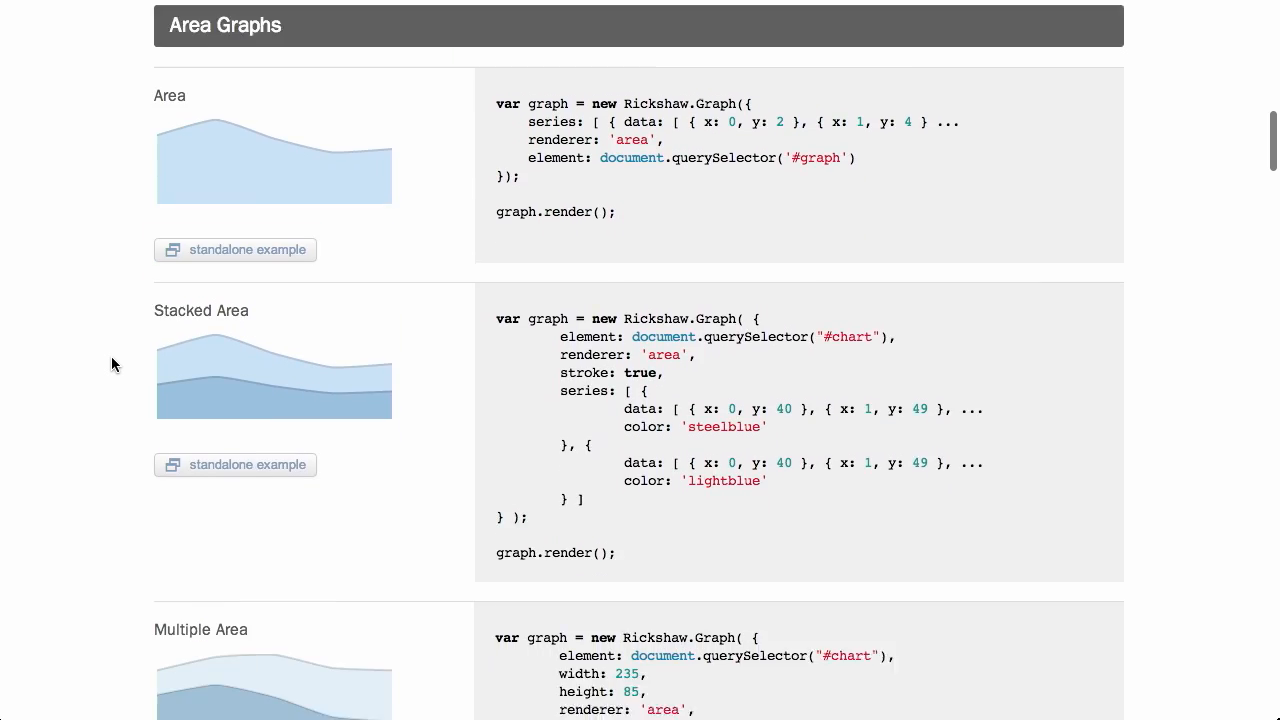
pyautogui.scroll(-3)
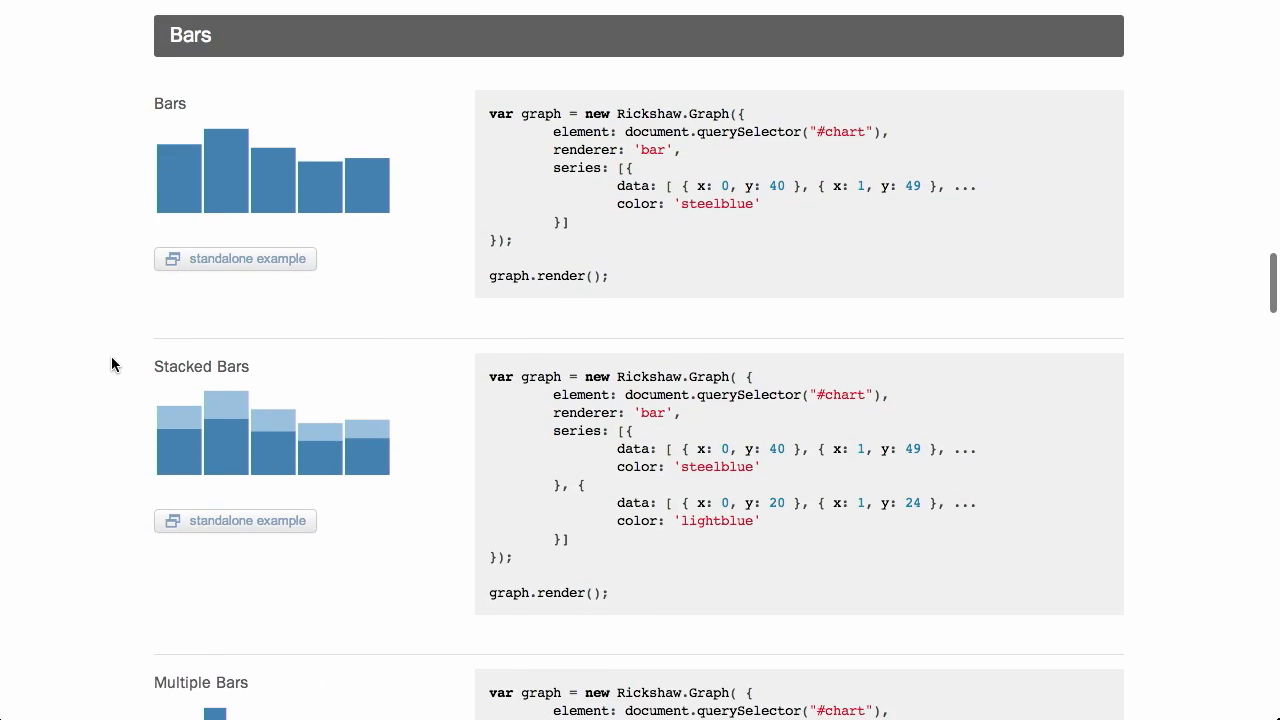
pyautogui.scroll(-3)
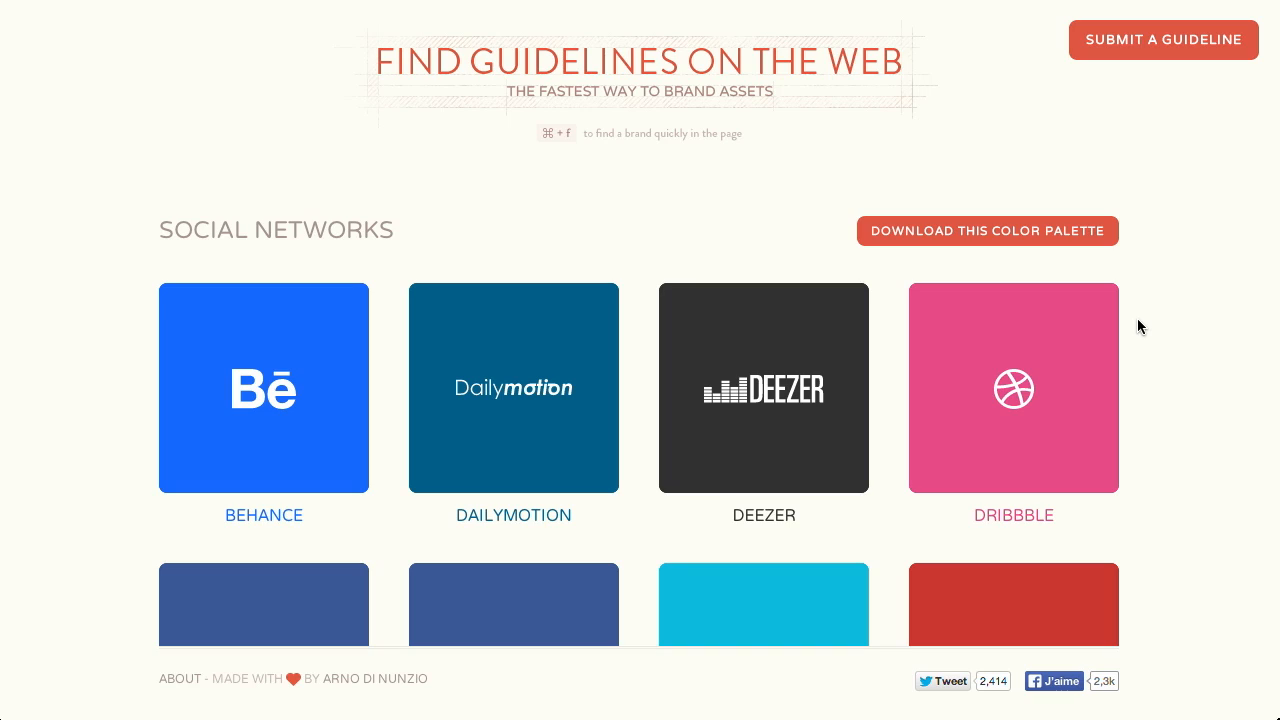
pyautogui.moveTo(516, 160)
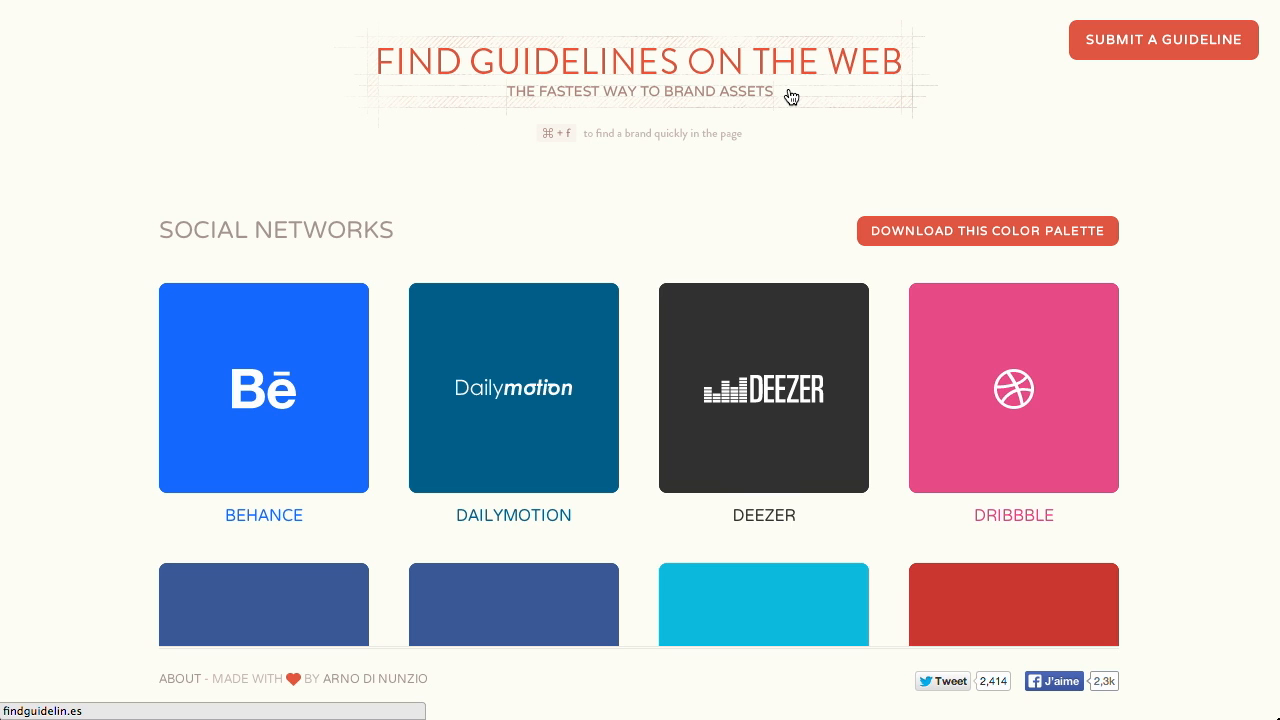
pyautogui.moveTo(700, 110)
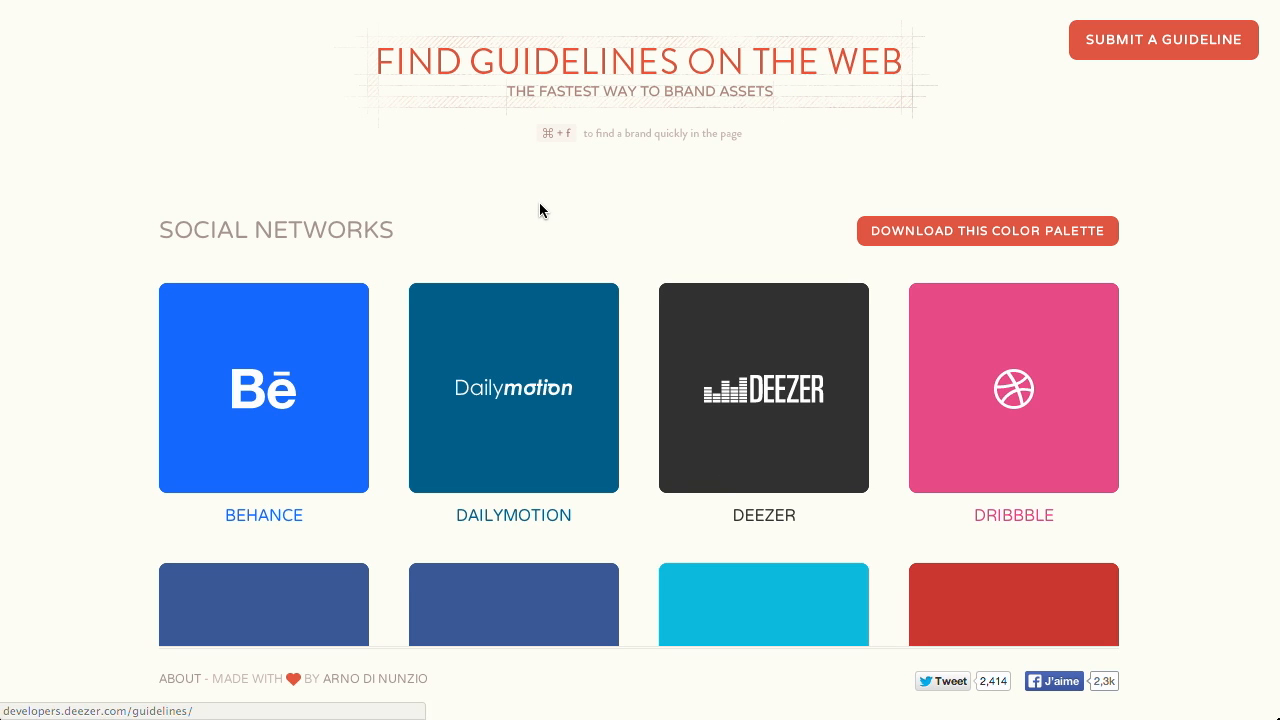
pyautogui.moveTo(642, 144)
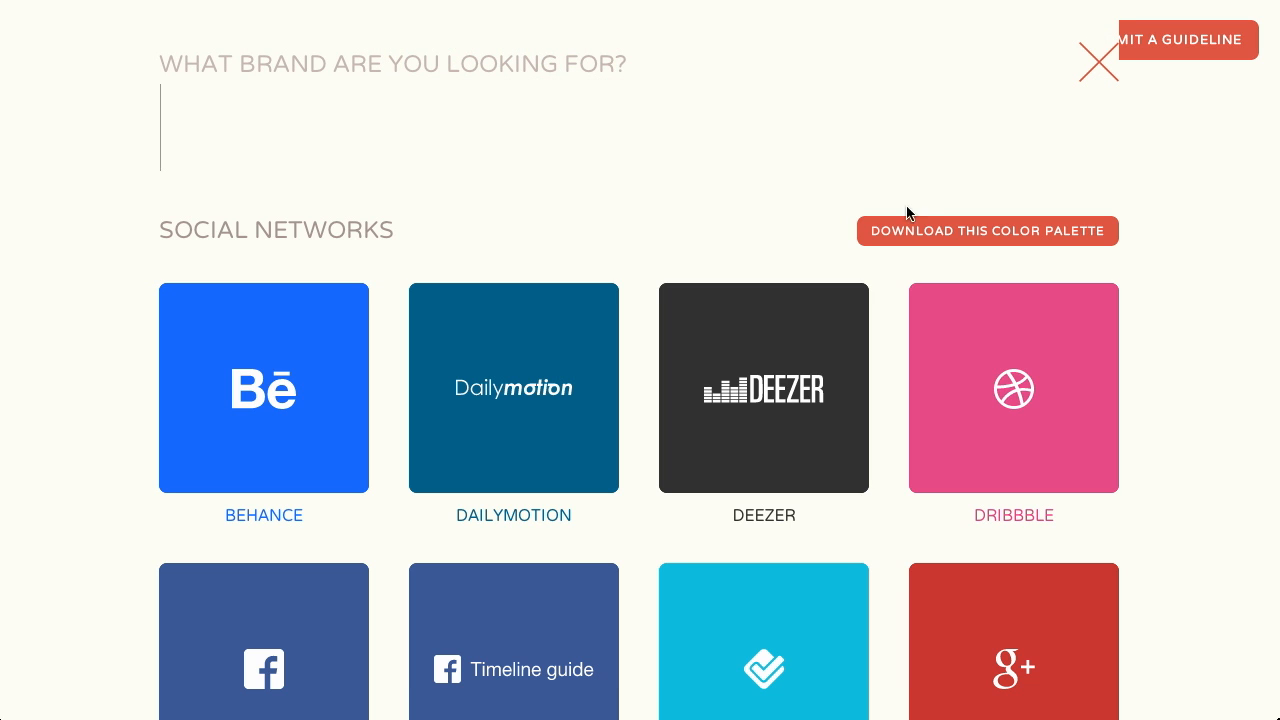
pyautogui.moveTo(1164, 256)
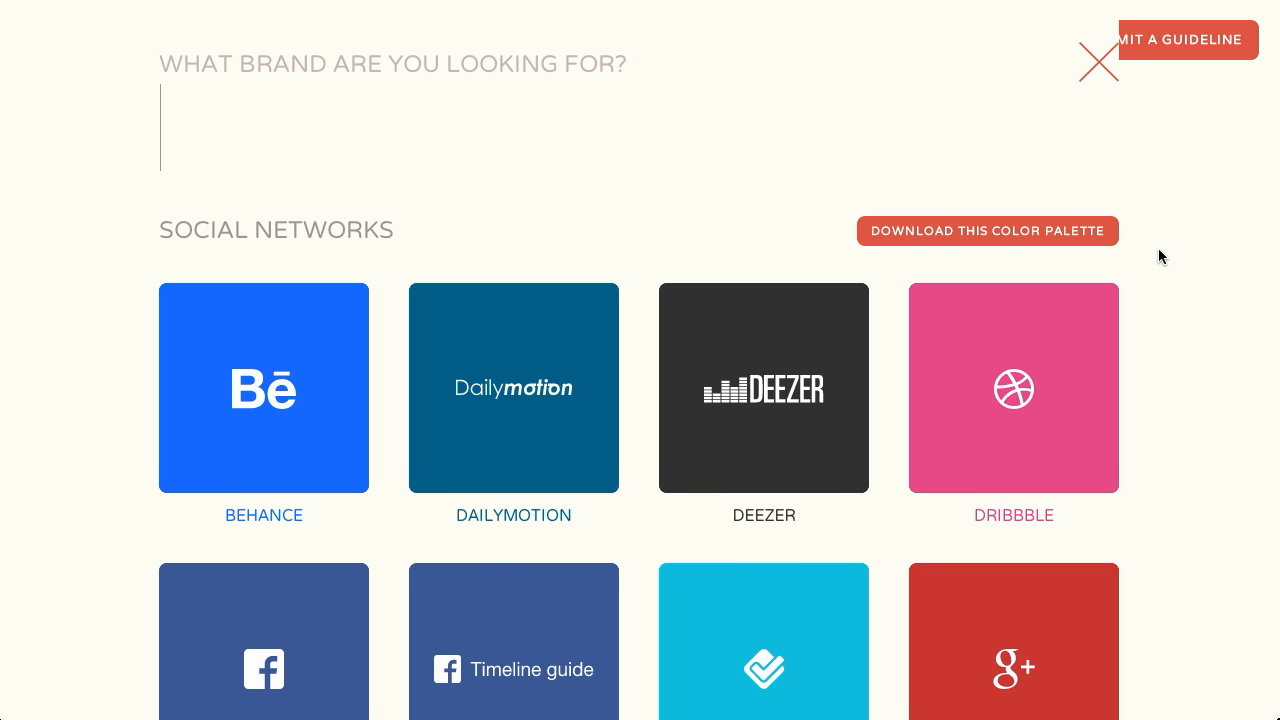
# - Search the brand grid for 'goog' and scroll through the social network brand tiles
pyautogui.write('goog')
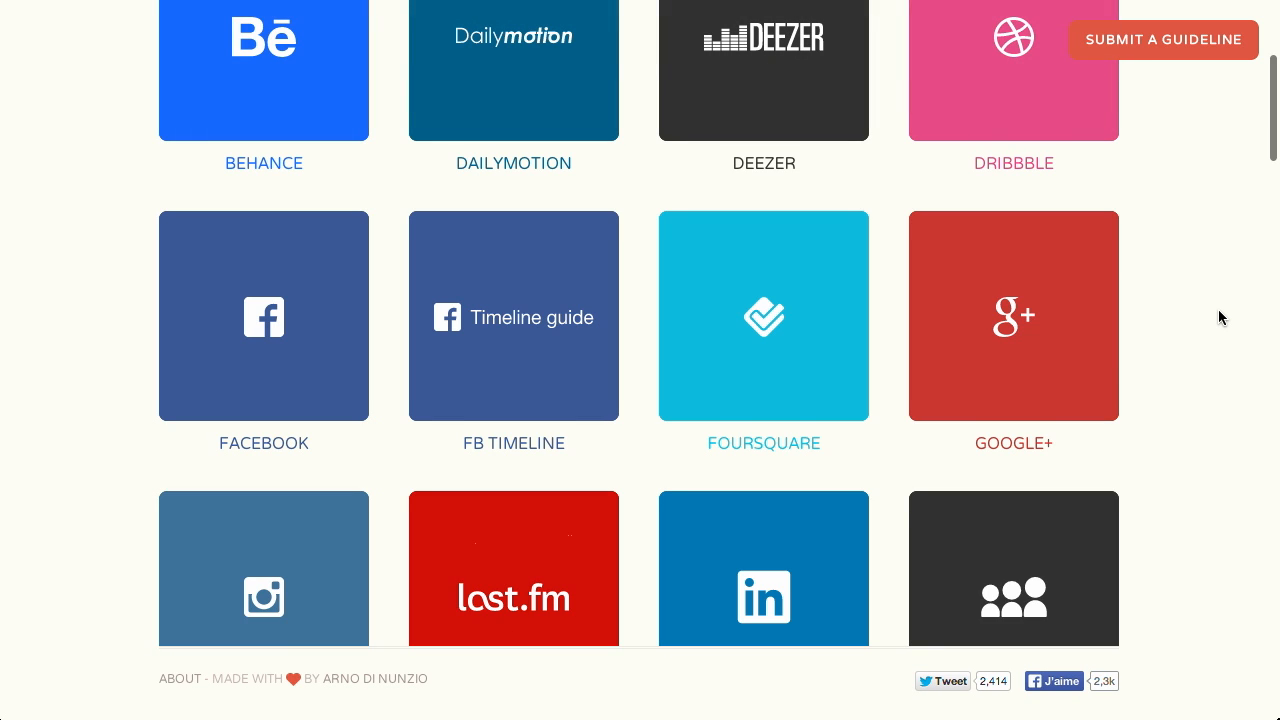
pyautogui.scroll(-3)
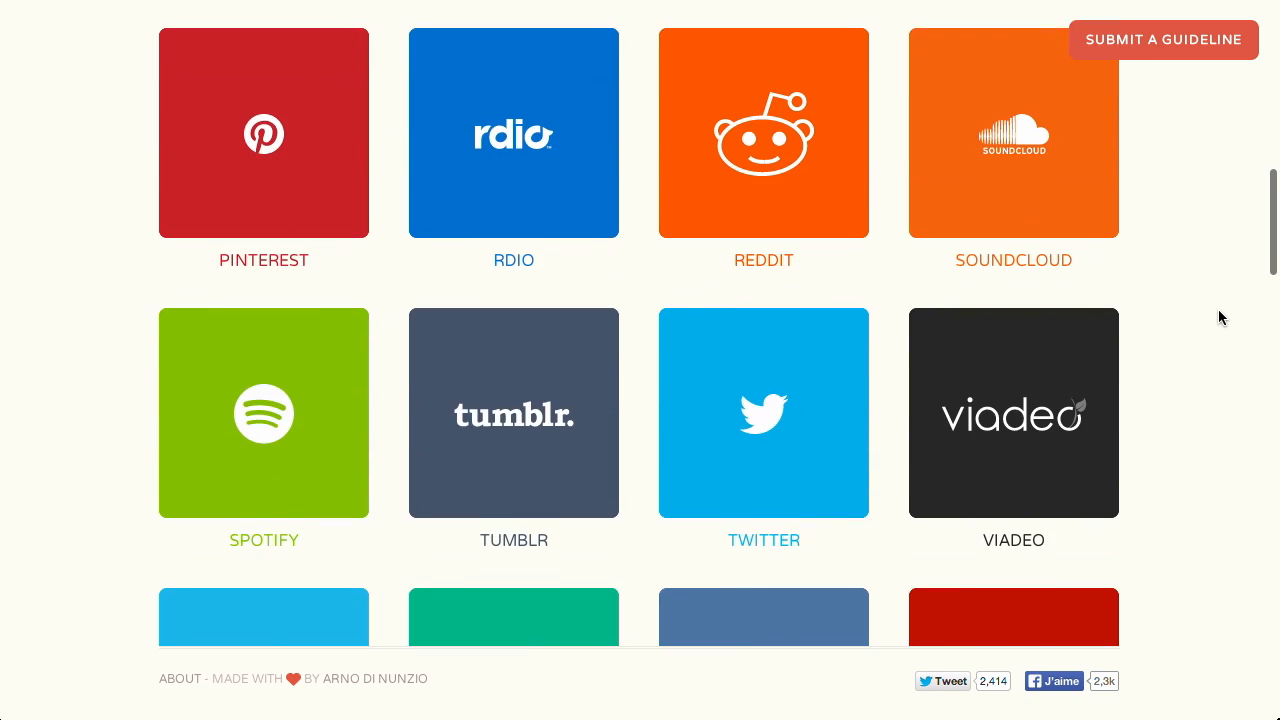
pyautogui.scroll(3)
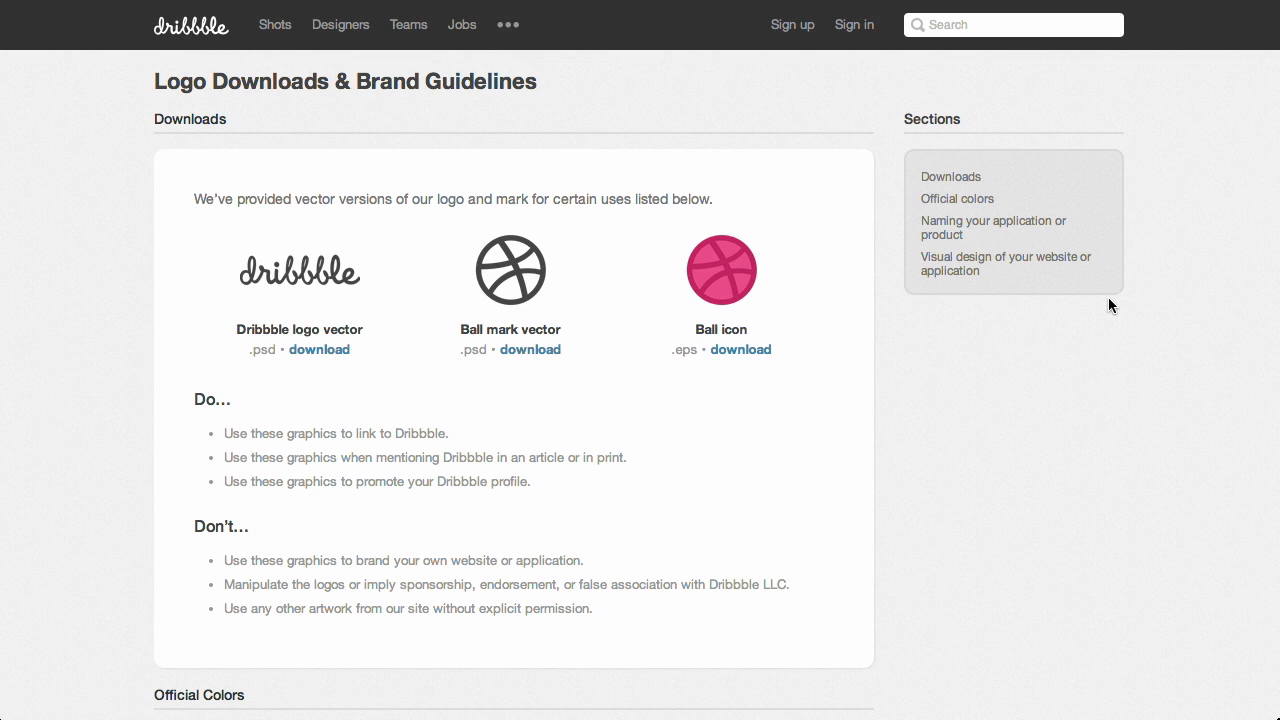
pyautogui.moveTo(448, 160)
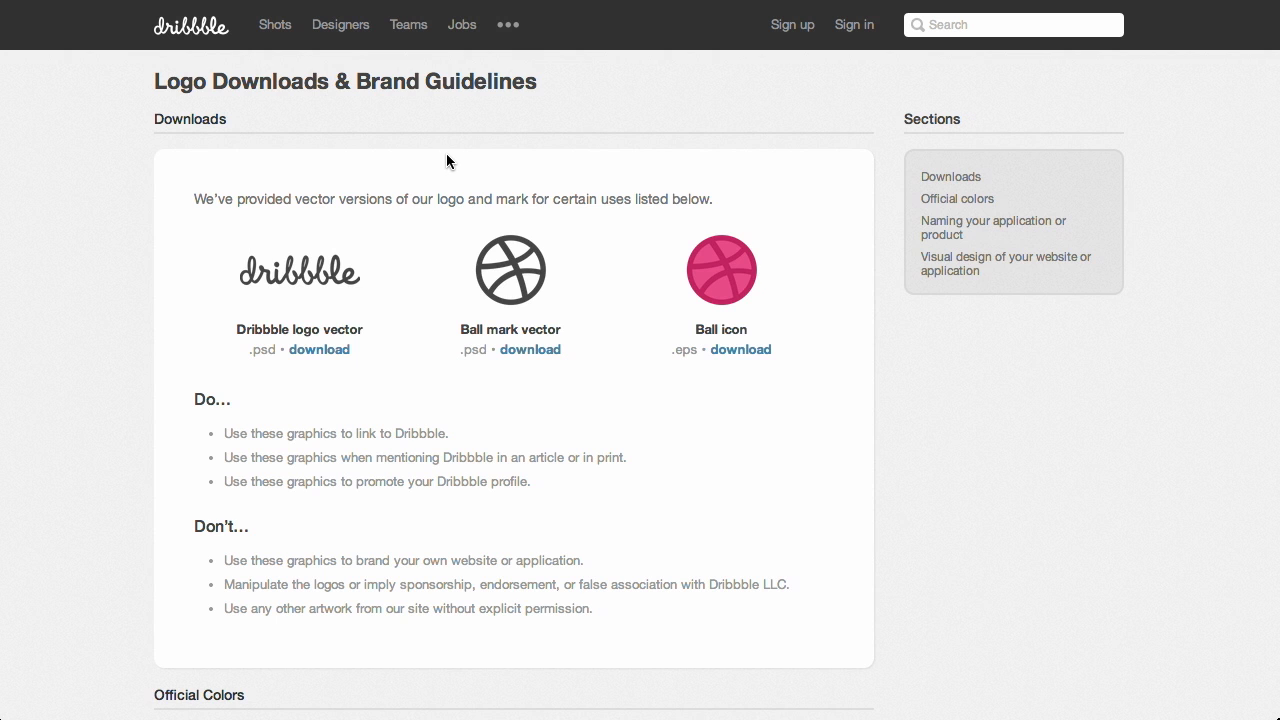
pyautogui.moveTo(384, 160)
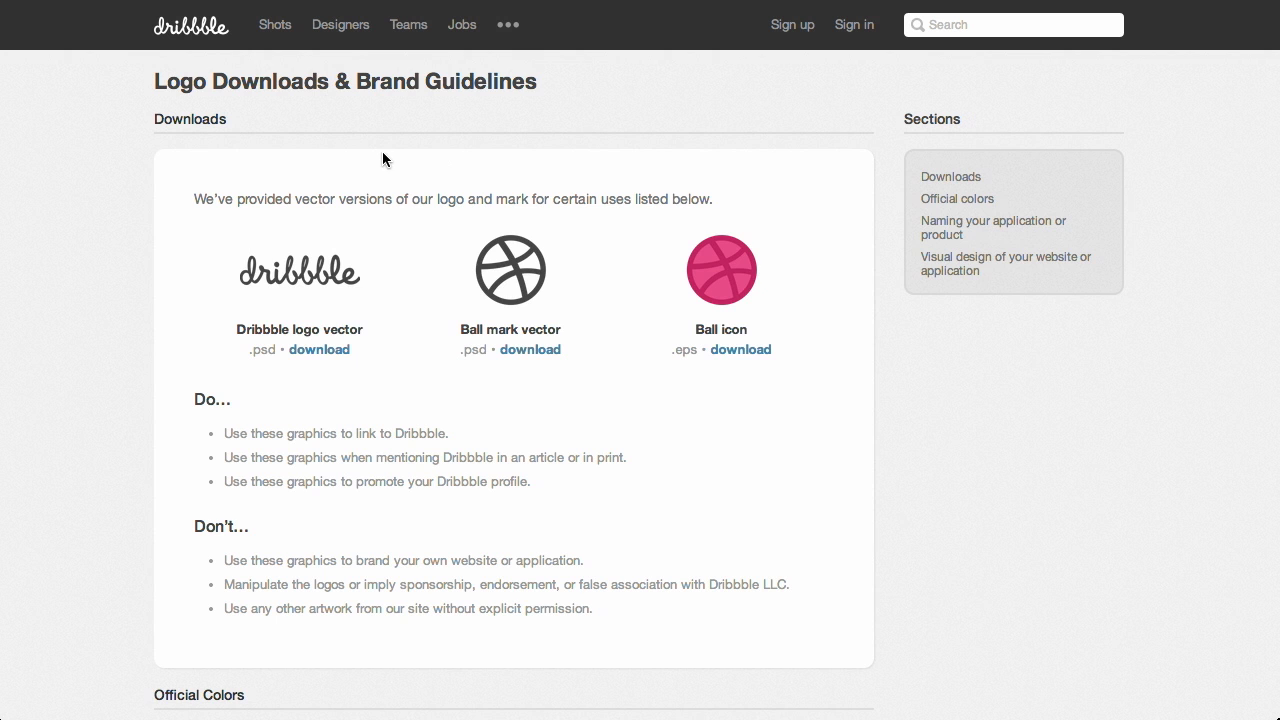
pyautogui.moveTo(332, 100)
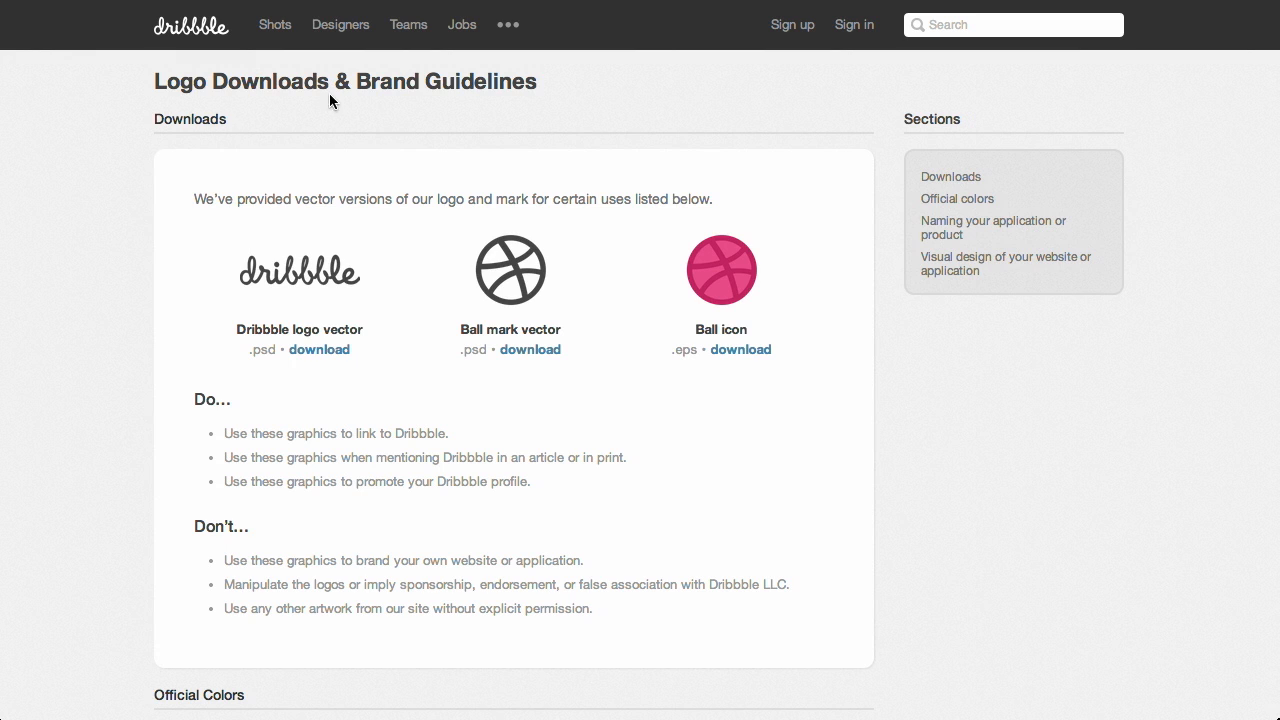
pyautogui.moveTo(284, 252)
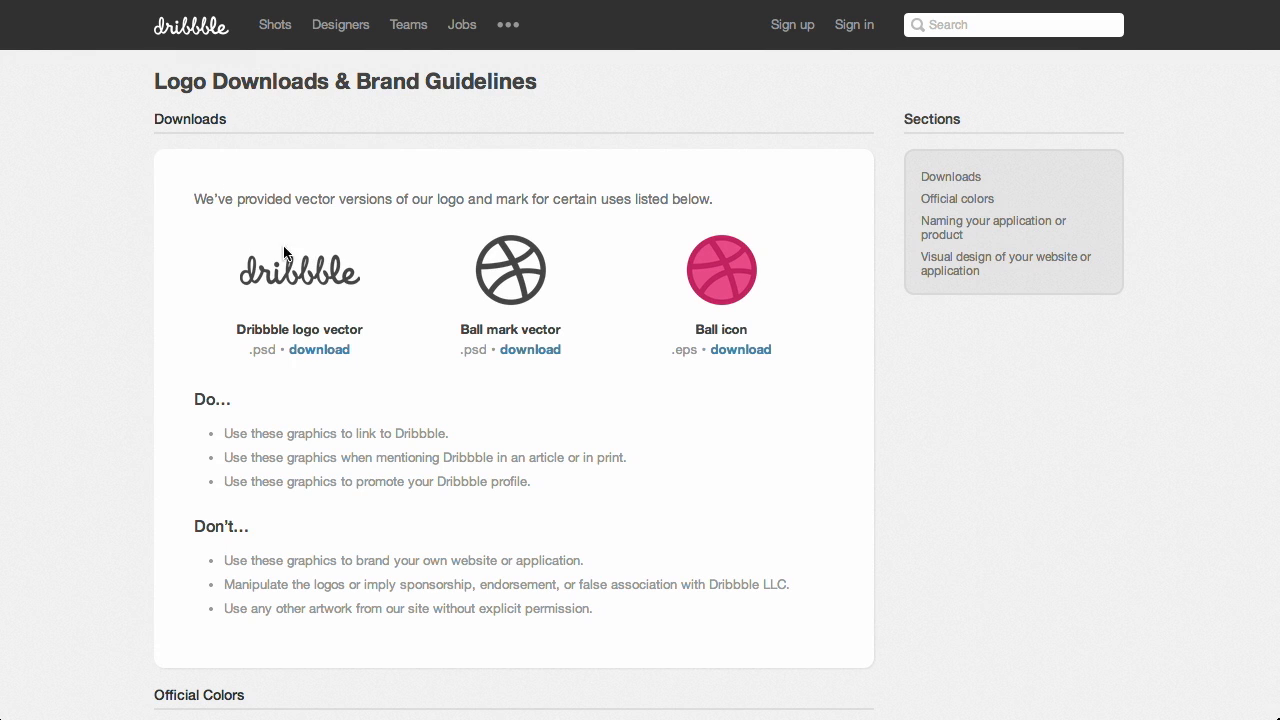
pyautogui.moveTo(512, 210)
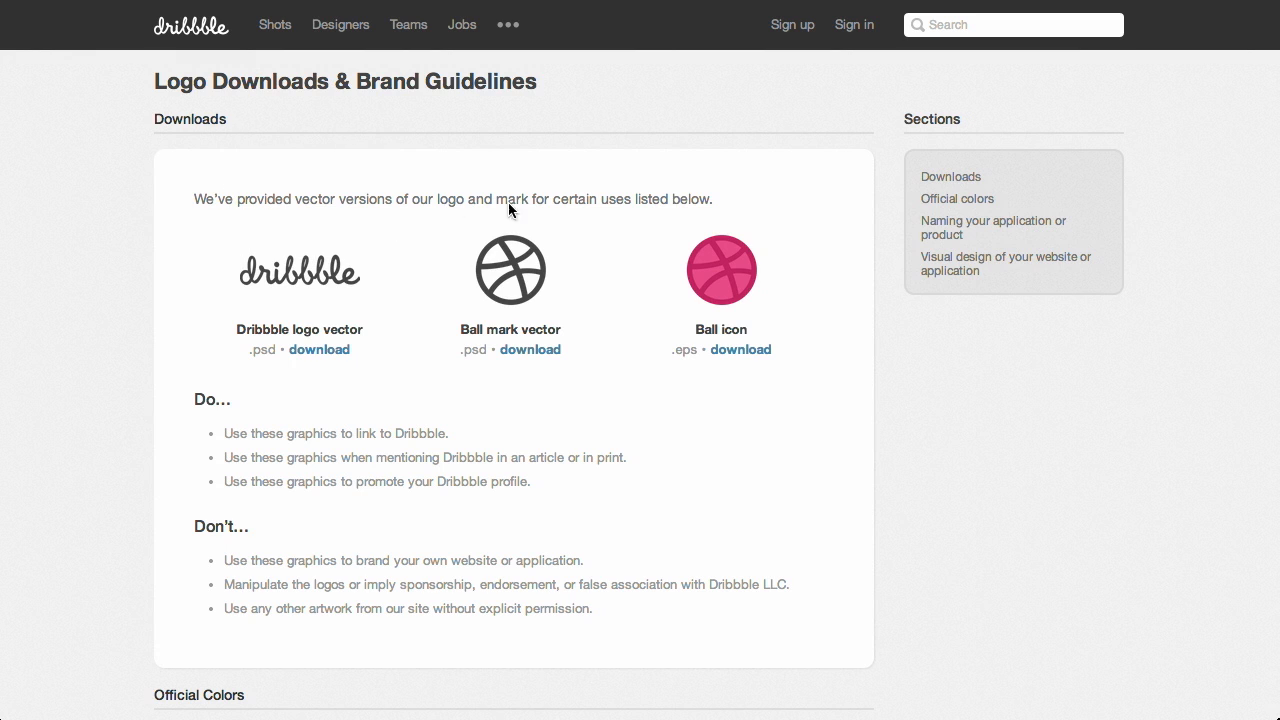
pyautogui.moveTo(370, 278)
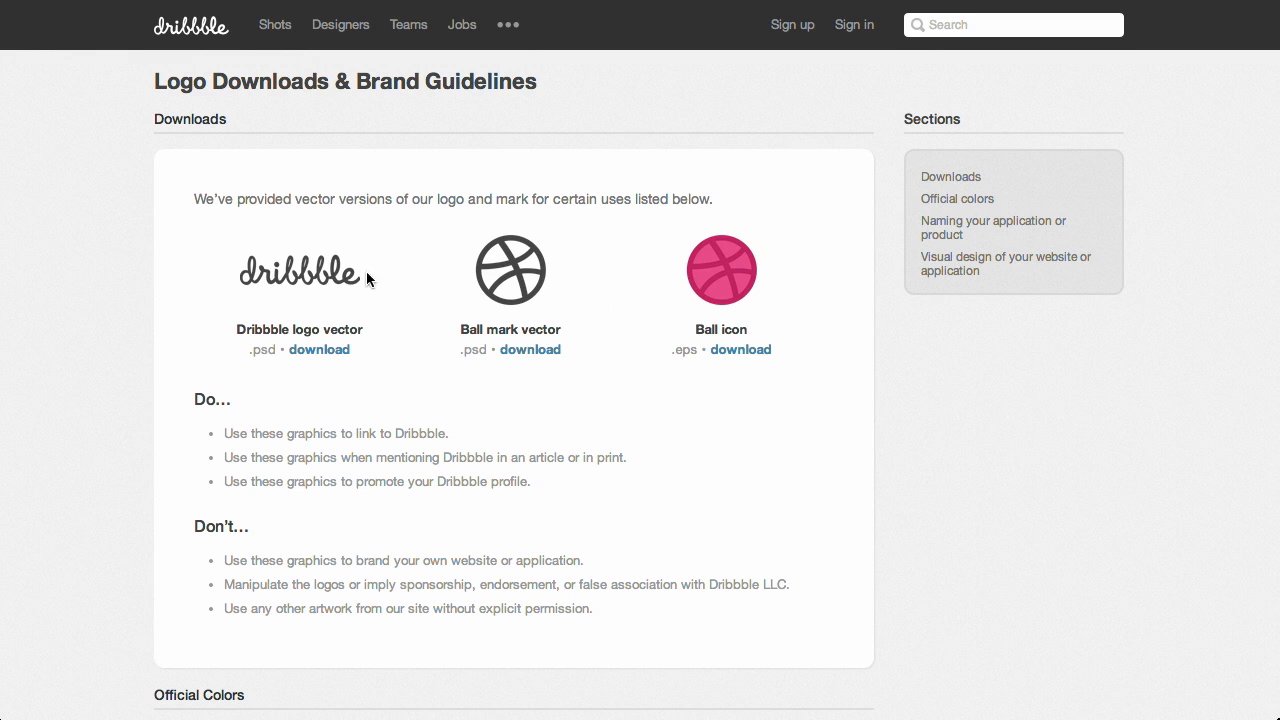
pyautogui.moveTo(548, 288)
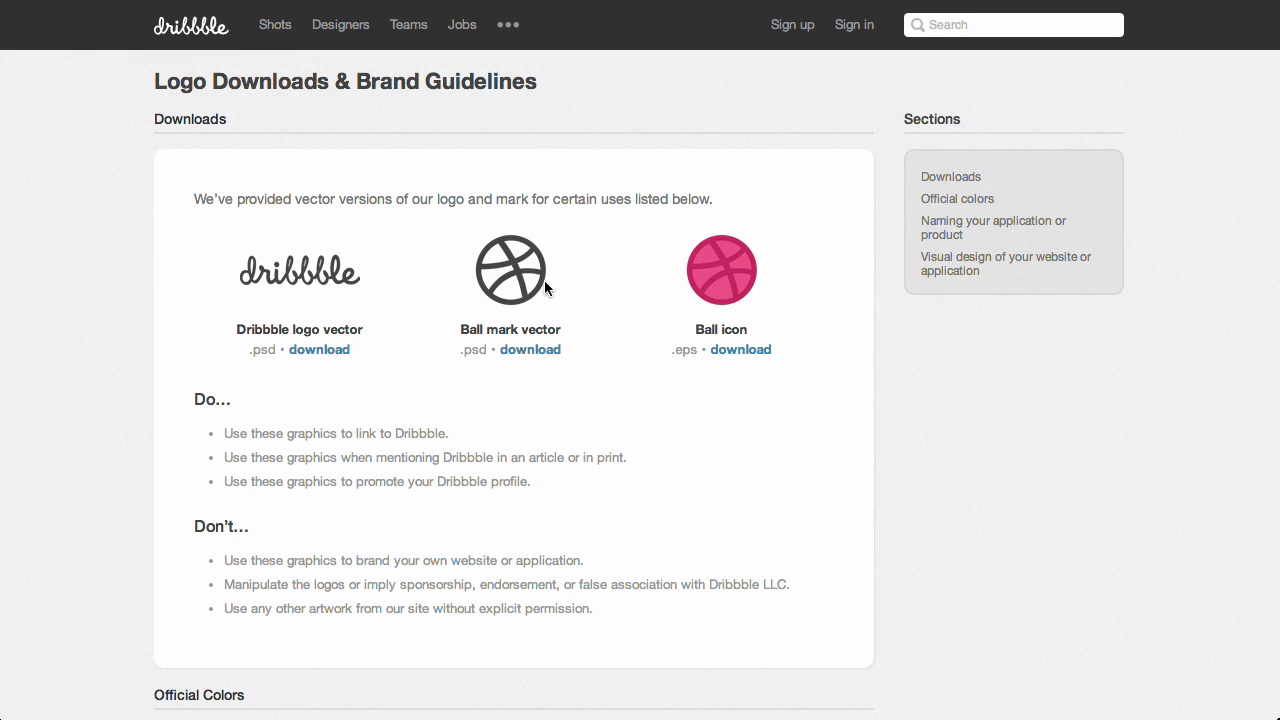
# - Scroll the Dribbble guidelines past Official Colors to the Naming your application or product rules
pyautogui.scroll(-3)
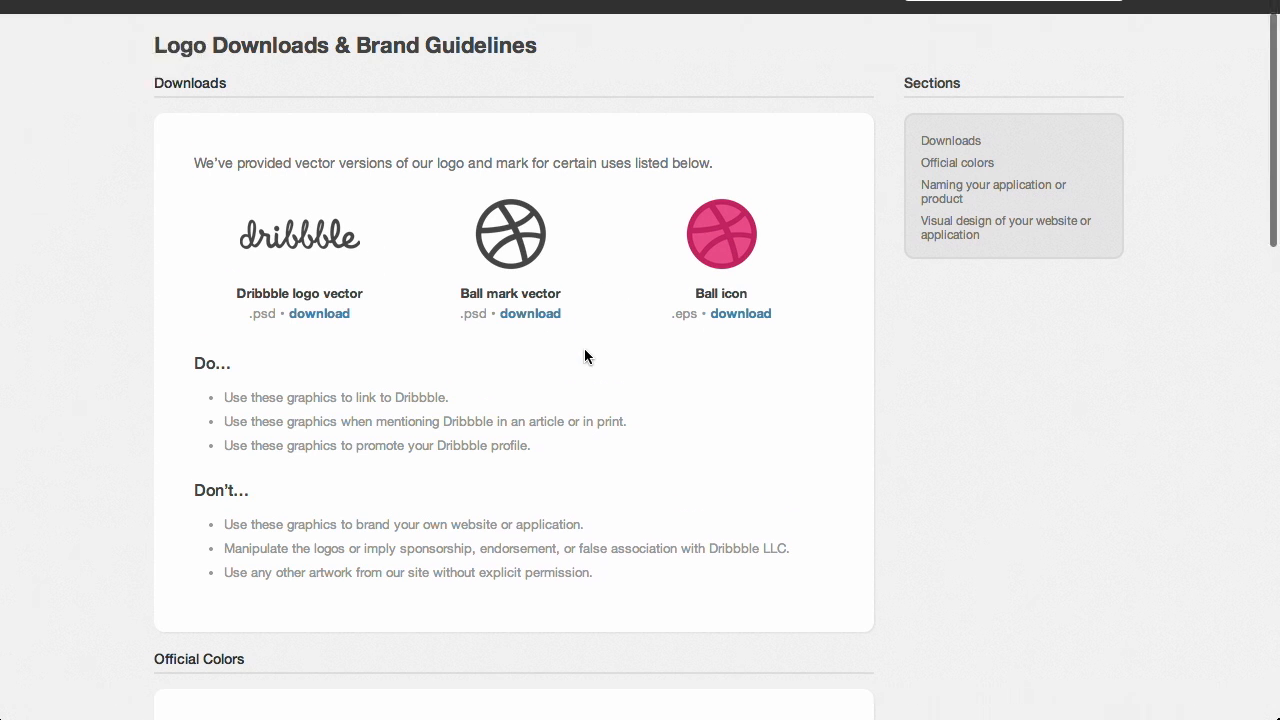
pyautogui.scroll(-3)
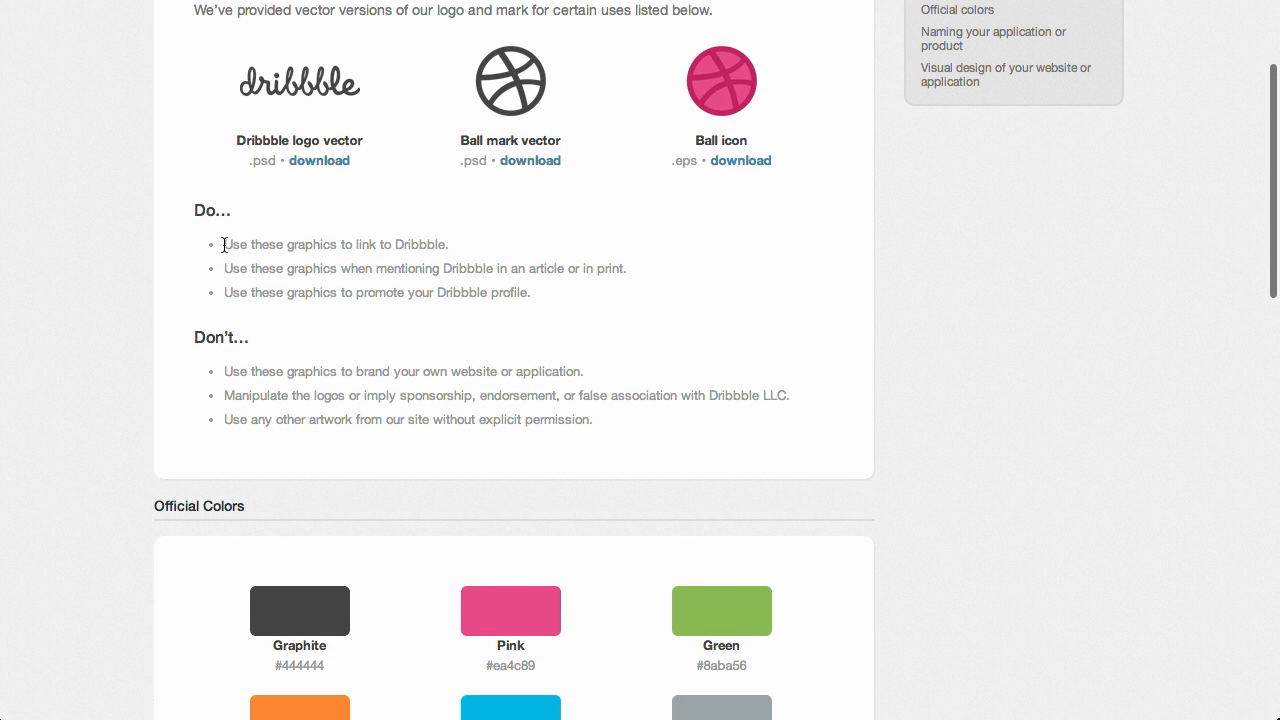
pyautogui.moveTo(274, 404)
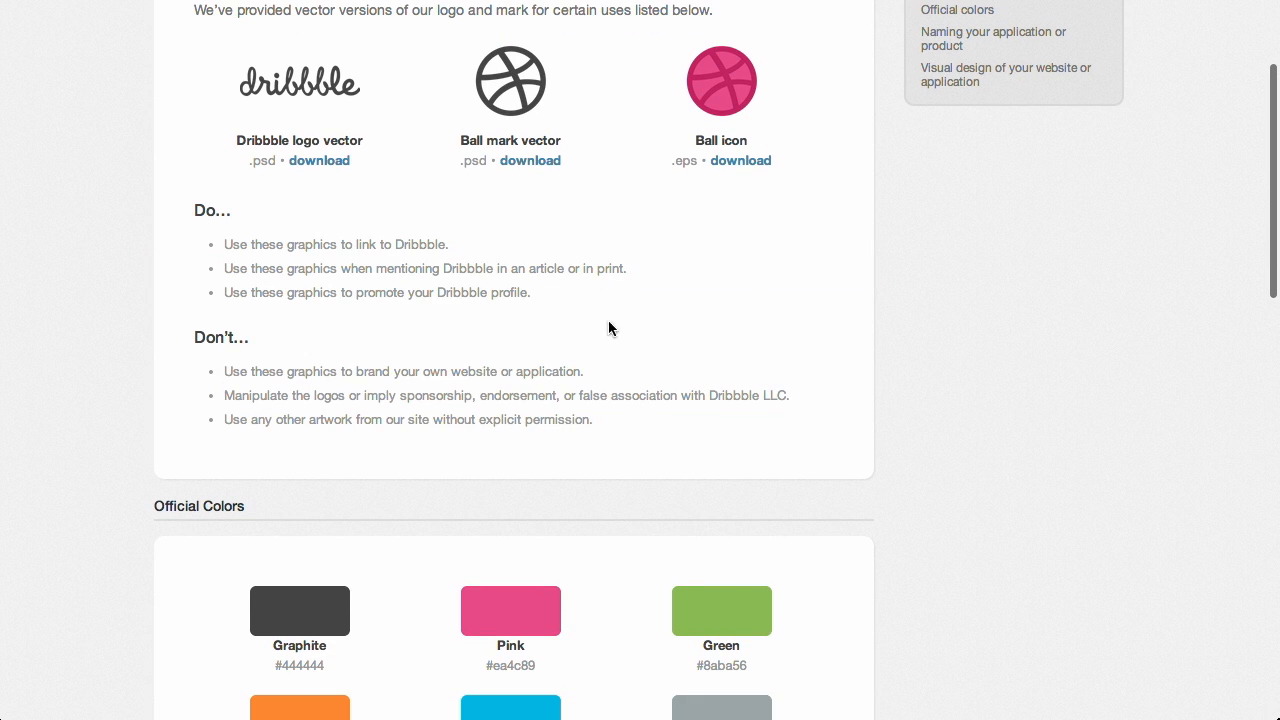
pyautogui.scroll(-3)
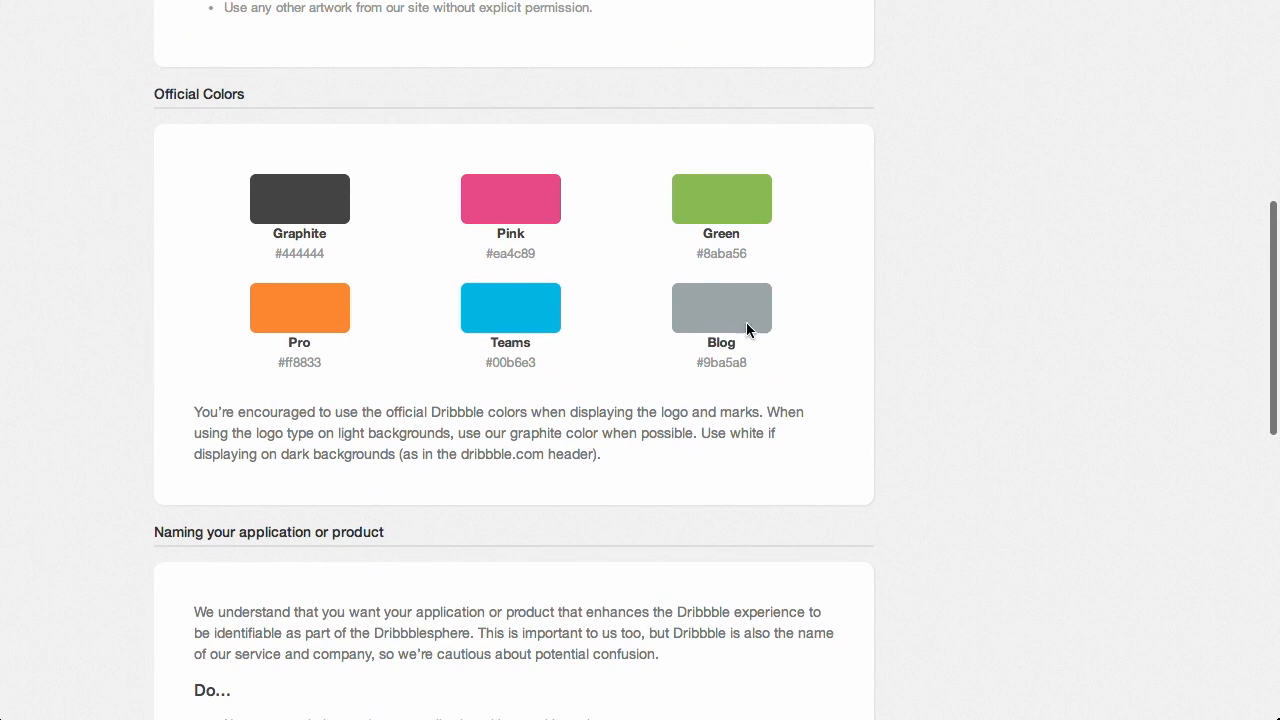
pyautogui.scroll(-3)
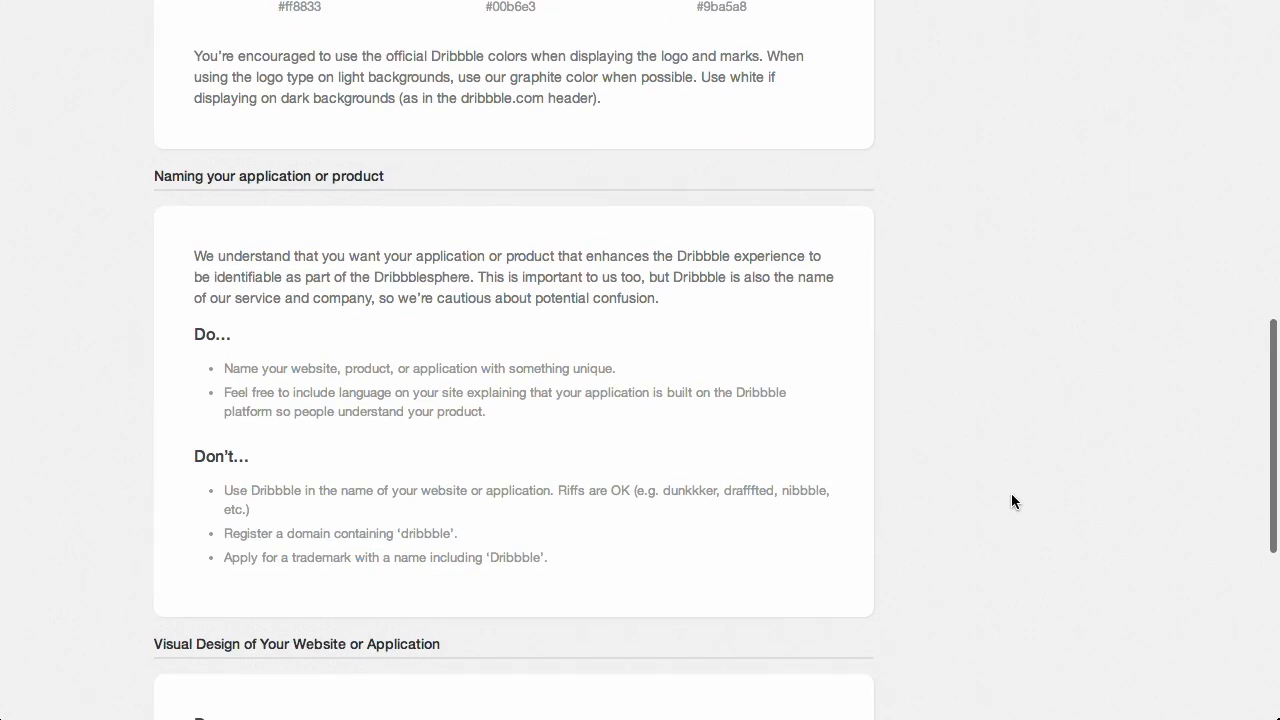
pyautogui.scroll(-3)
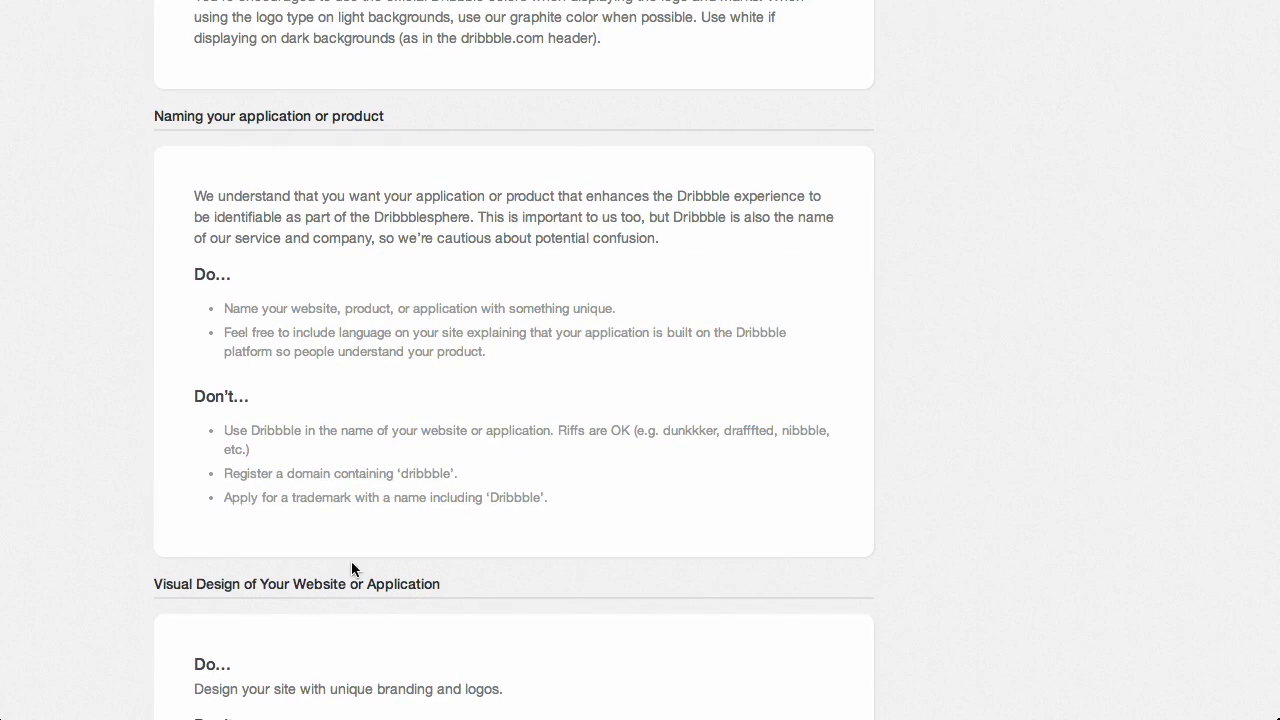
pyautogui.moveTo(762, 532)
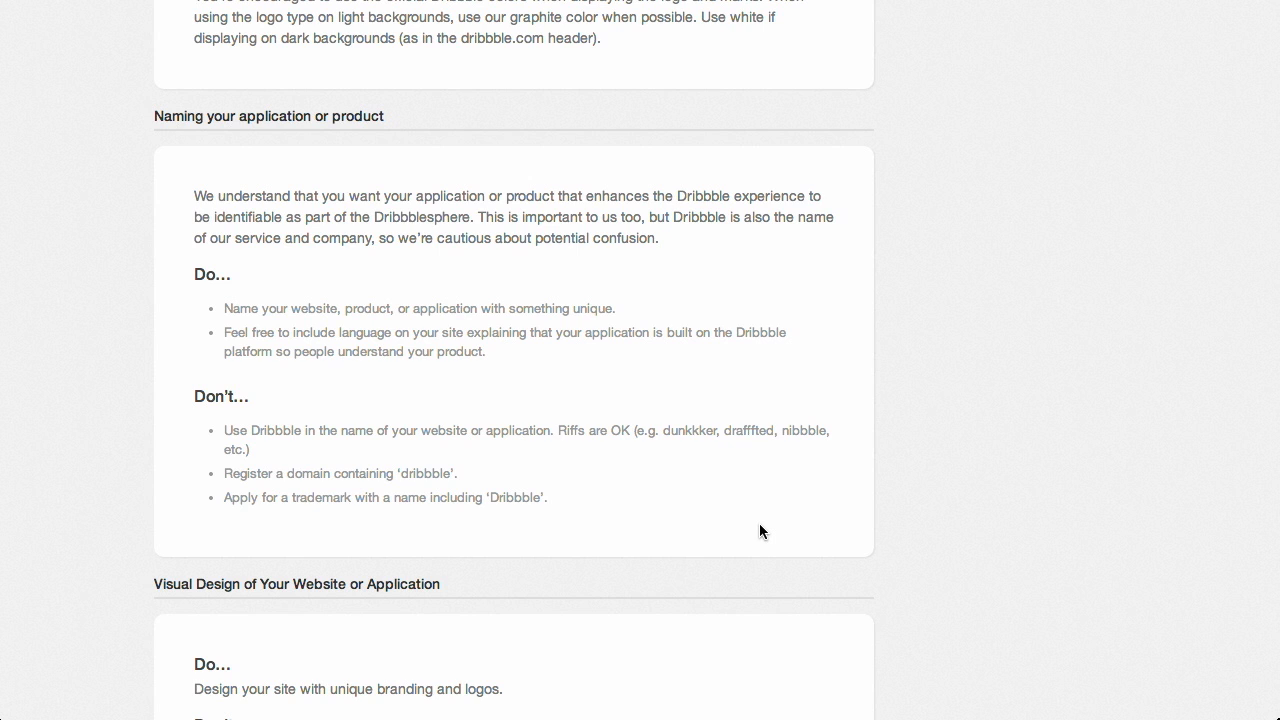
pyautogui.moveTo(348, 292)
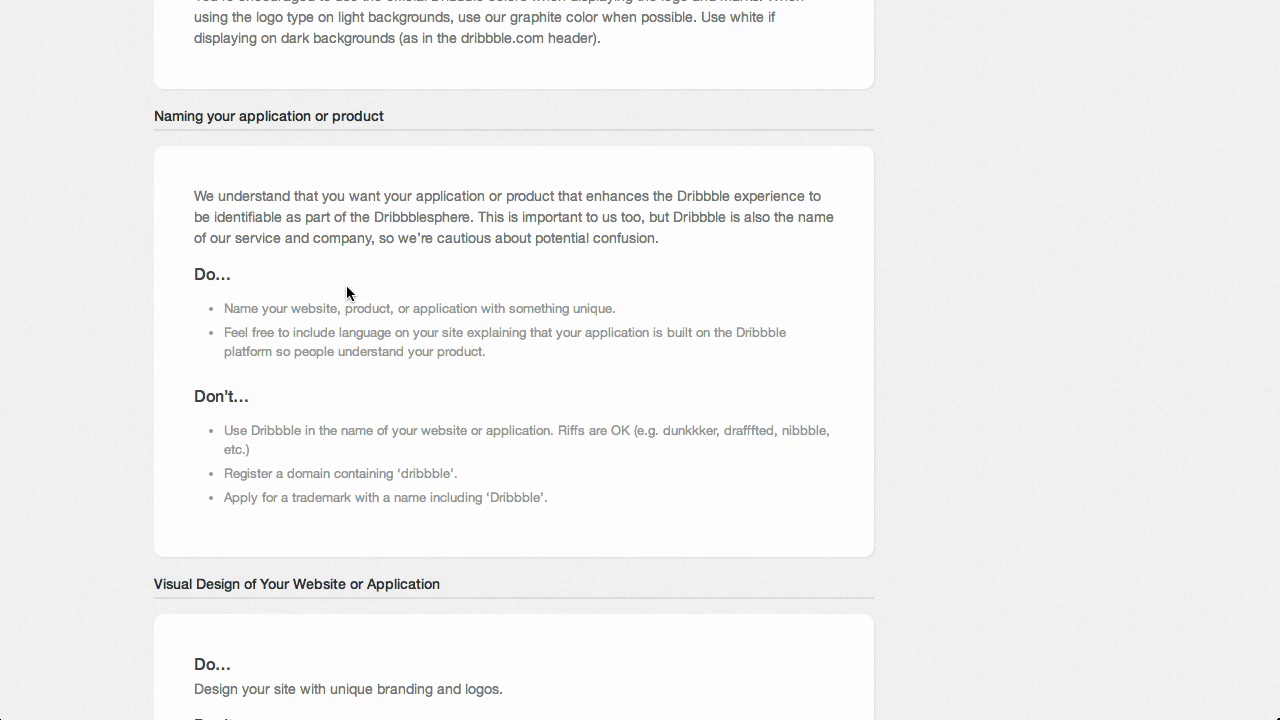
pyautogui.moveTo(376, 284)
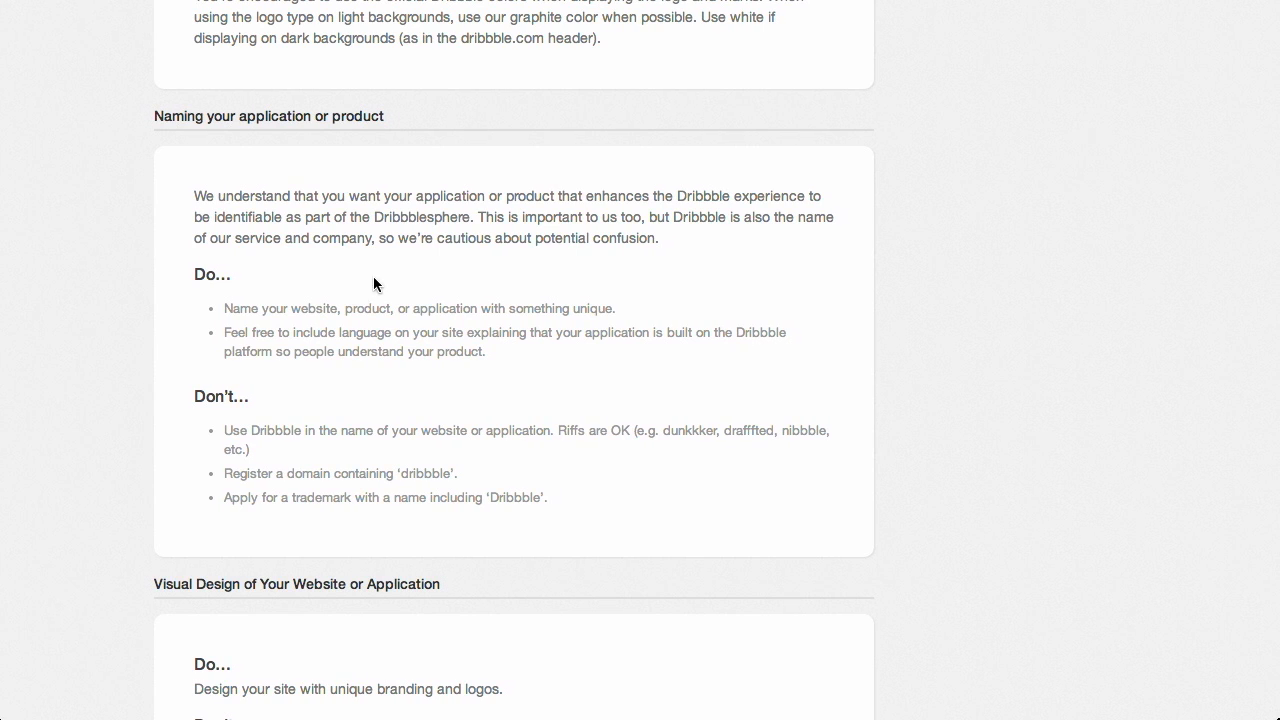
pyautogui.scroll(3)
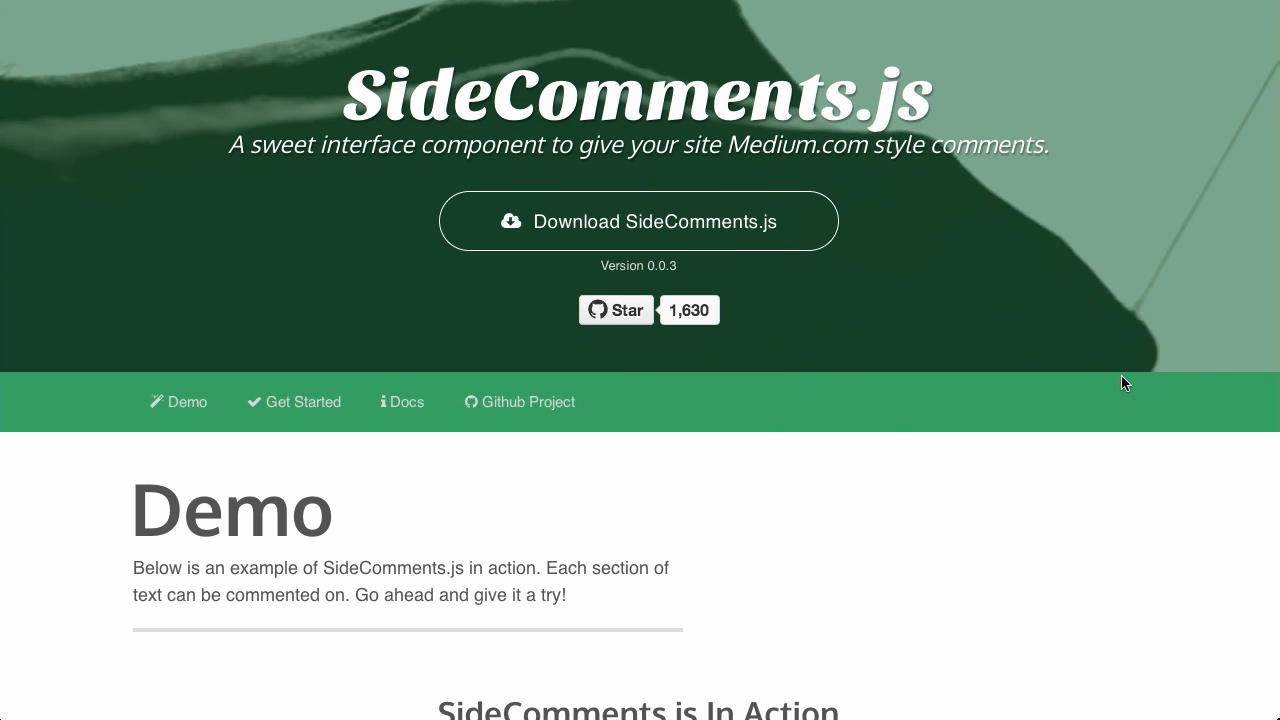
pyautogui.moveTo(970, 412)
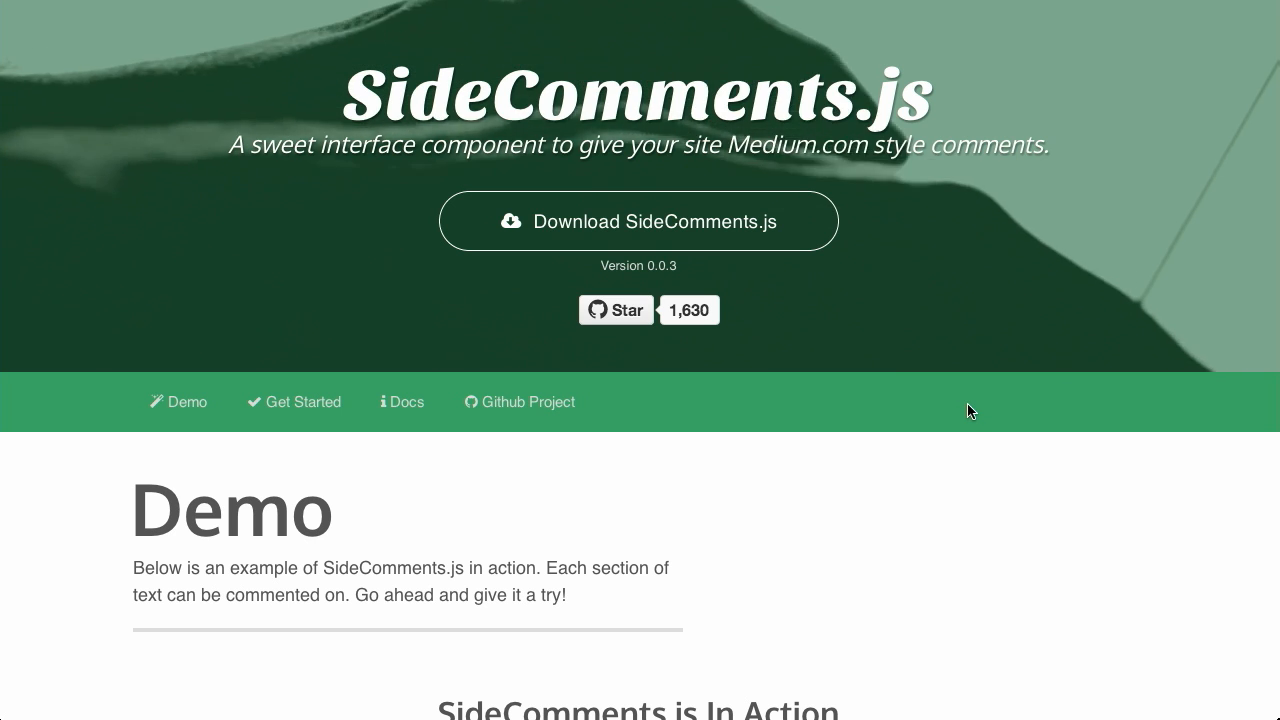
# - Post a comment reading Hello on the third paragraph of the SideComments.js demo
pyautogui.scroll(-3)
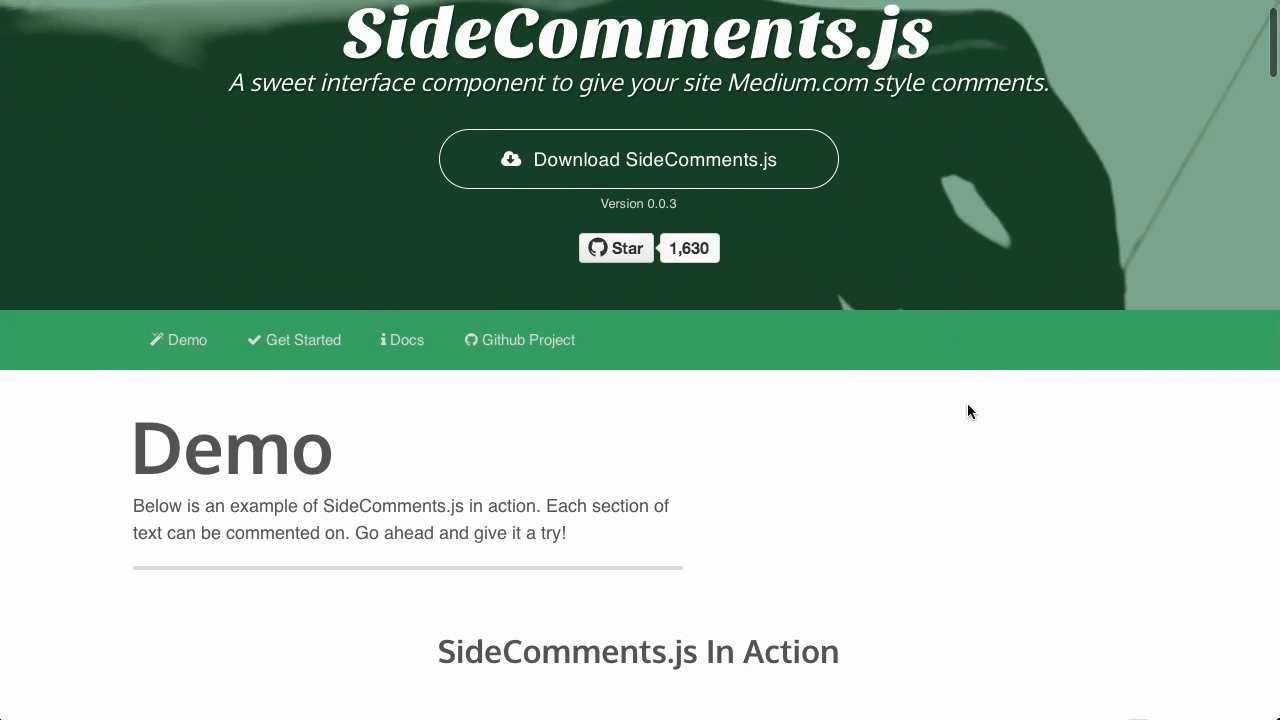
pyautogui.scroll(-3)
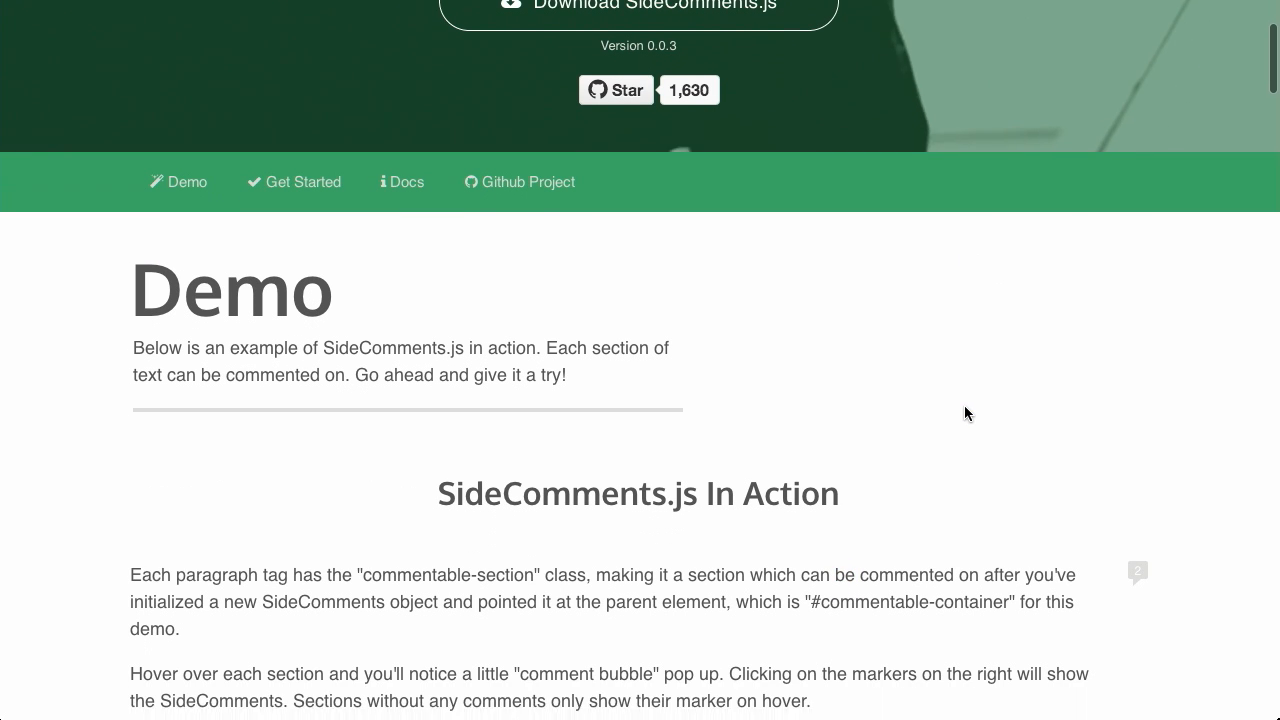
pyautogui.scroll(-3)
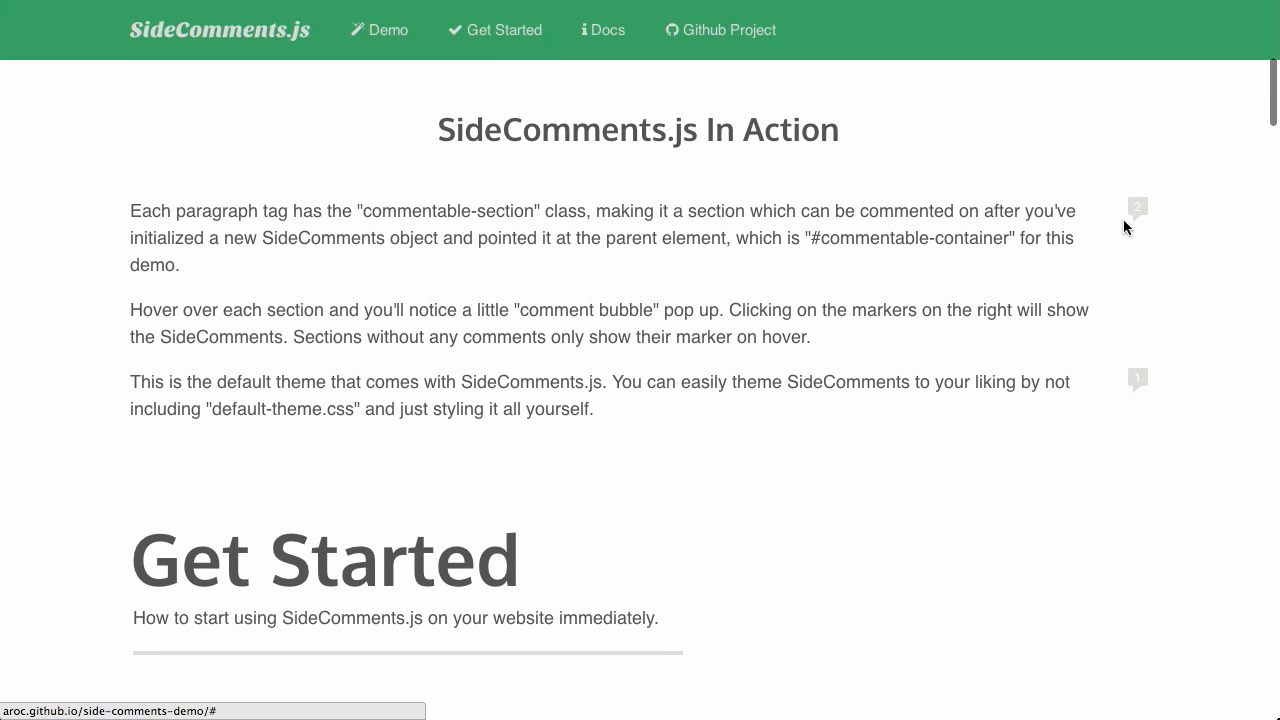
pyautogui.moveTo(1124, 308)
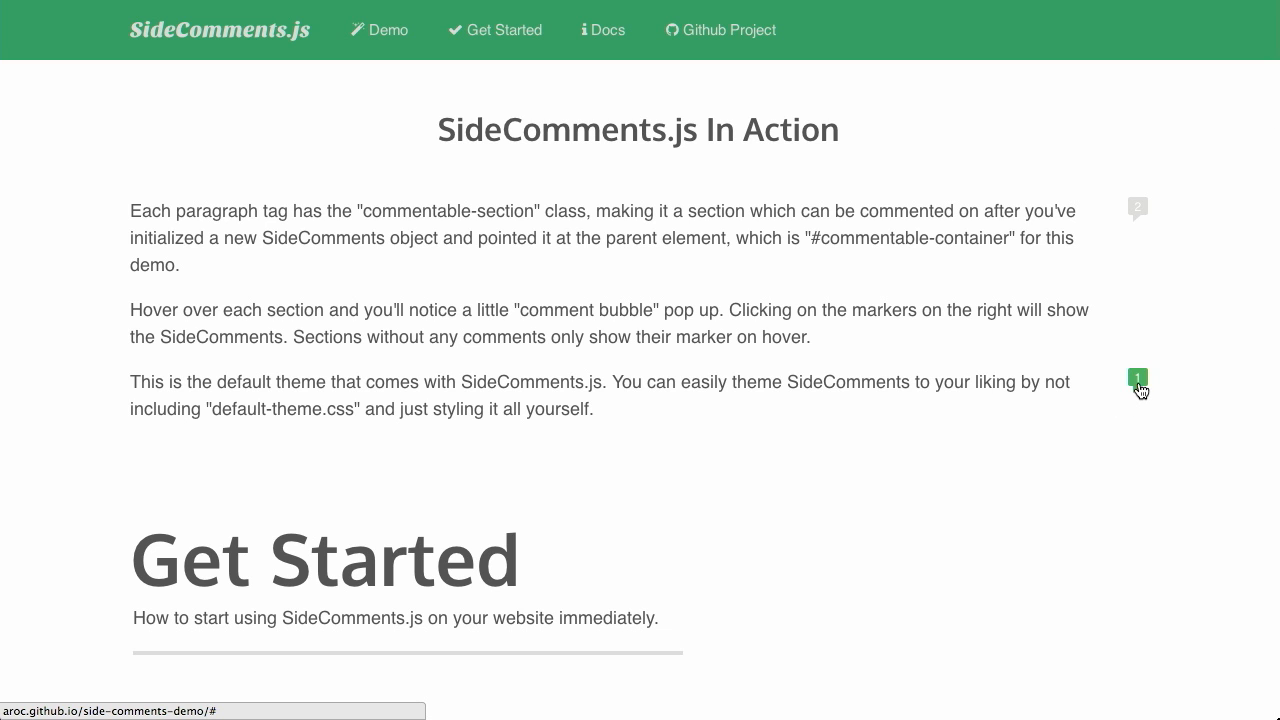
pyautogui.click(1138, 376)
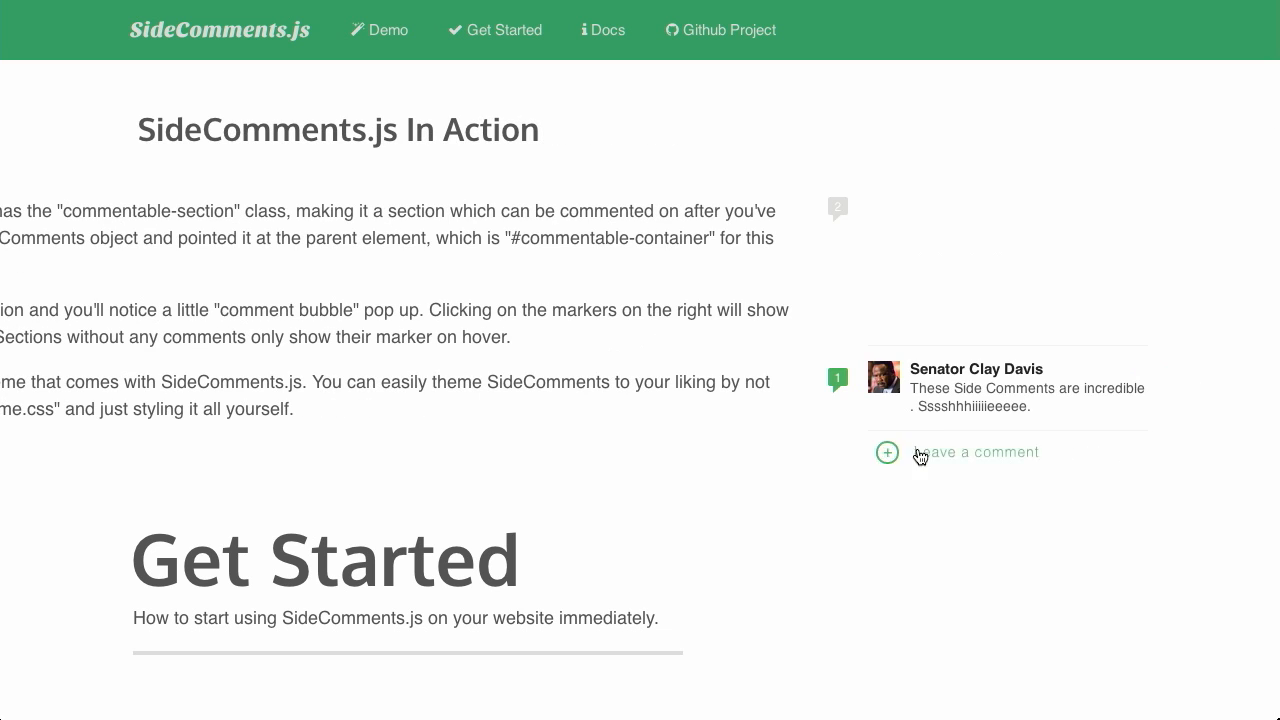
pyautogui.moveTo(532, 376)
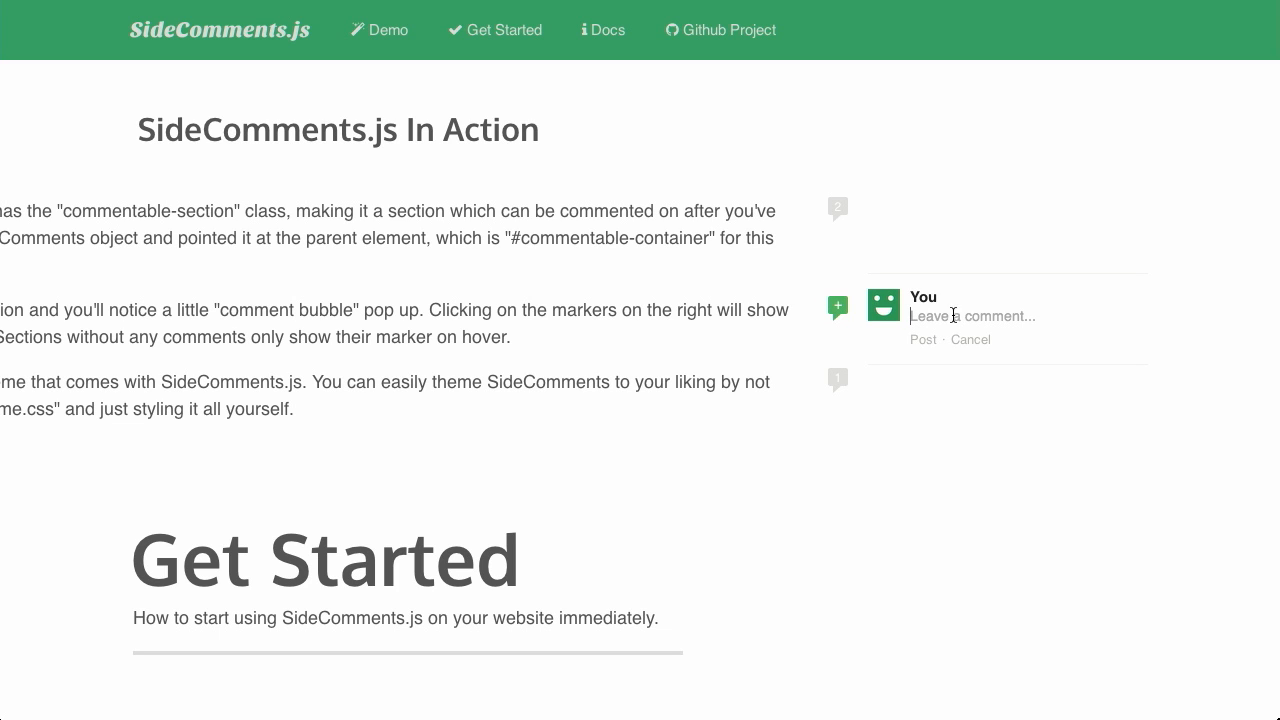
pyautogui.write('Hell')
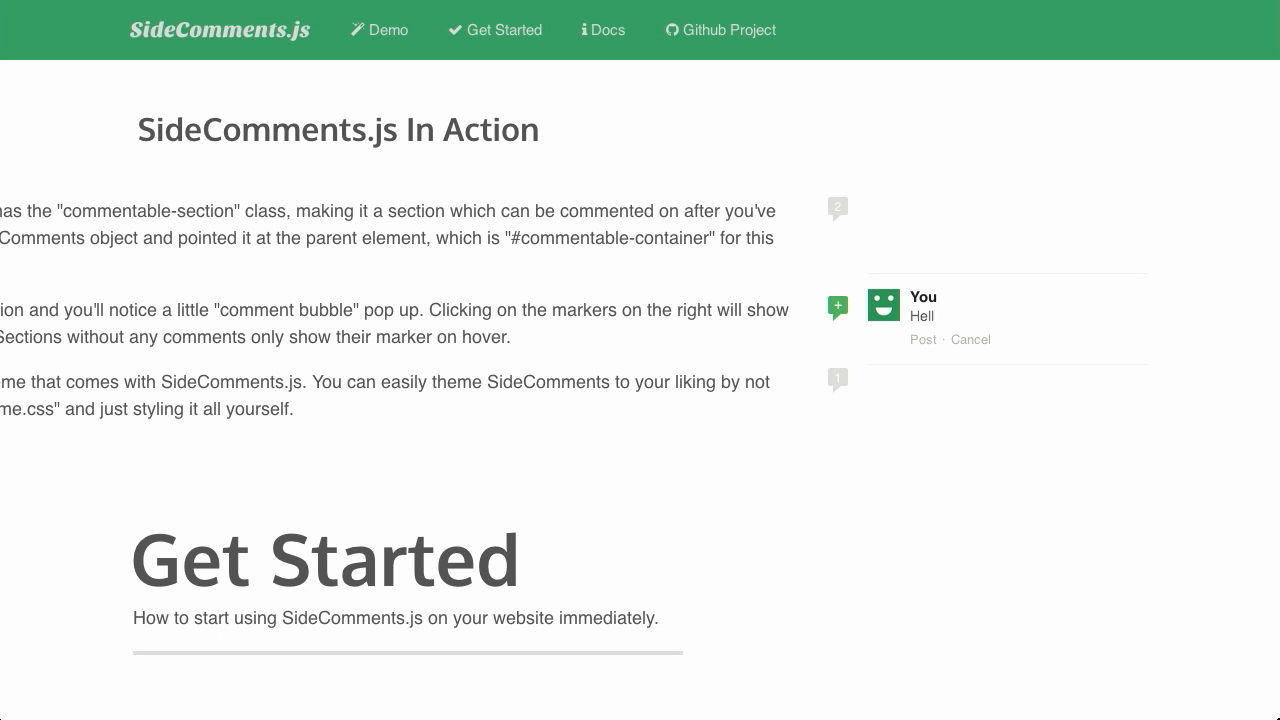
pyautogui.click(924, 340)
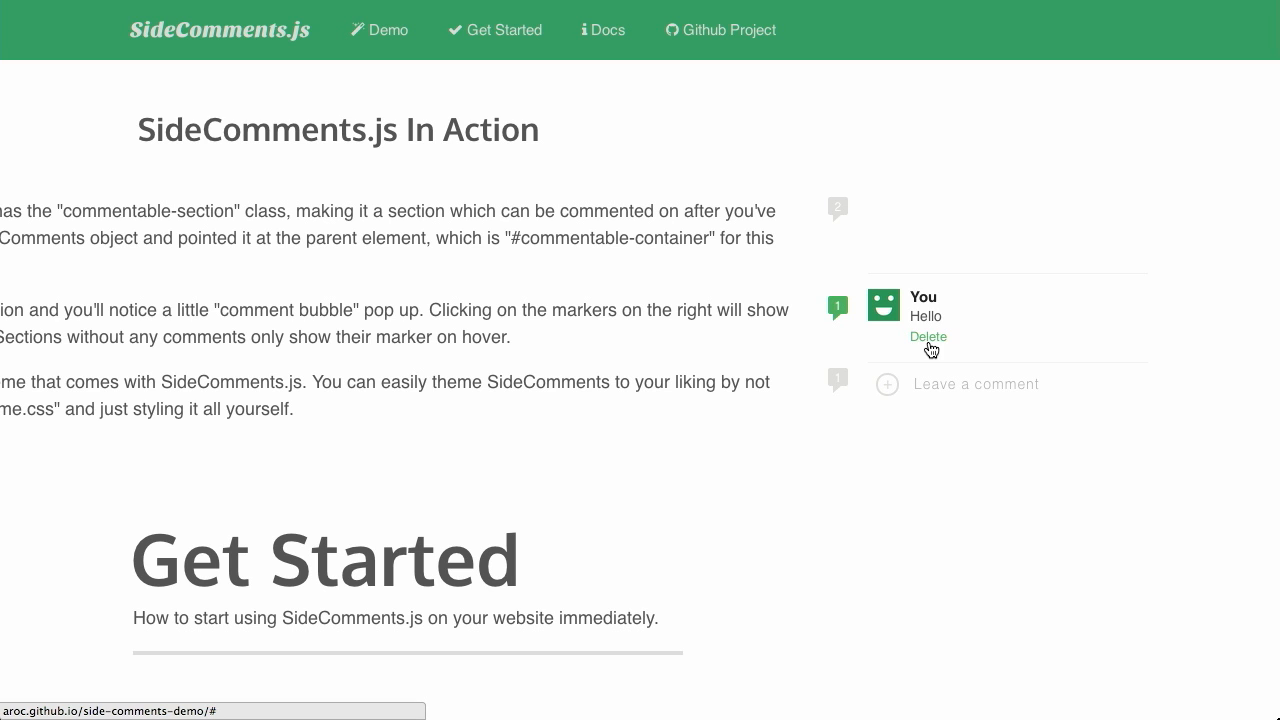
pyautogui.moveTo(772, 348)
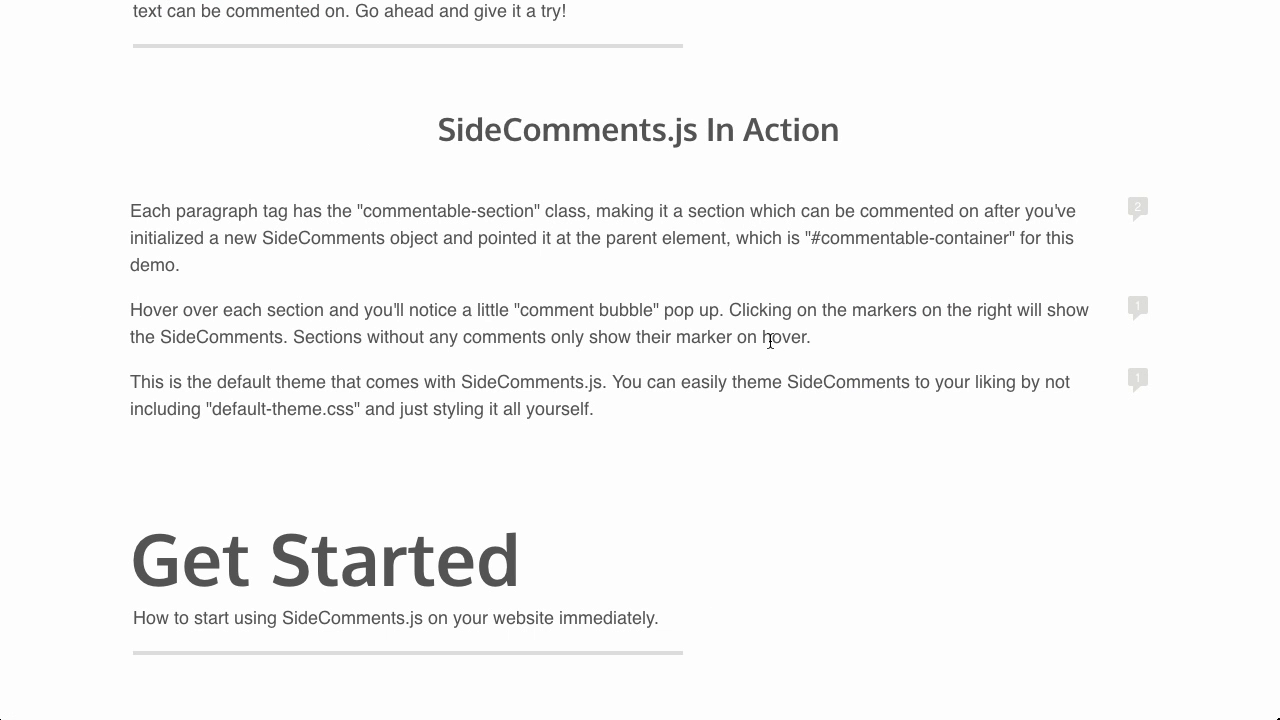
# - Scroll through the SideComments.js Get Started setup steps and their code examples
pyautogui.scroll(-3)
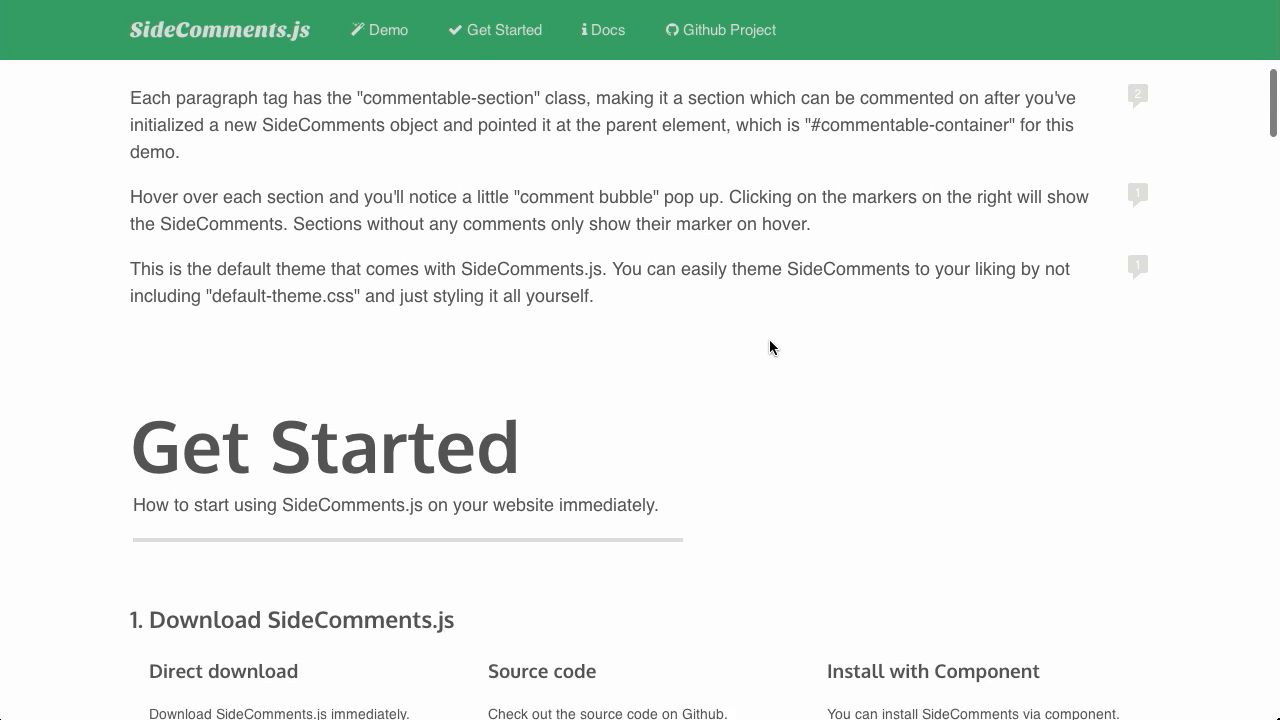
pyautogui.scroll(-3)
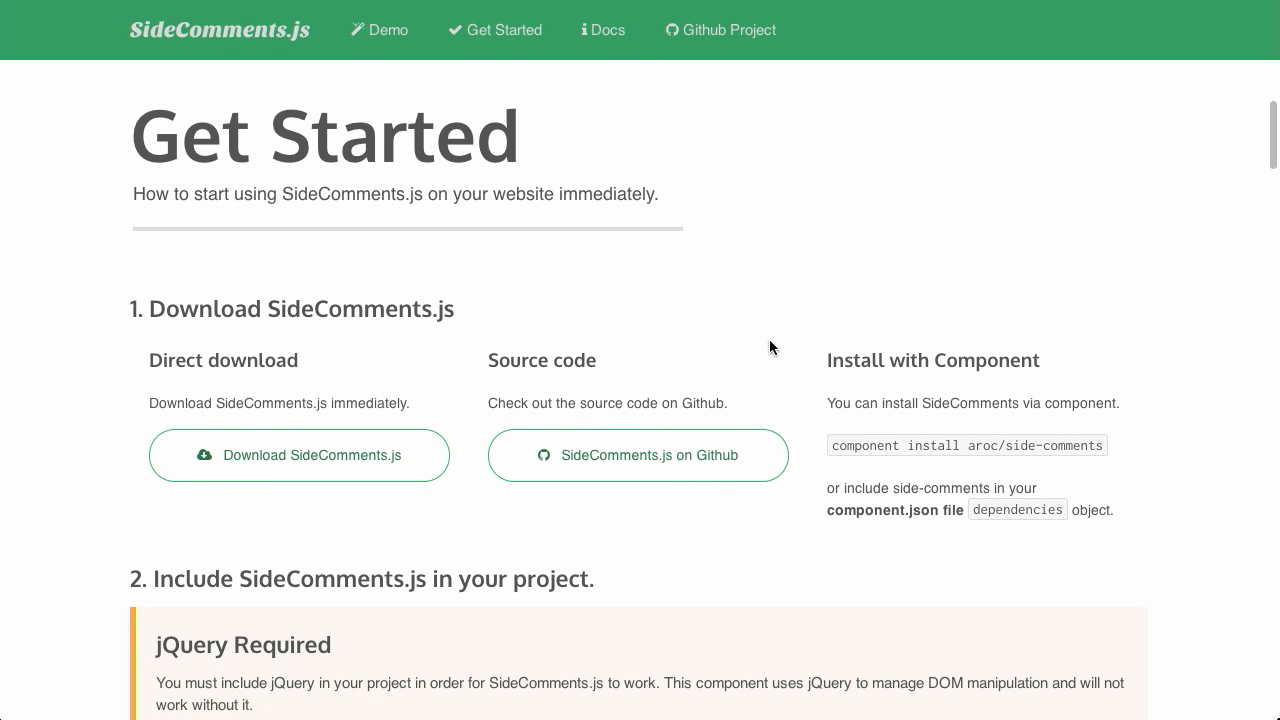
pyautogui.scroll(-3)
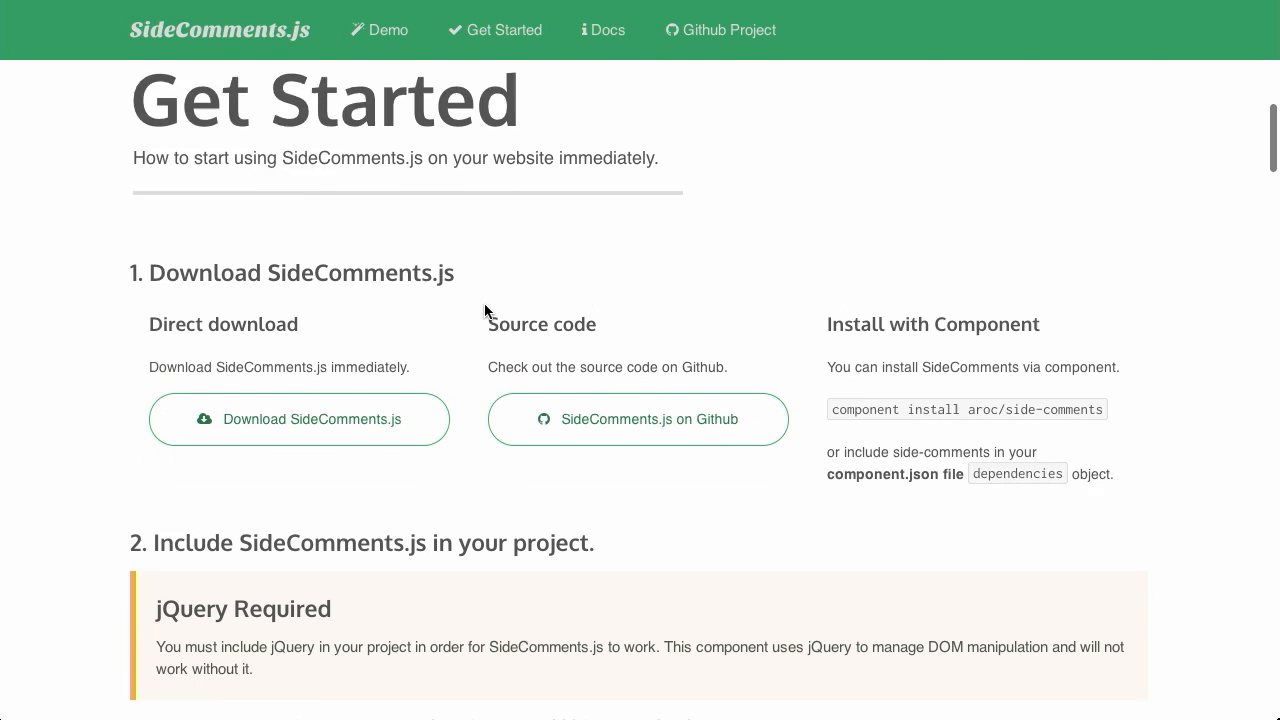
pyautogui.scroll(-3)
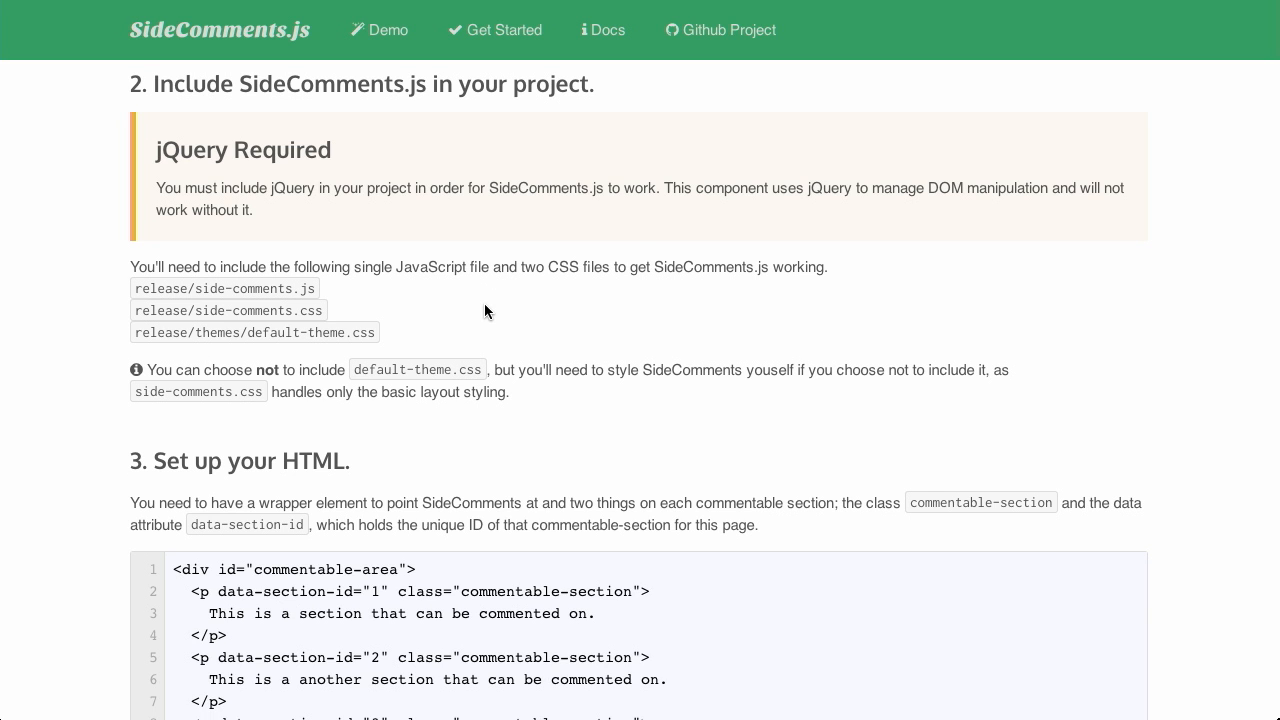
pyautogui.scroll(-3)
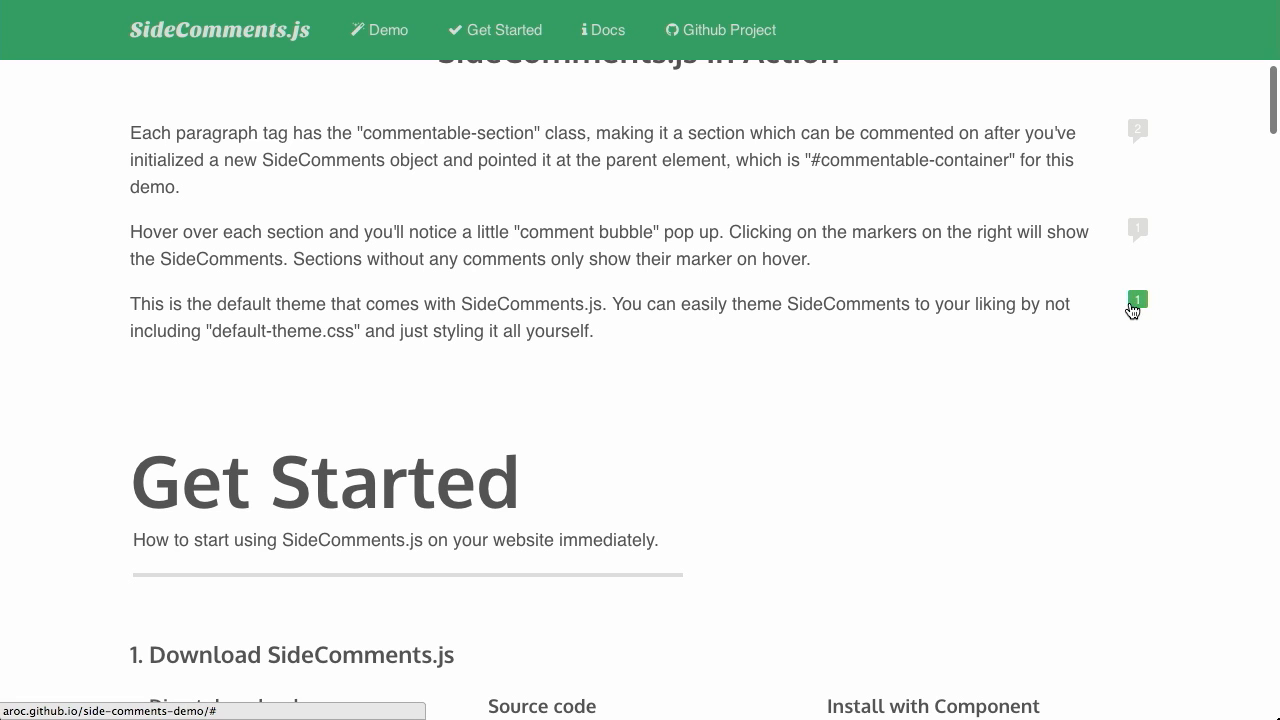
pyautogui.scroll(-3)
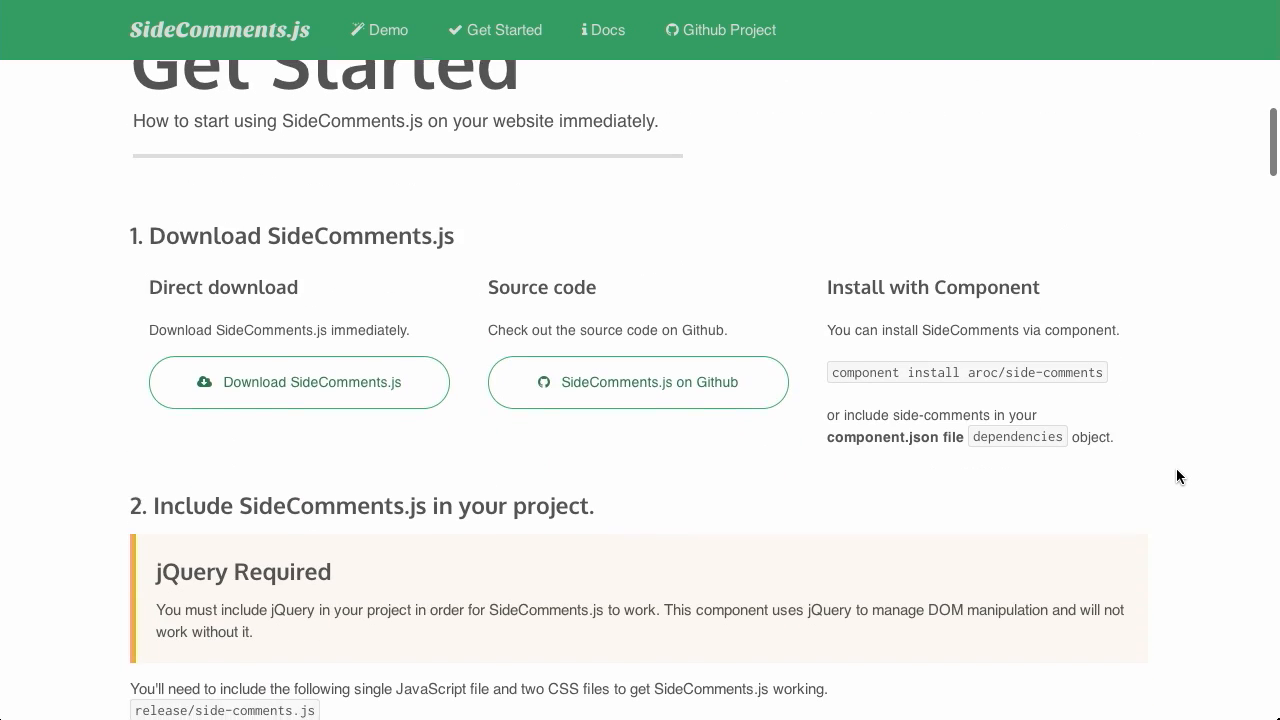
pyautogui.scroll(-3)
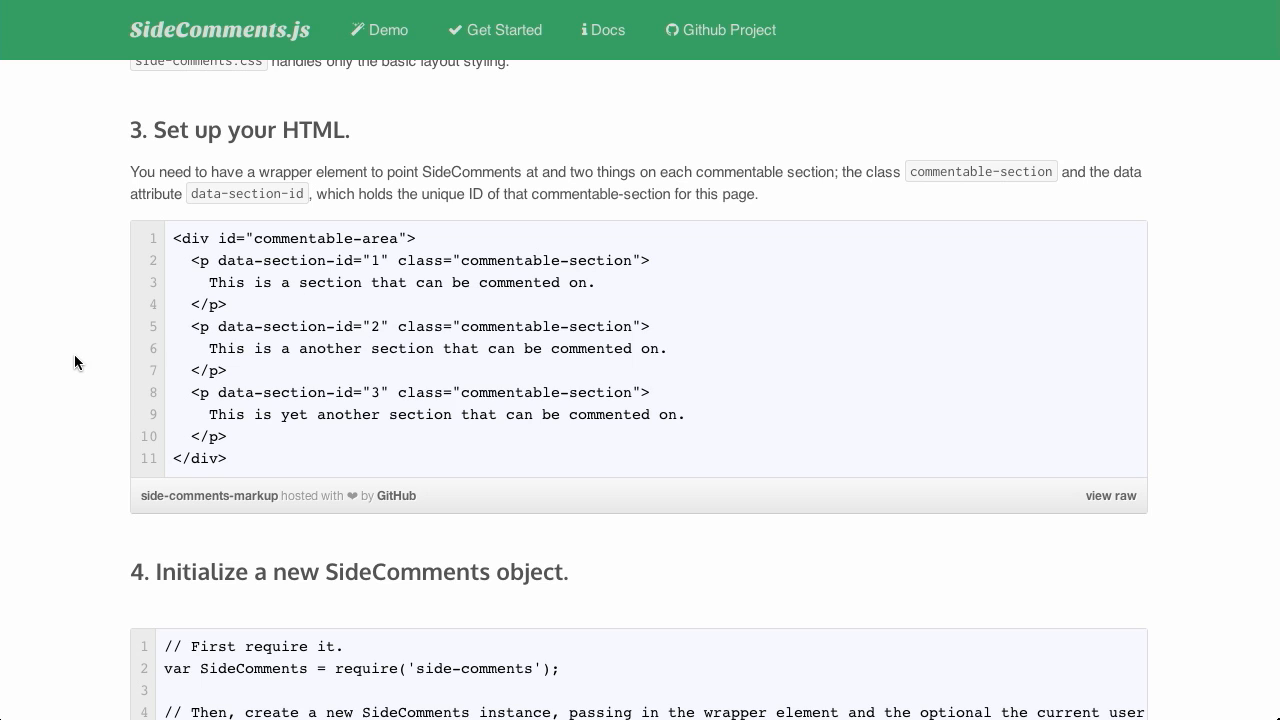
pyautogui.scroll(-3)
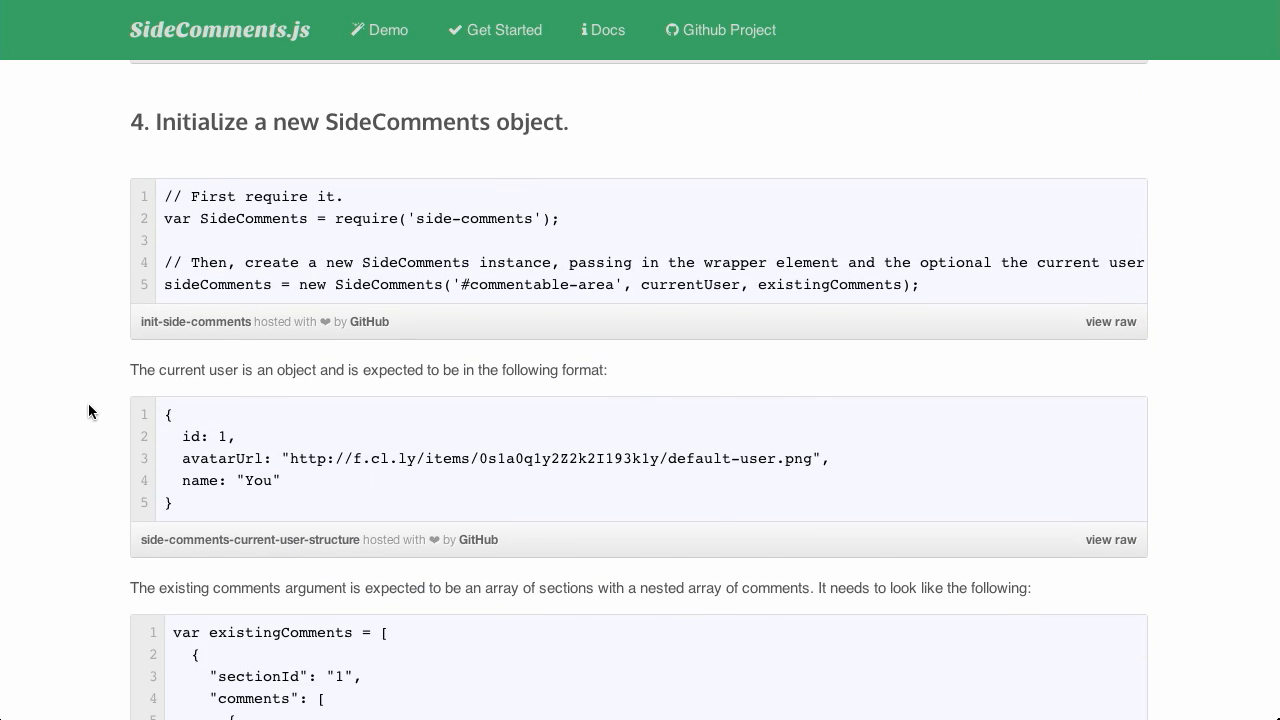
# - Continue past the post and delete event listeners down to the Docs overview section
pyautogui.scroll(-3)
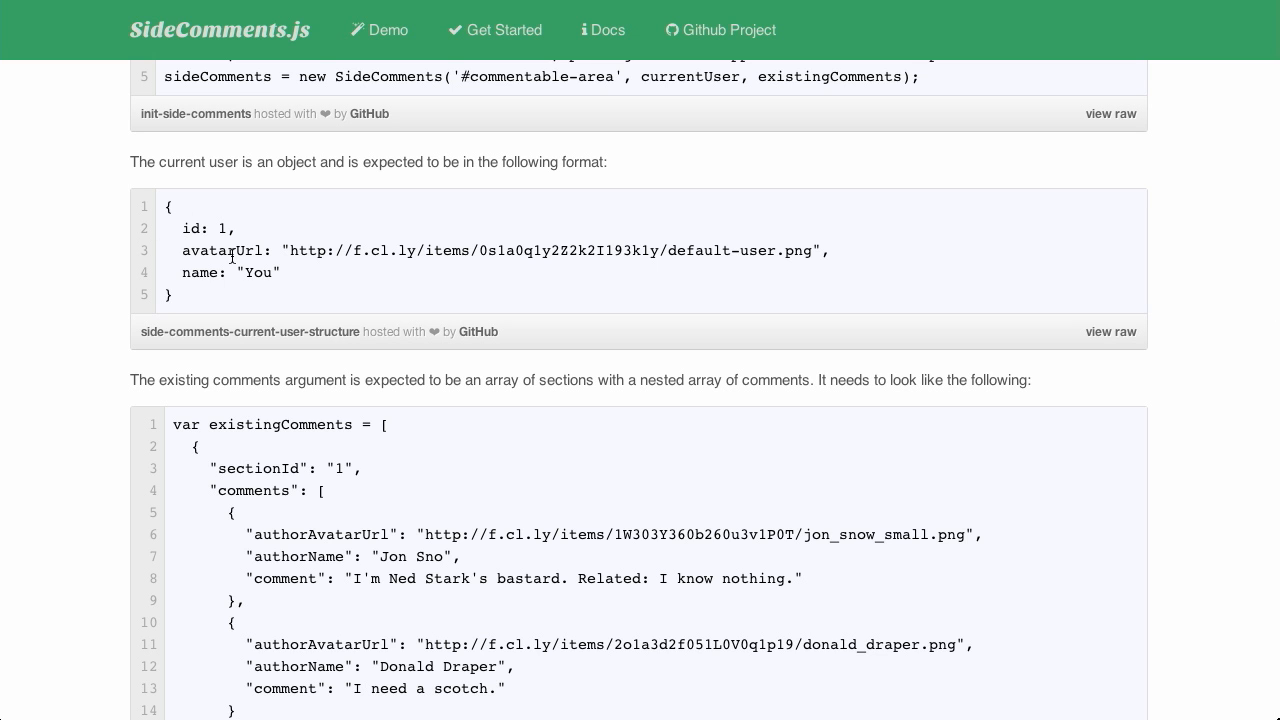
pyautogui.scroll(-3)
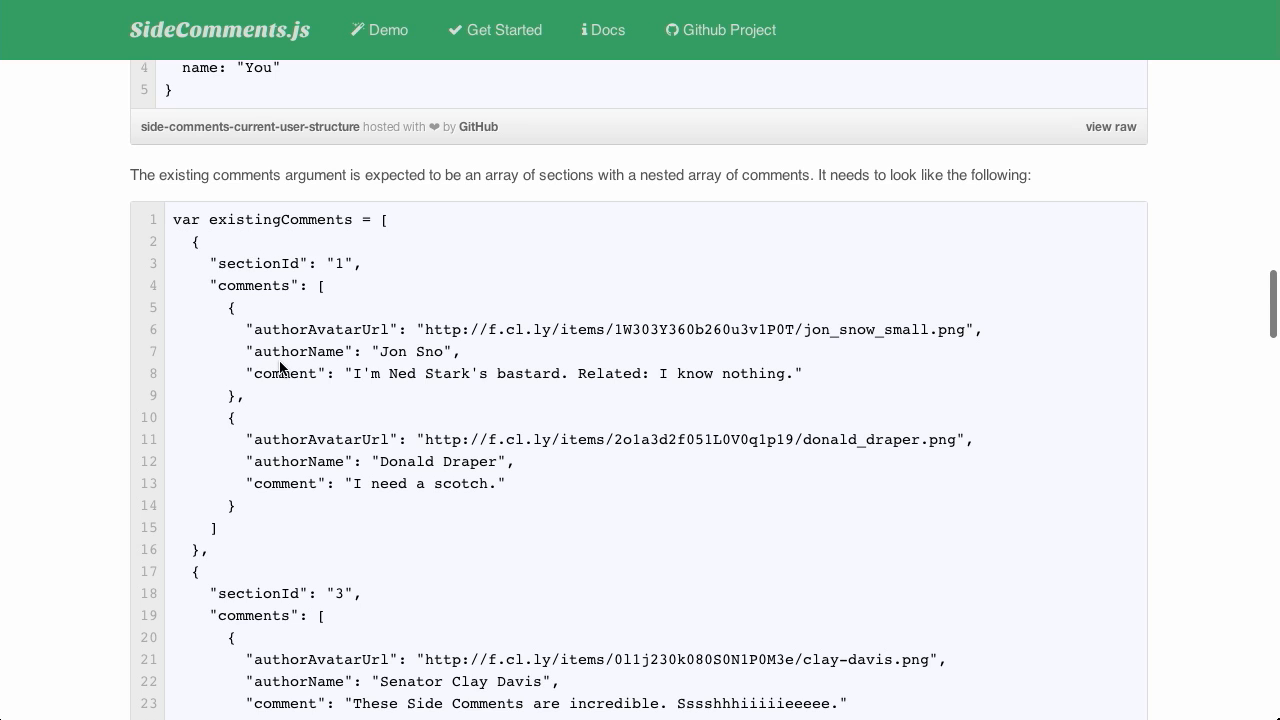
pyautogui.scroll(-3)
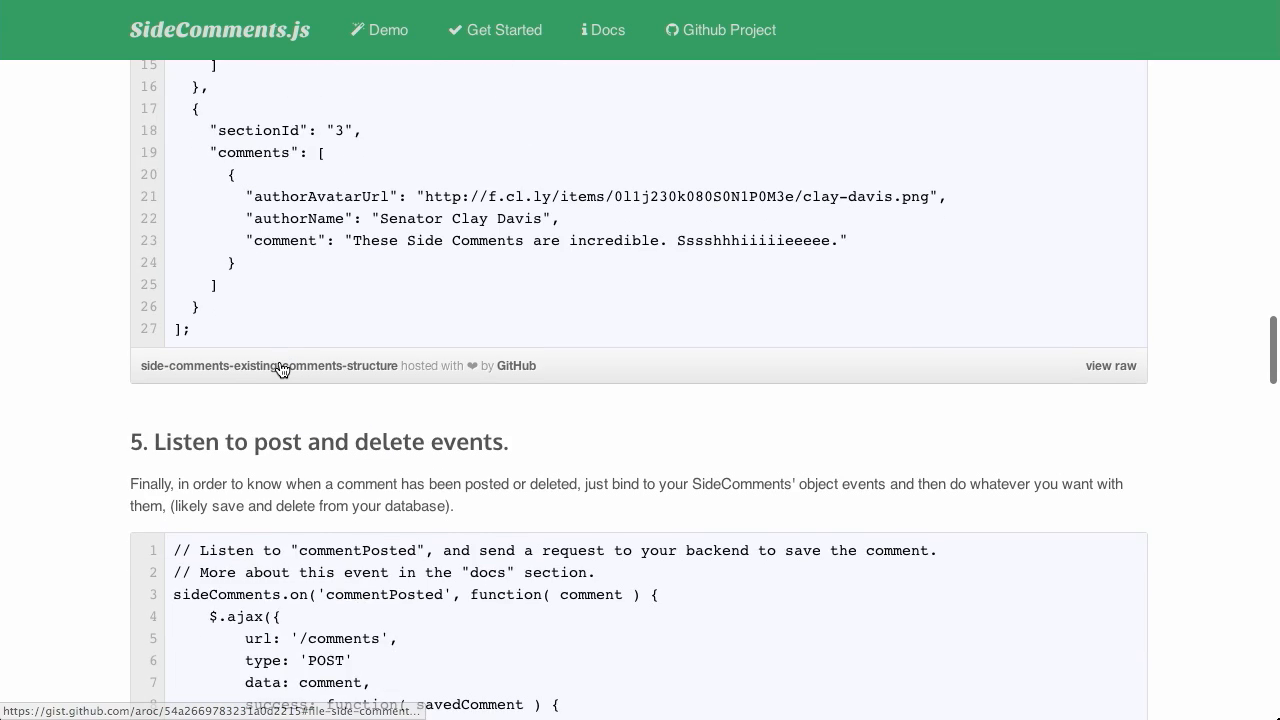
pyautogui.scroll(-3)
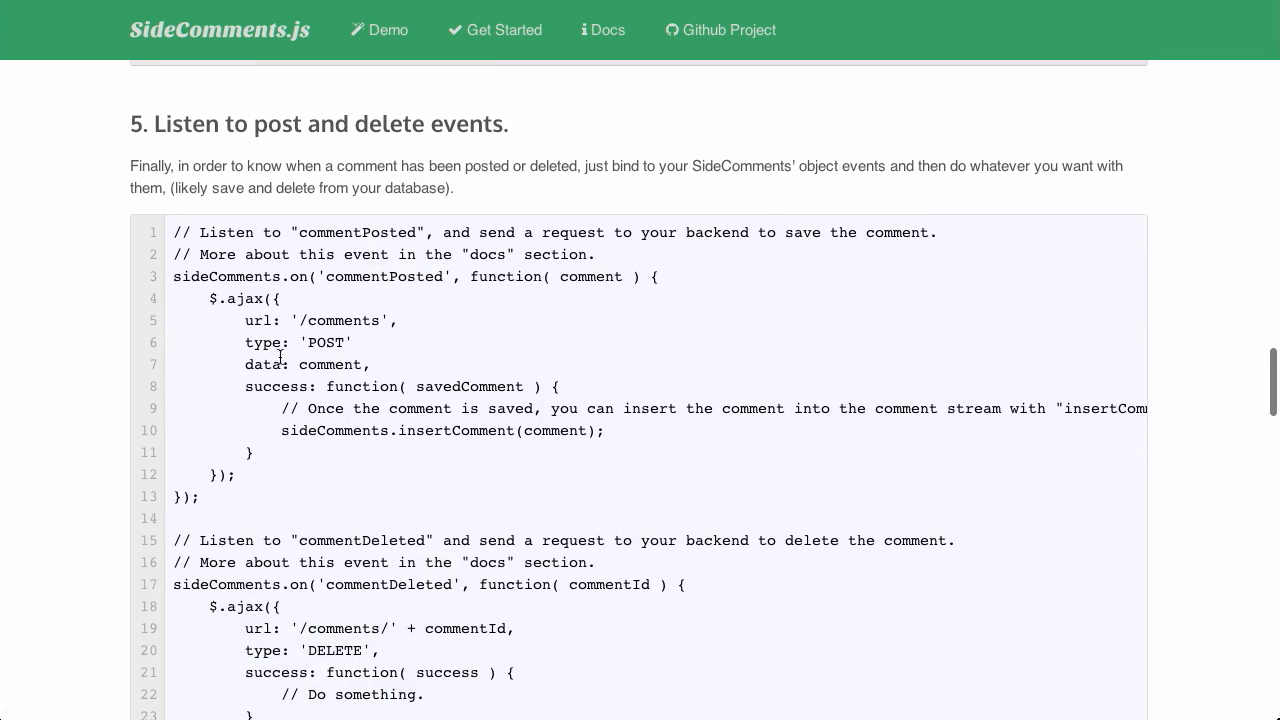
pyautogui.moveTo(288, 288)
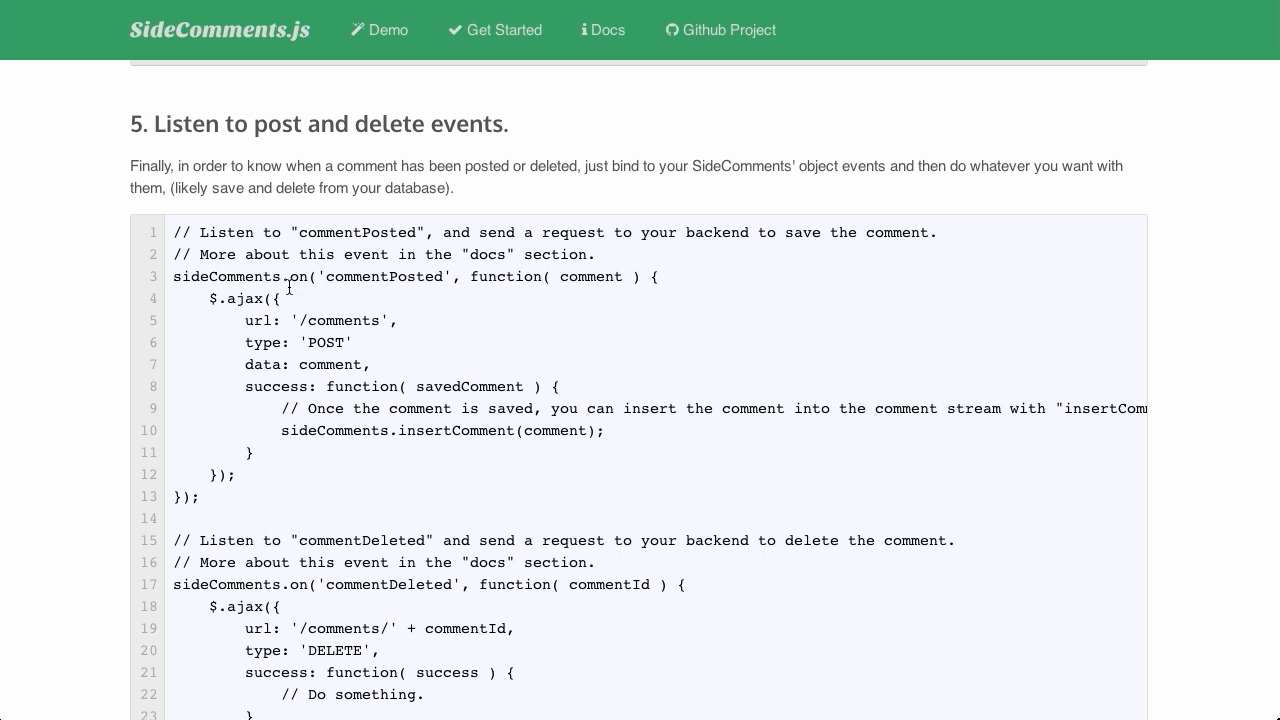
pyautogui.scroll(-3)
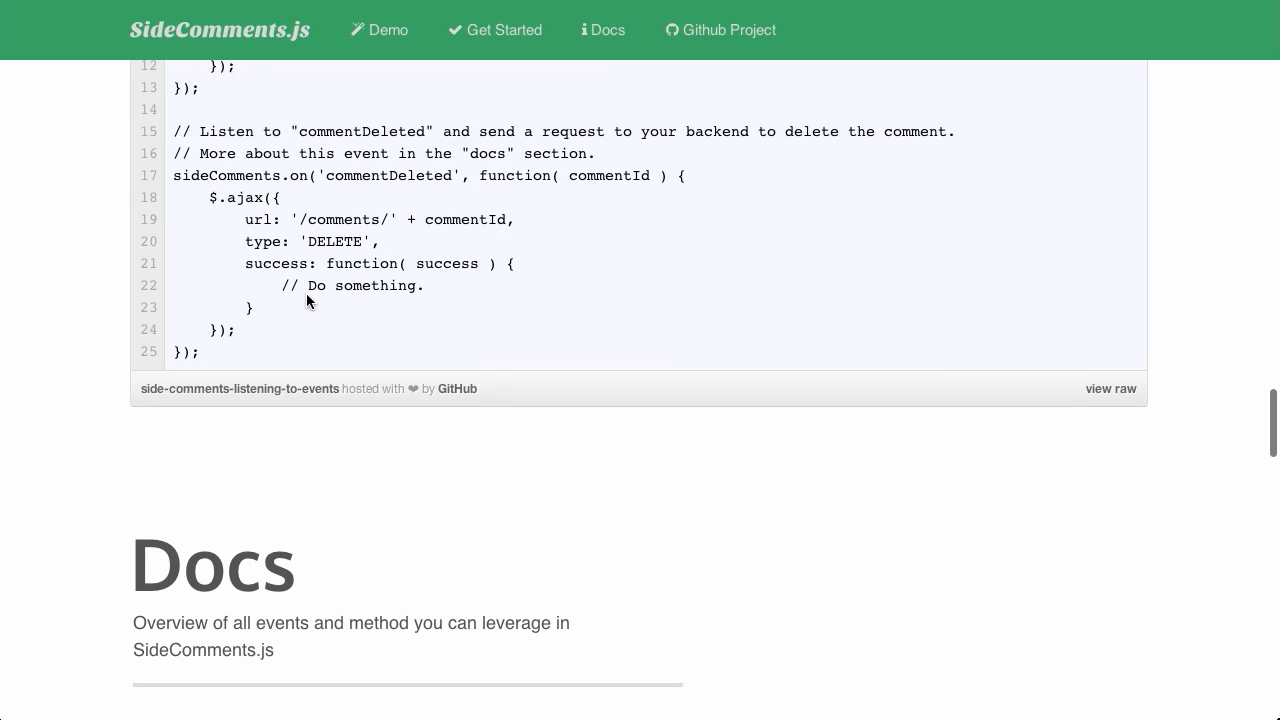
pyautogui.scroll(-3)
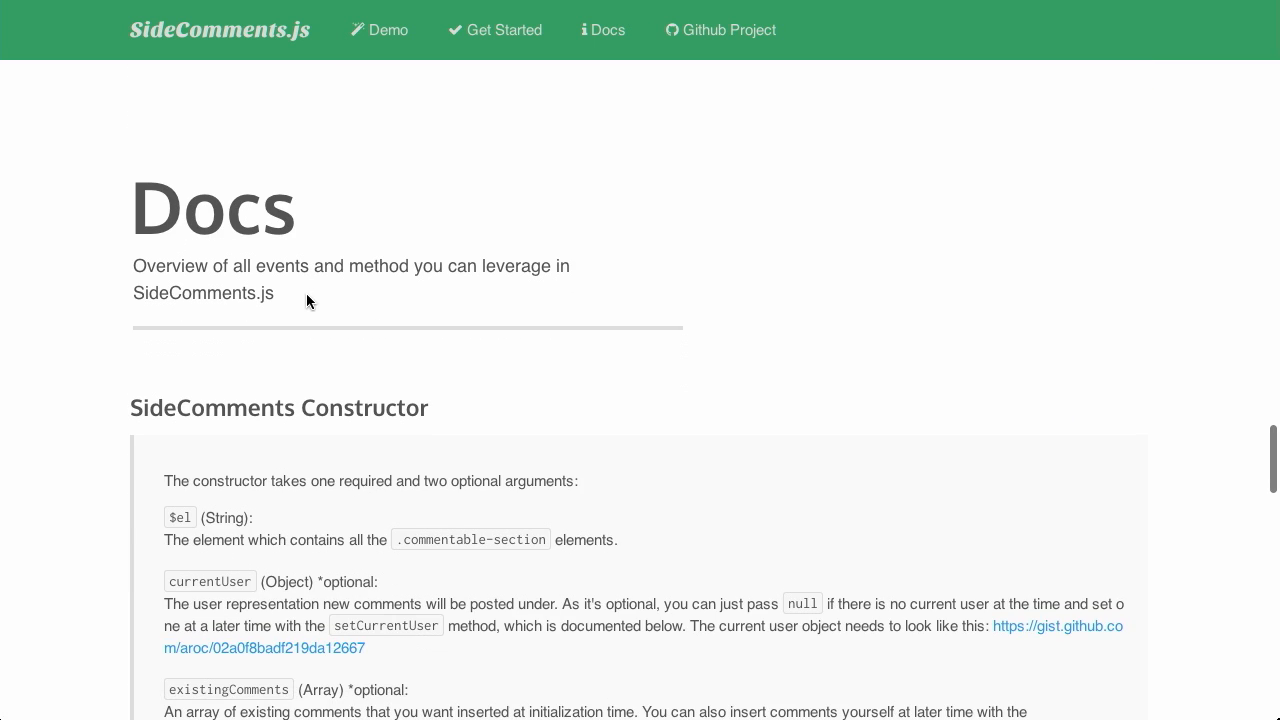
pyautogui.scroll(-3)
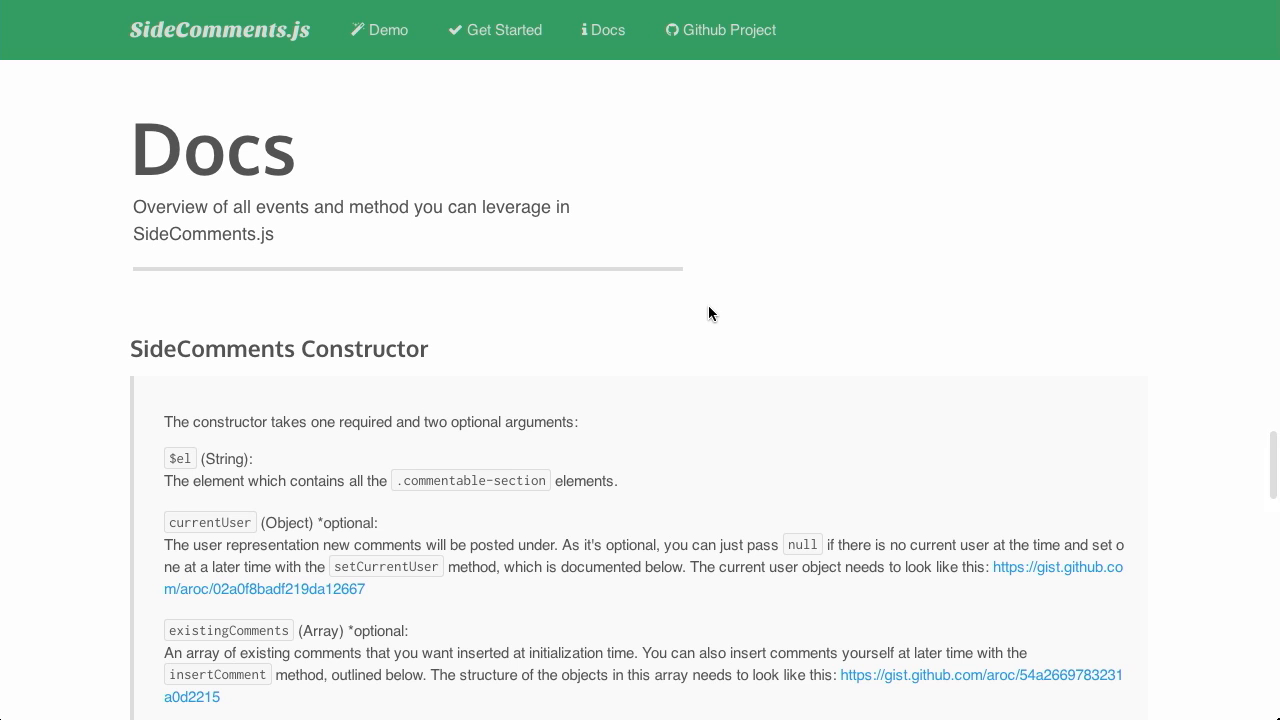